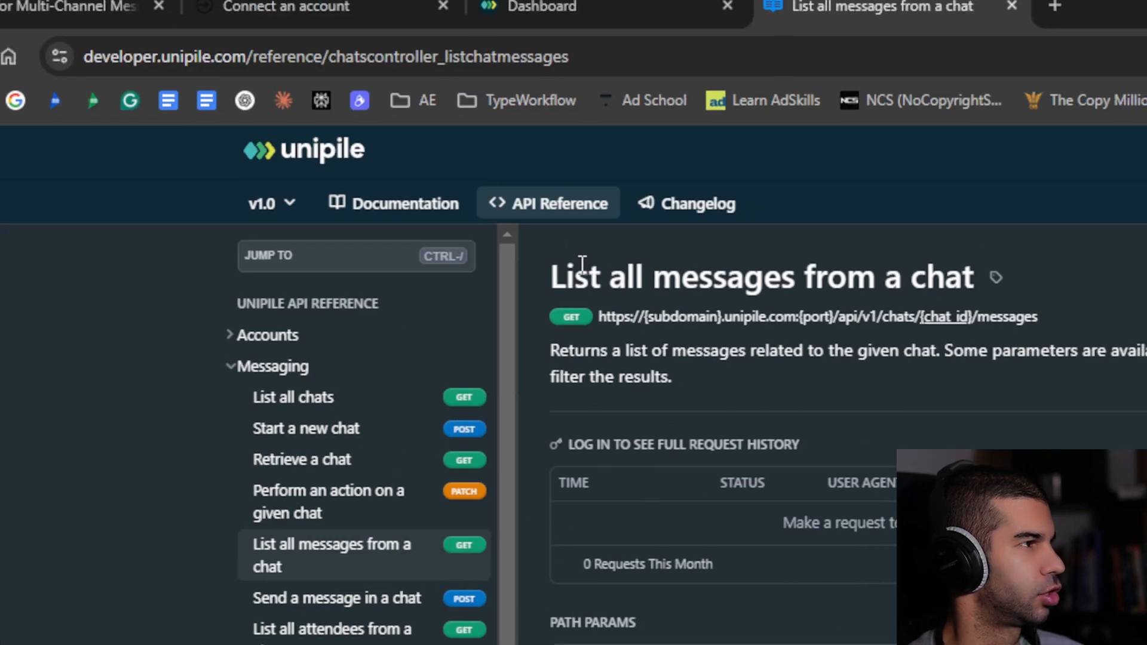
# Leave the List all messages from a chat docs for the unipile.com homepage
pyautogui.moveTo(551, 291); pyautogui.dragTo(900, 291)
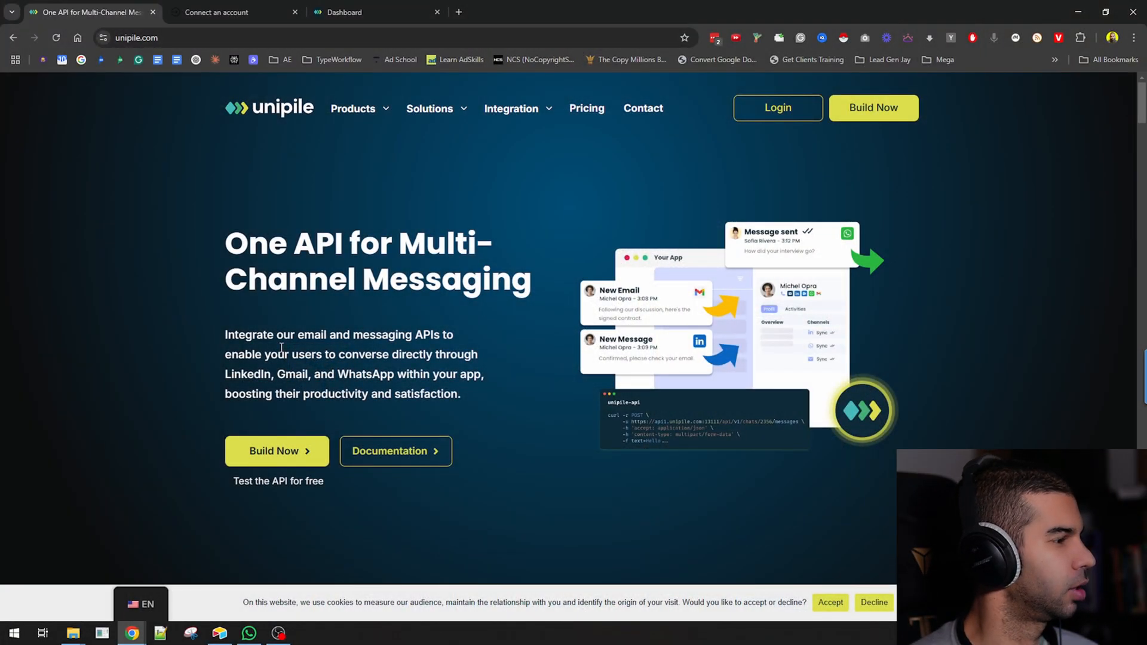
pyautogui.click(353, 109)
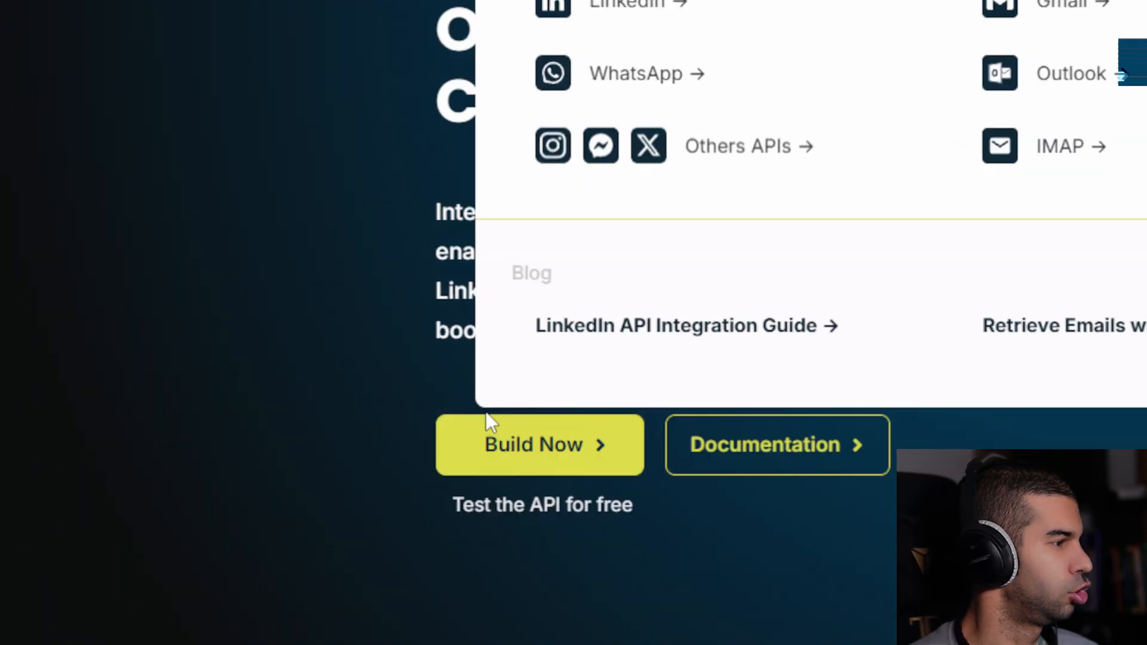
pyautogui.scroll(-3)
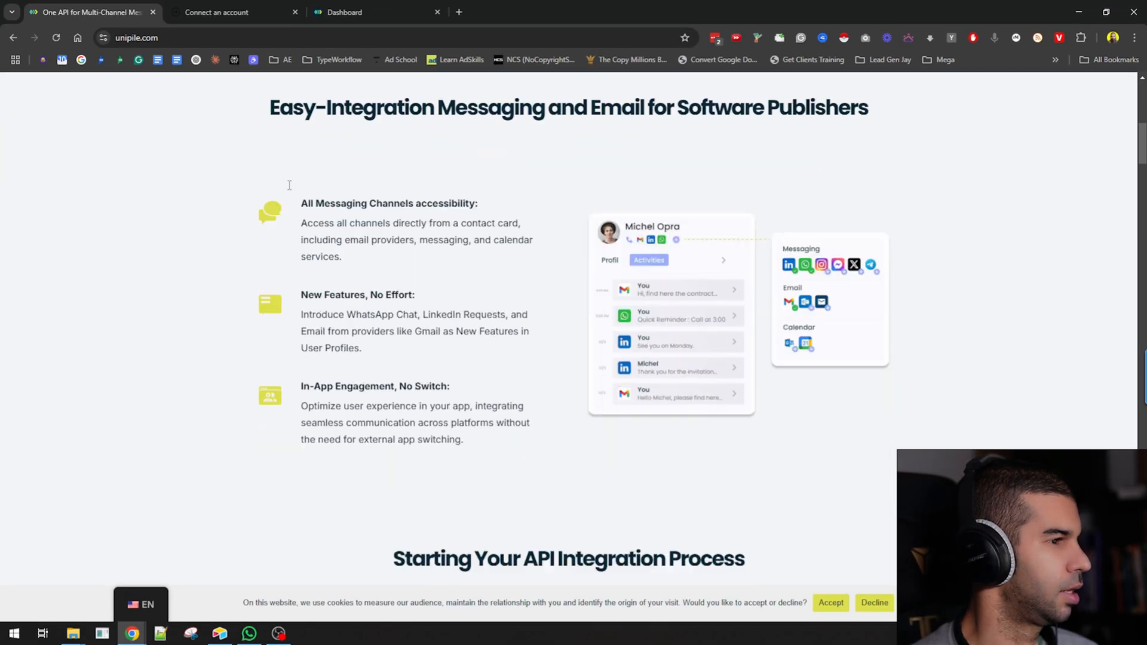
pyautogui.scroll(-3)
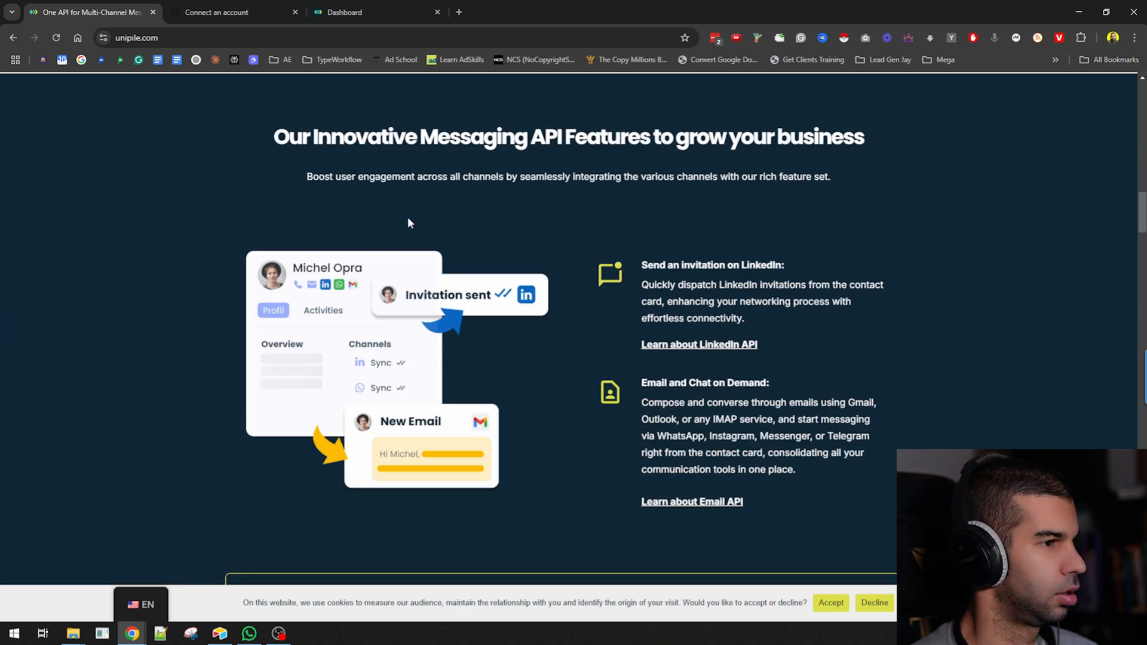
pyautogui.scroll(-3)
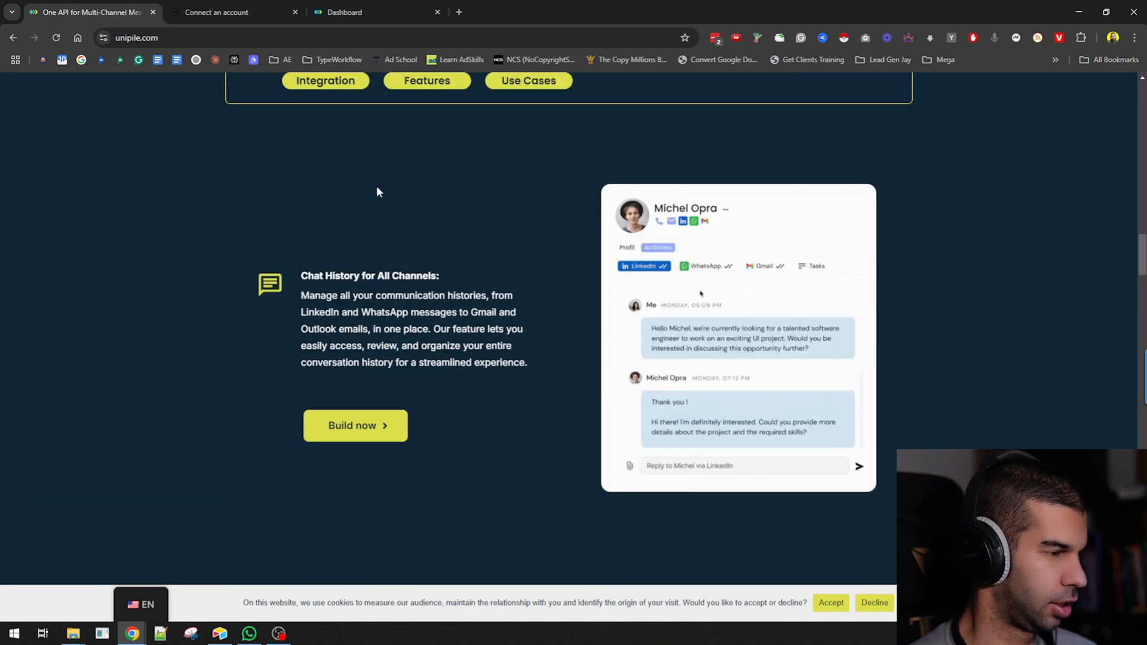
pyautogui.scroll(-3)
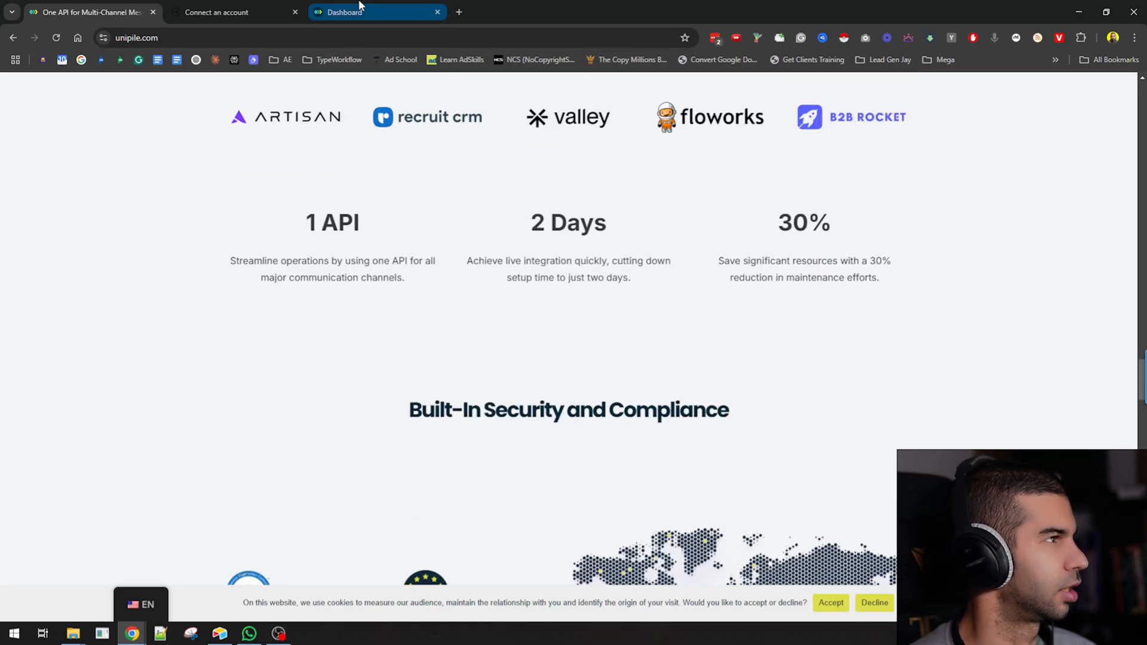
# Copy the Unipile DSN address and review the existing whatsapp access token
pyautogui.click(216, 12)
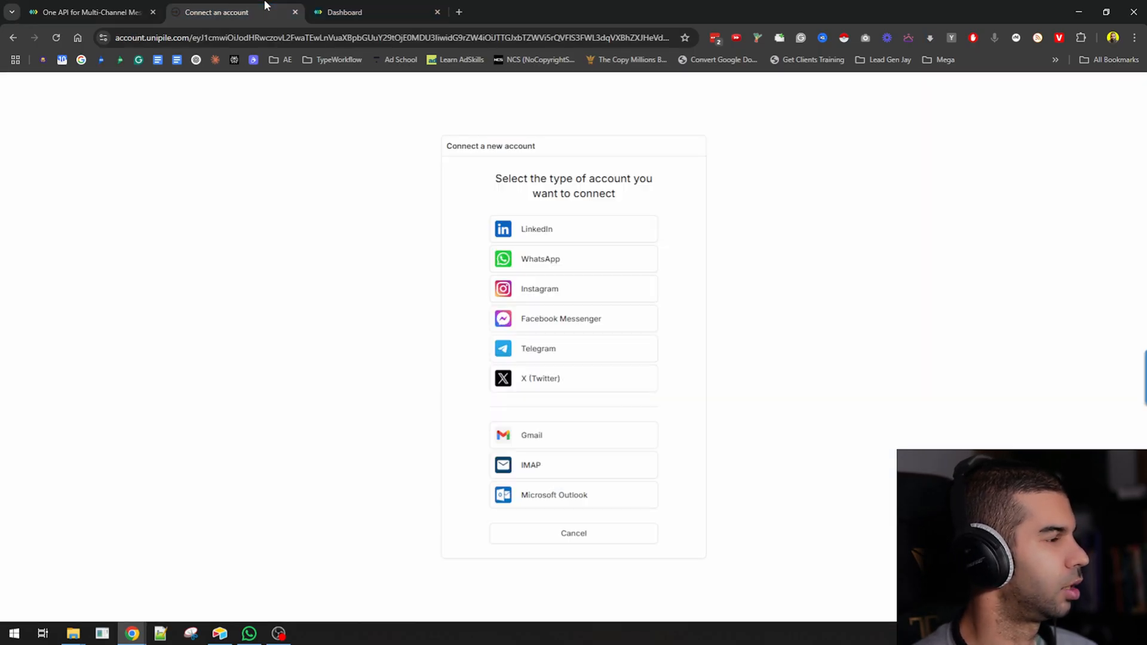
pyautogui.click(343, 12)
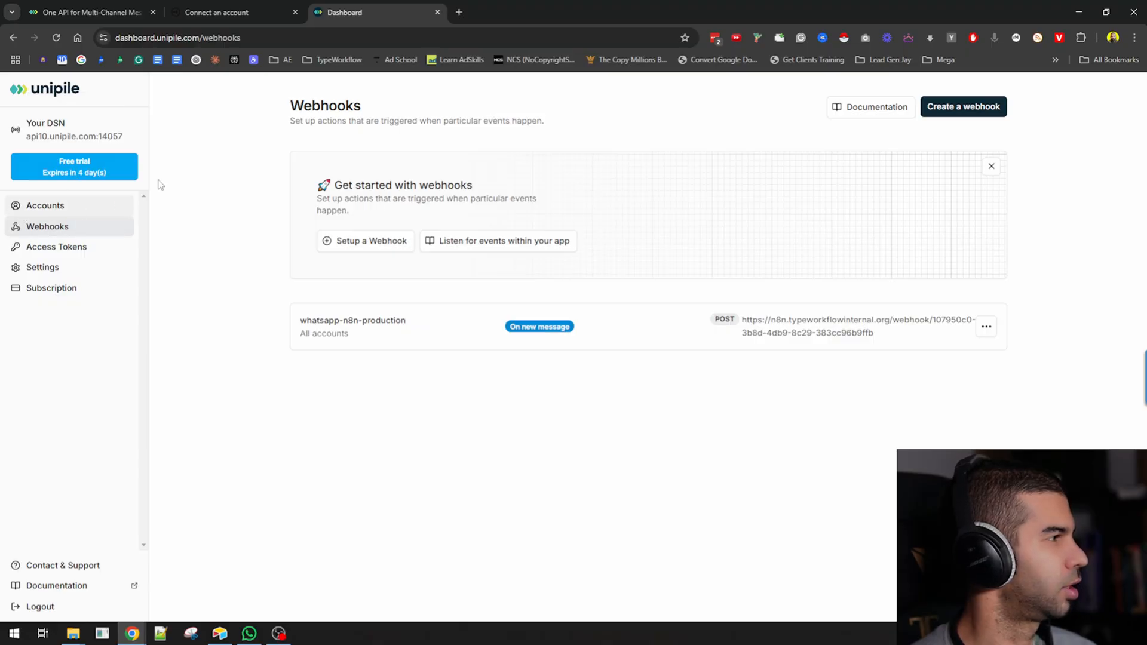
pyautogui.click(216, 12)
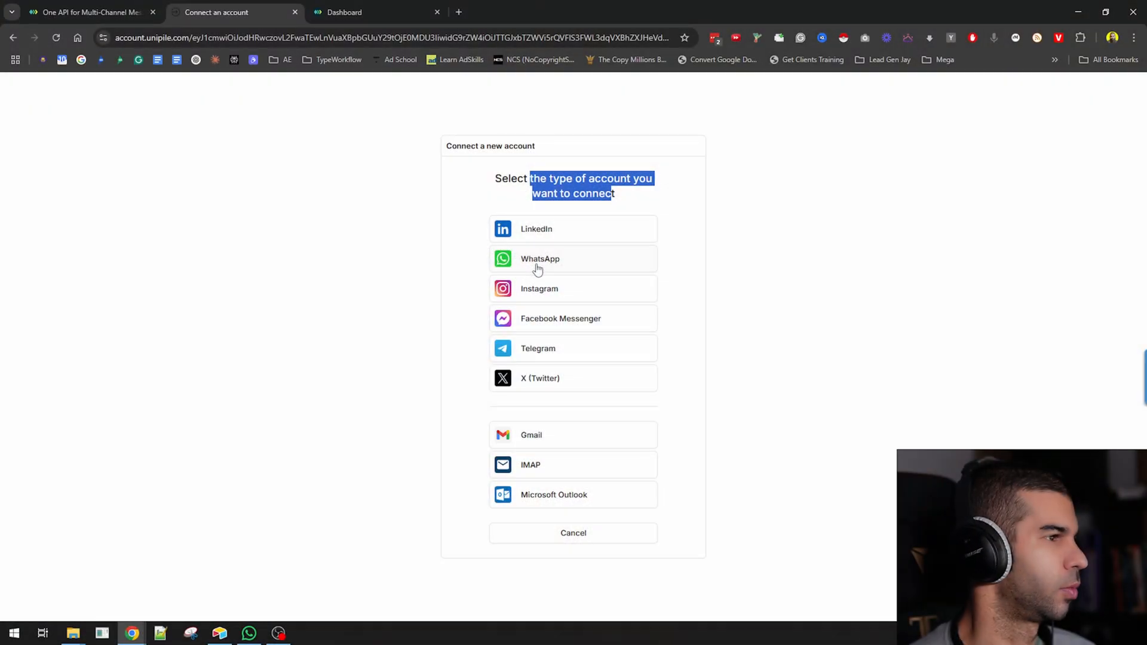
pyautogui.click(343, 12)
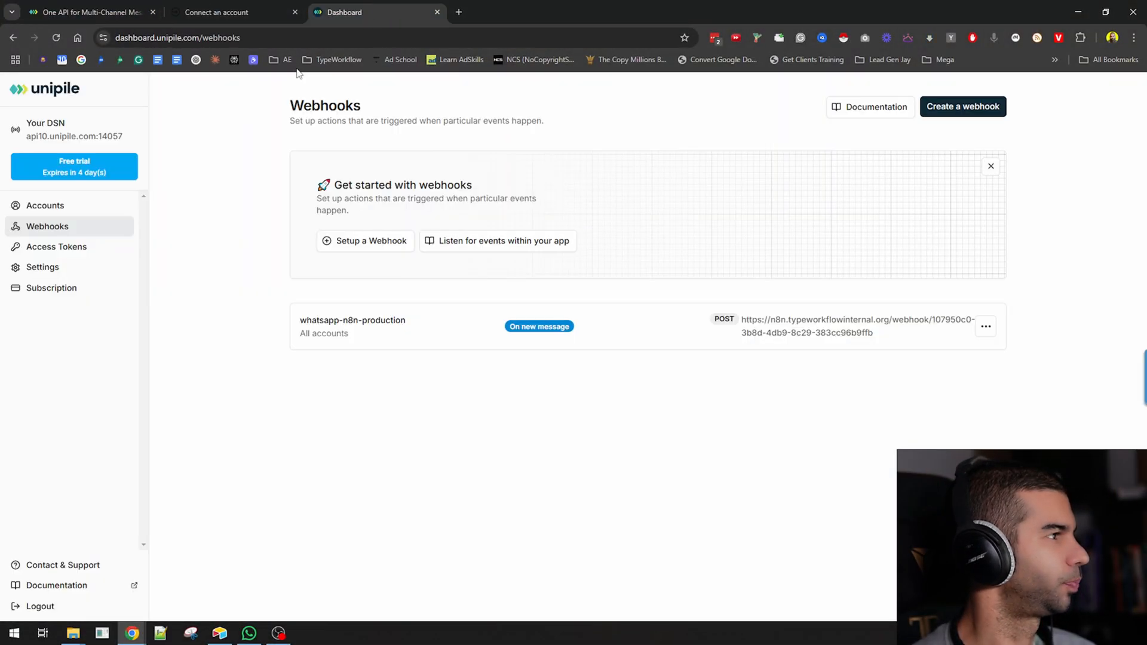
pyautogui.moveTo(62, 138)
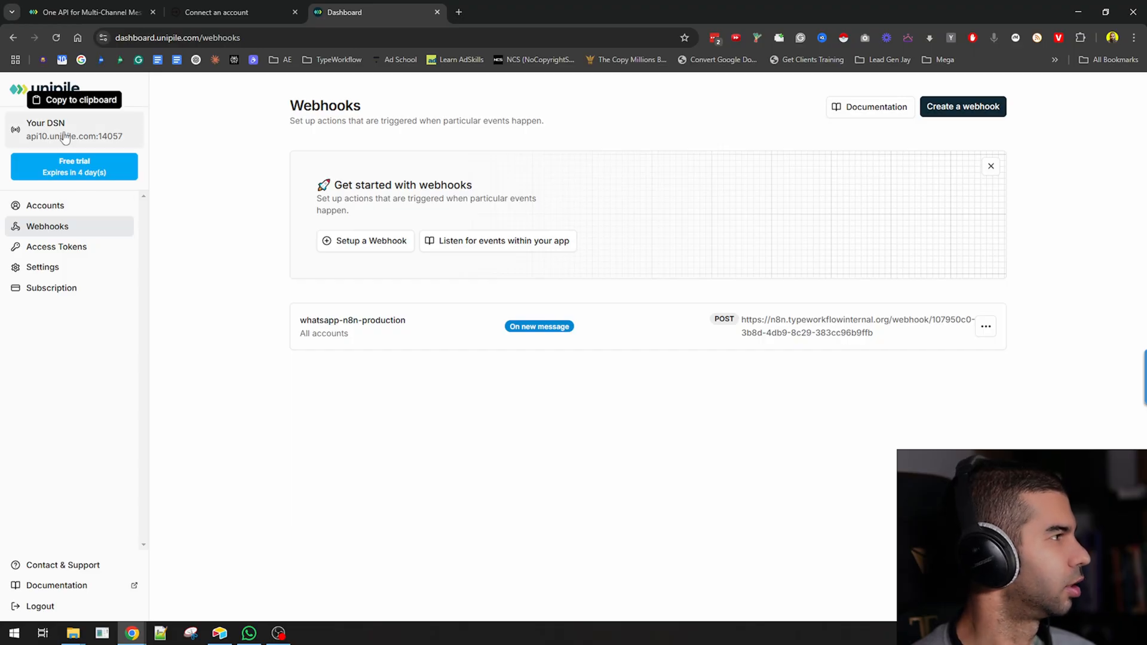
pyautogui.click(64, 136)
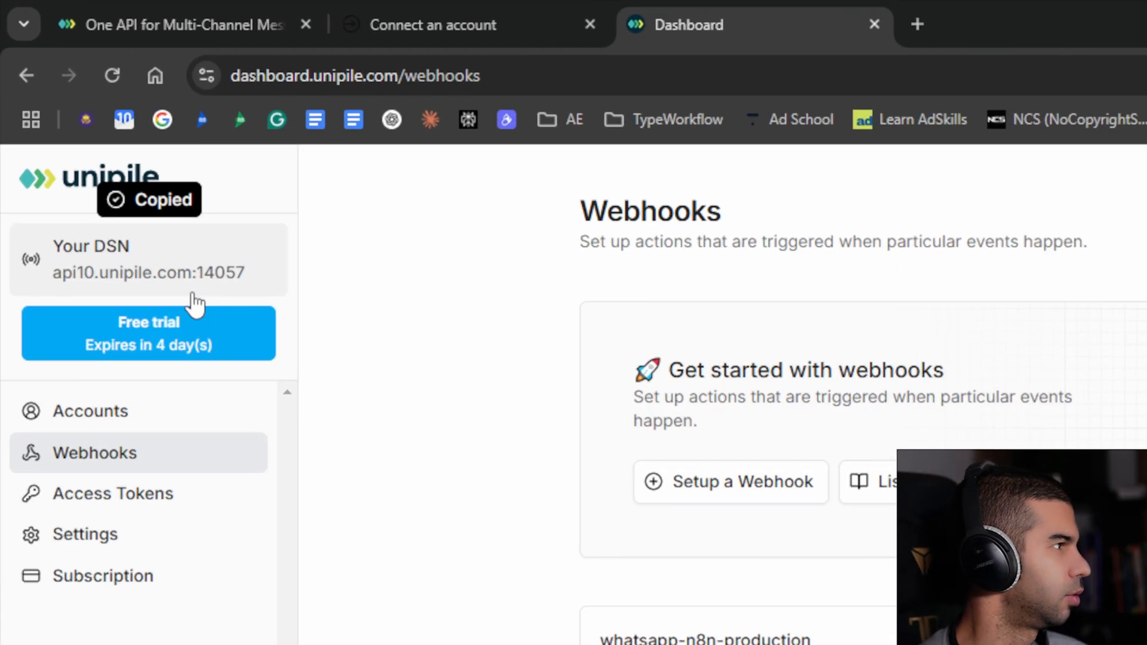
pyautogui.moveTo(116, 281)
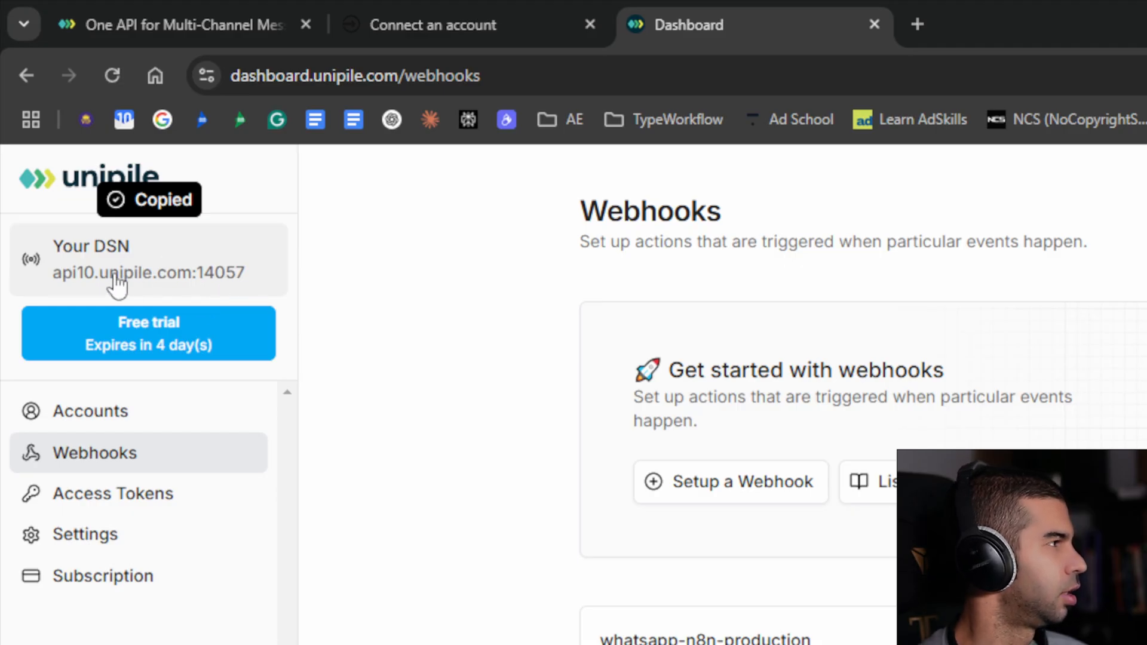
pyautogui.moveTo(131, 281)
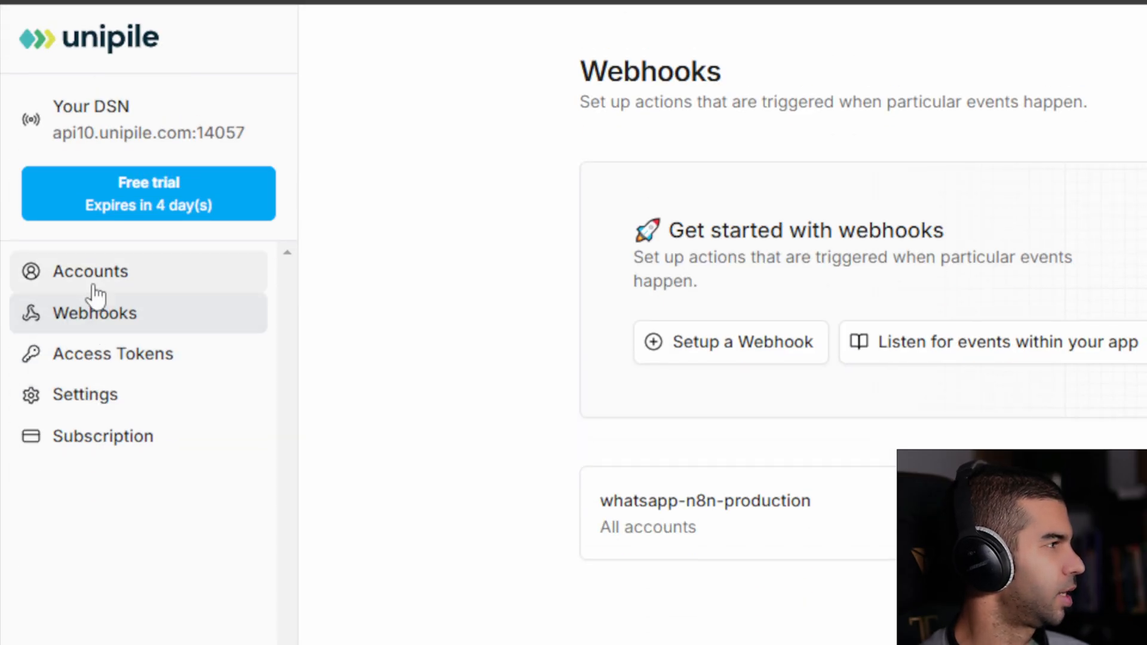
pyautogui.moveTo(110, 334)
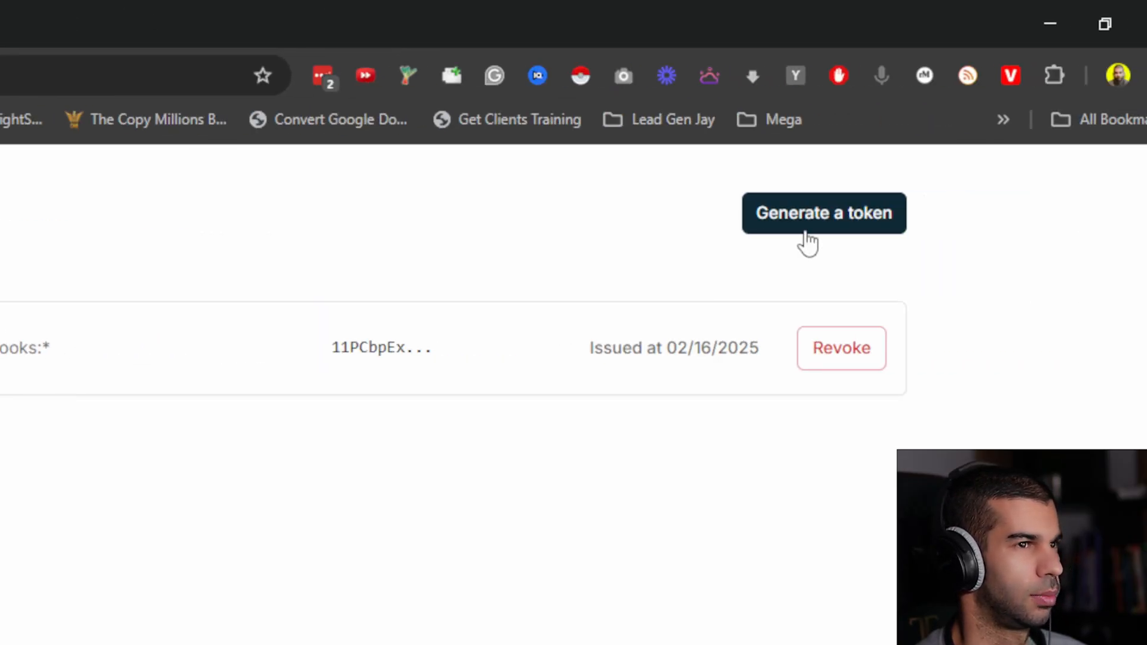
pyautogui.click(825, 212)
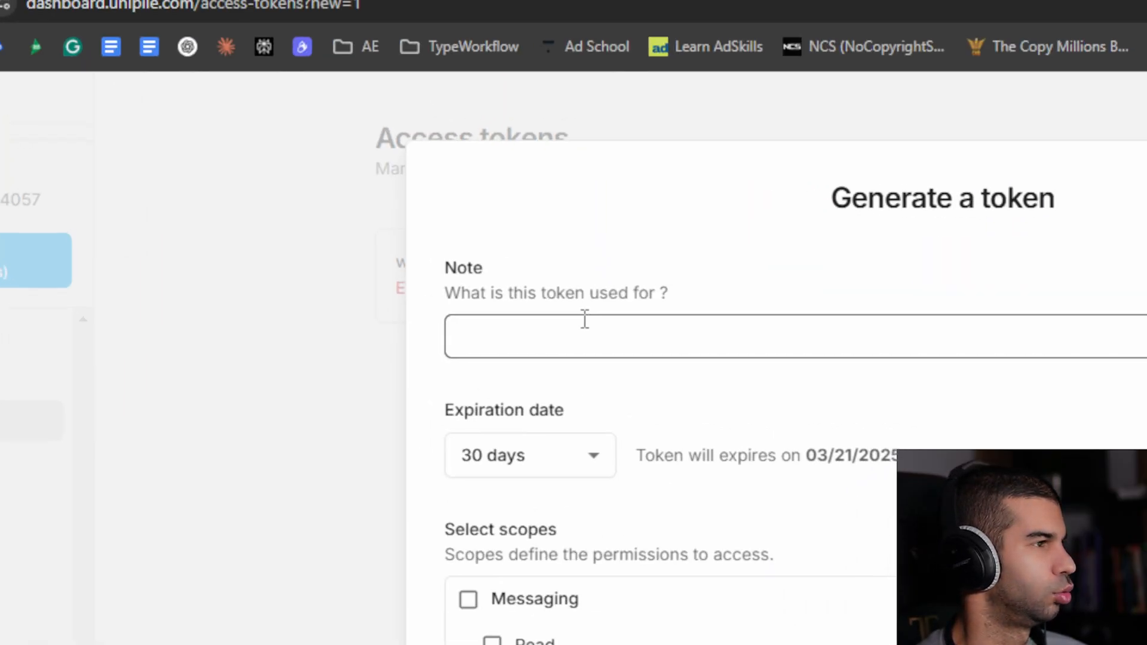
pyautogui.scroll(-3)
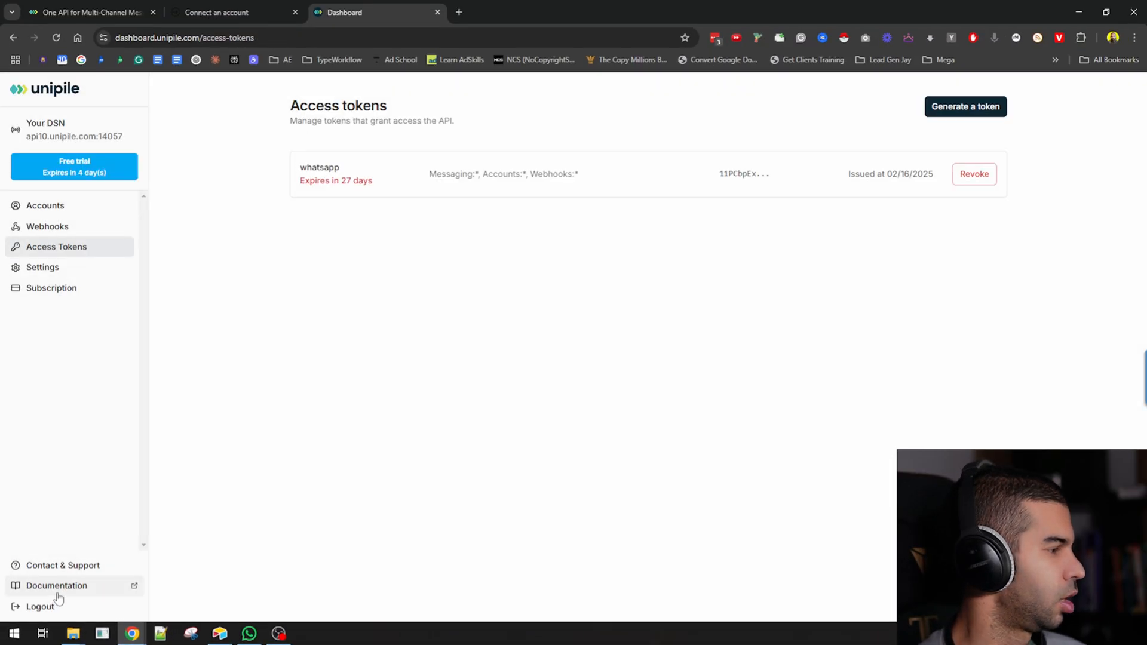
pyautogui.moveTo(88, 590)
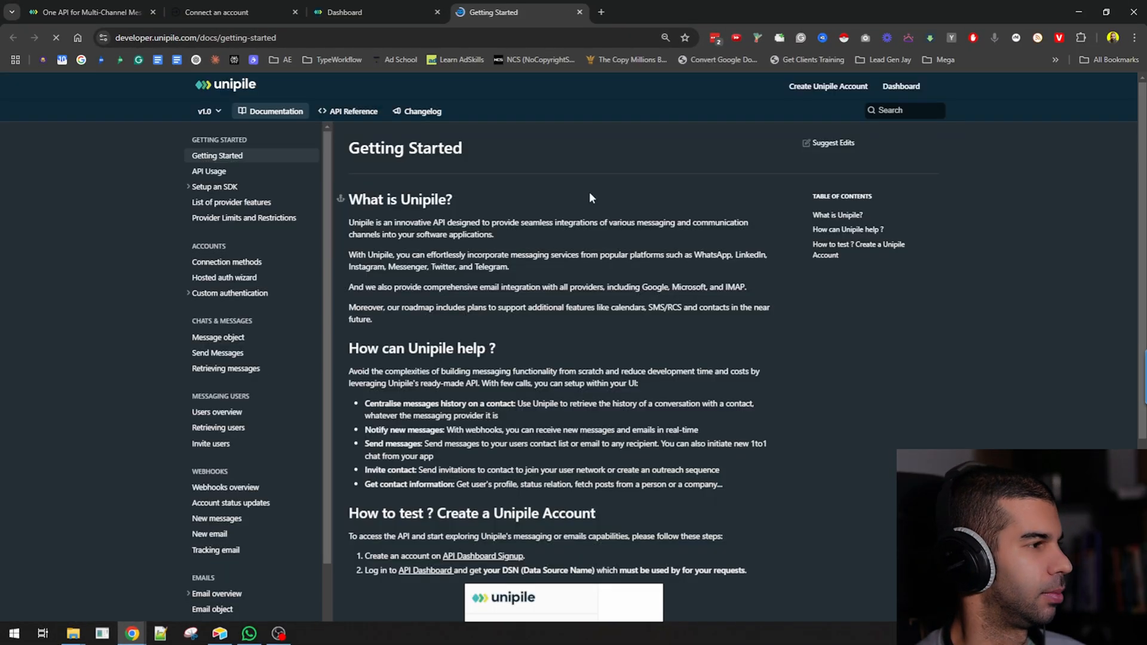
# Open API Reference, expand Accounts and view List all accounts
pyautogui.scroll(-3)
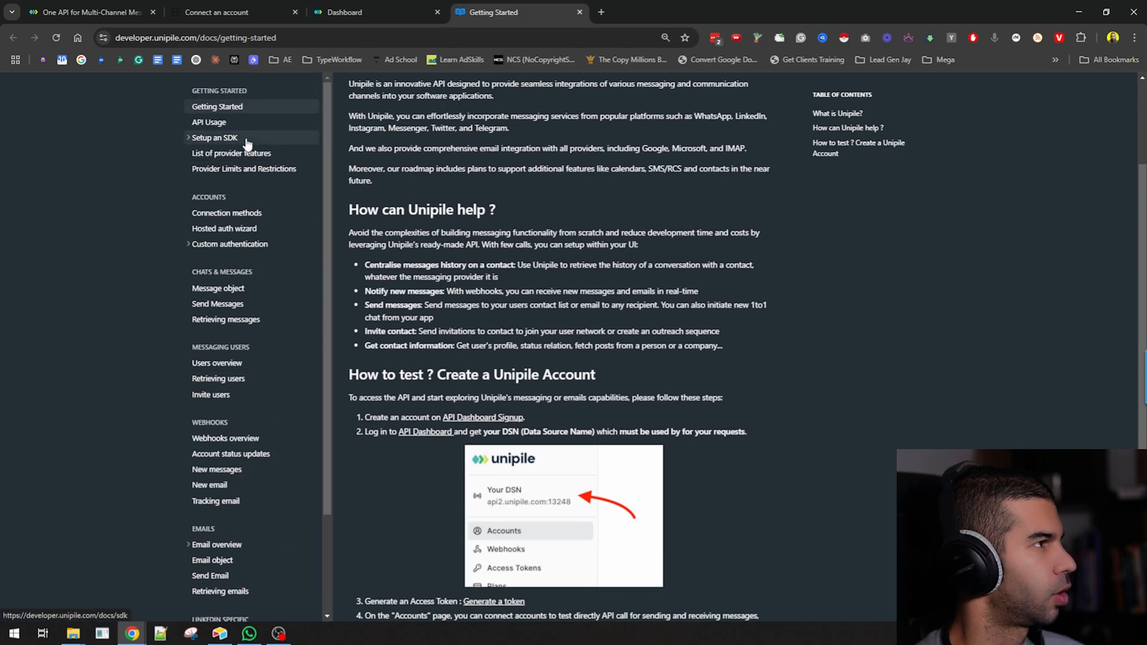
pyautogui.click(348, 111)
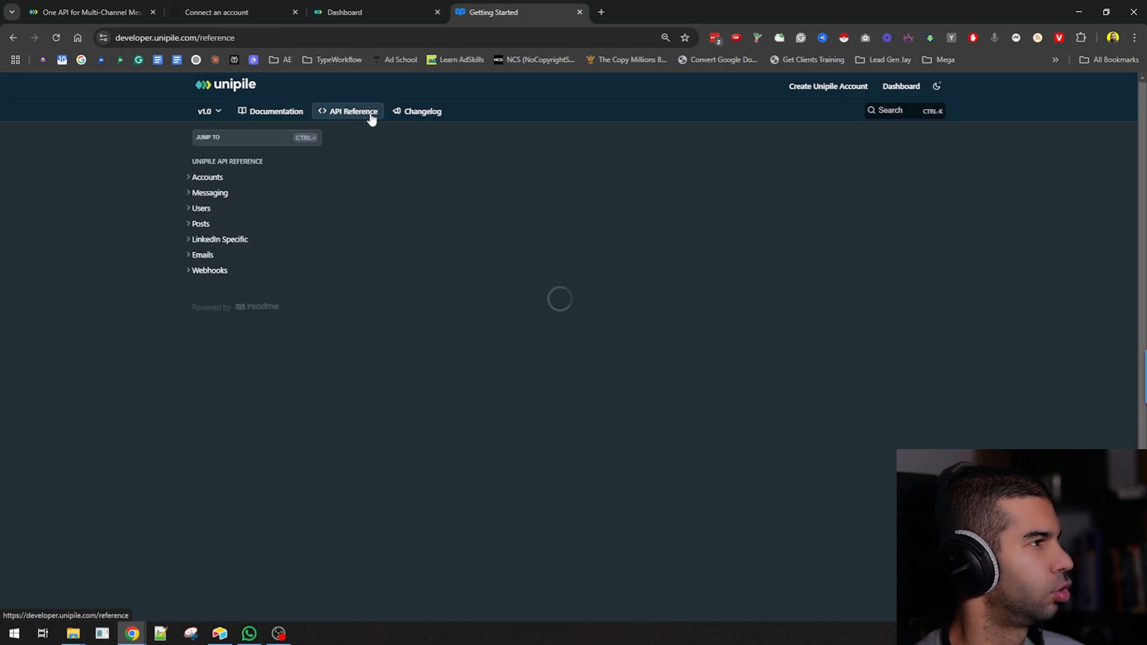
pyautogui.click(206, 177)
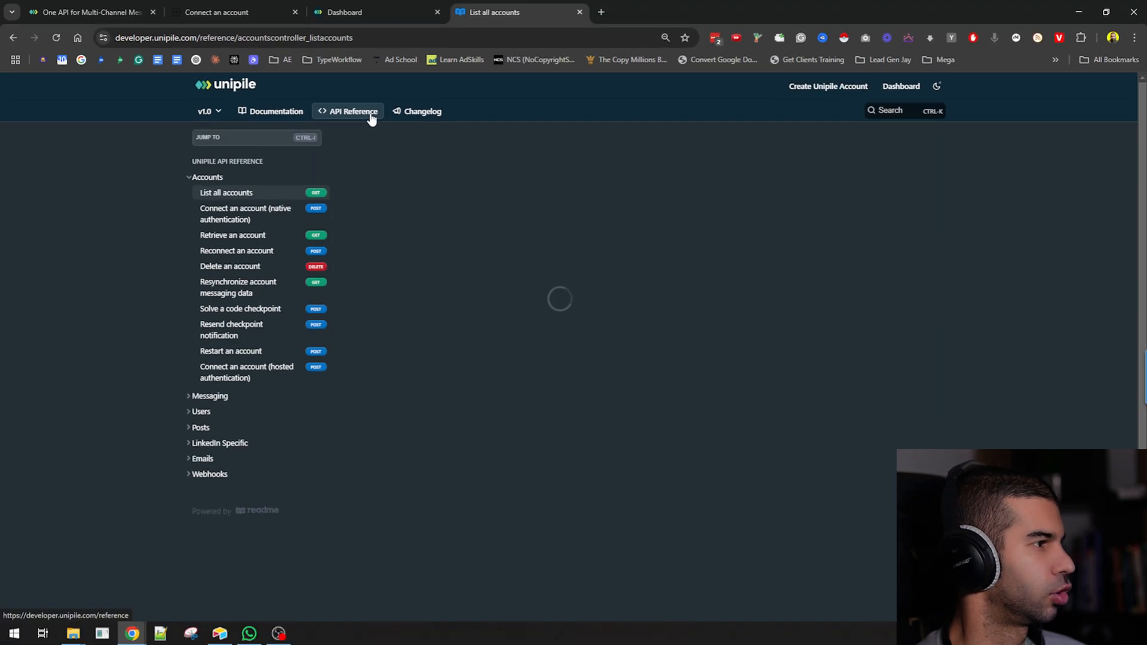
pyautogui.click(225, 193)
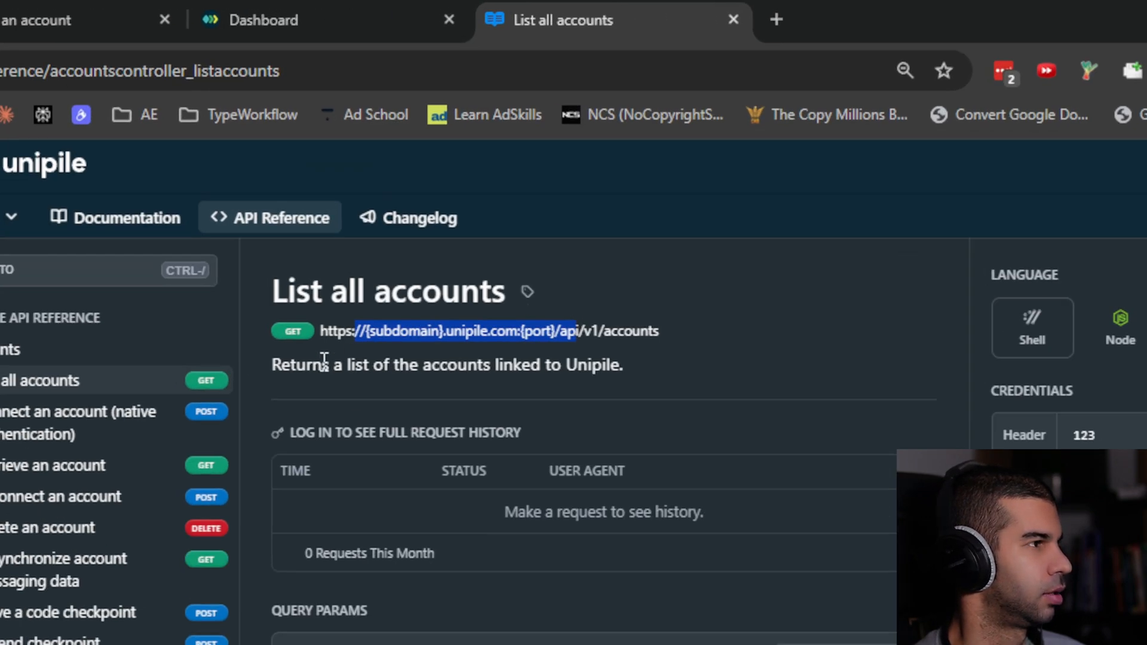
pyautogui.scroll(-3)
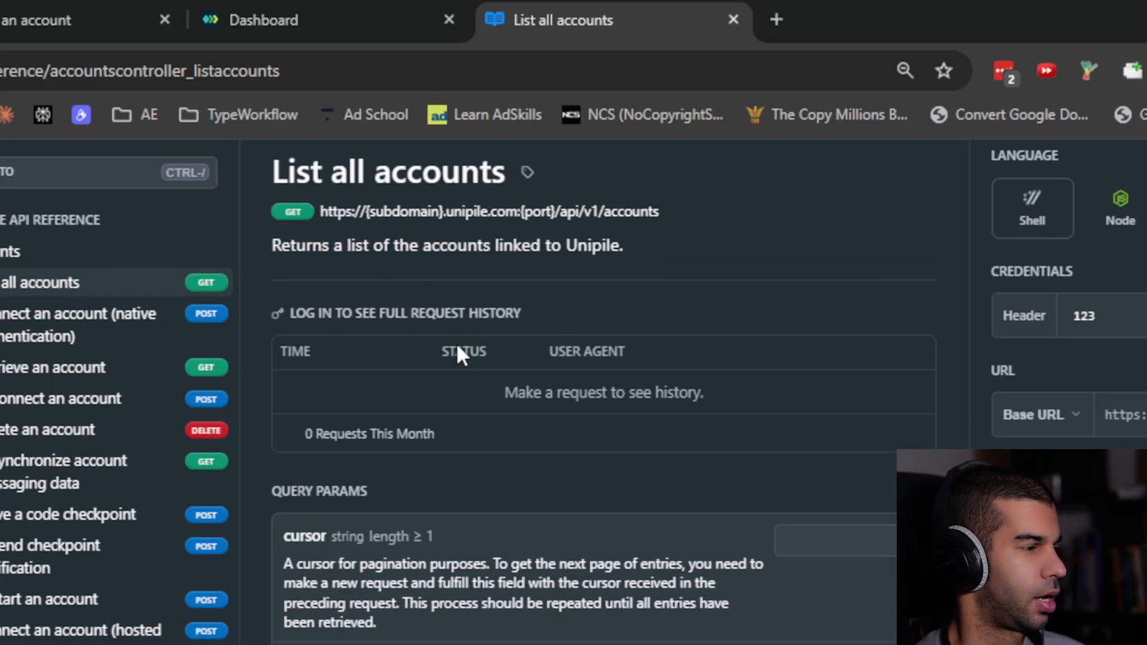
pyautogui.scroll(-3)
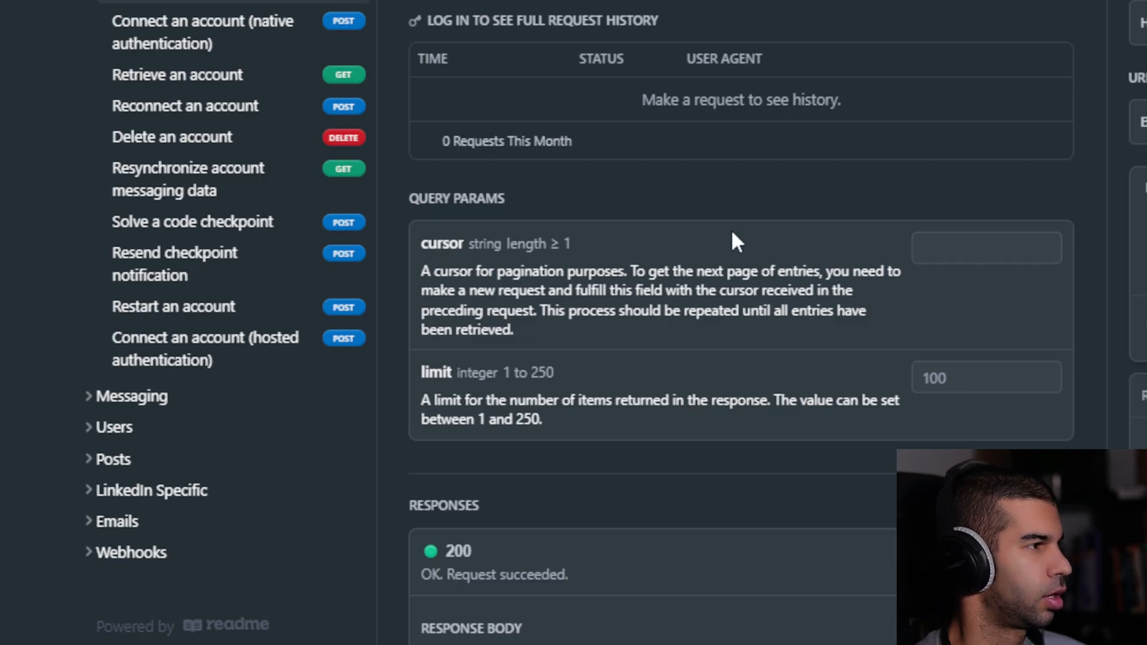
pyautogui.write('2365')
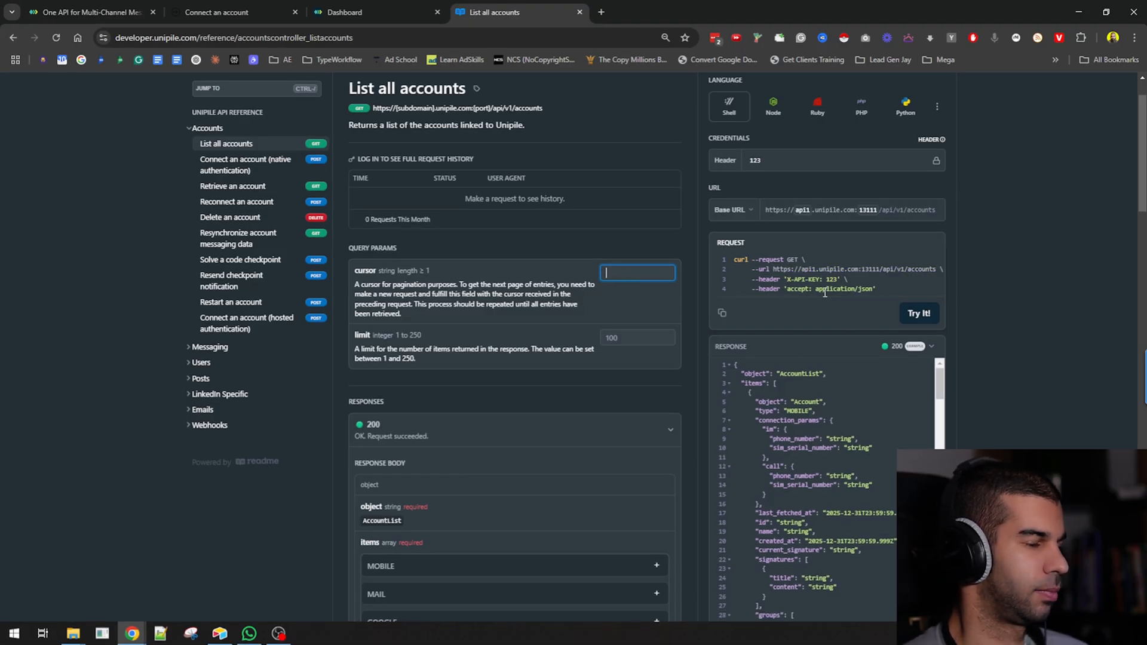
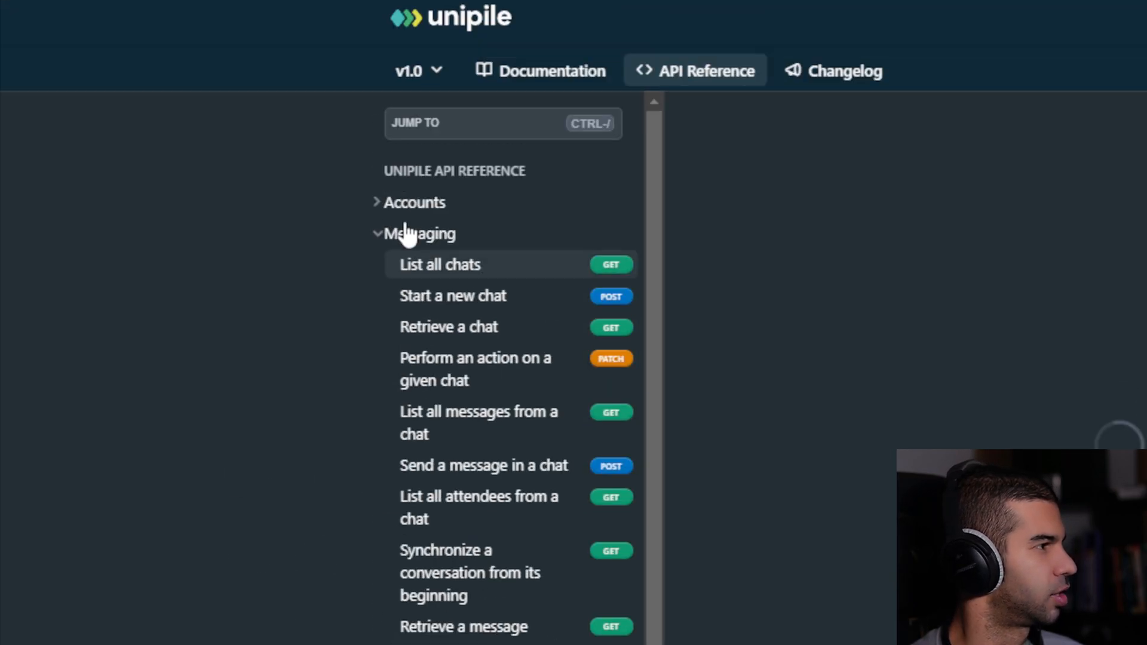
# Expand Messaging, view List all messages from a chat, then Retrieve an attachment from a message
pyautogui.click(440, 265)
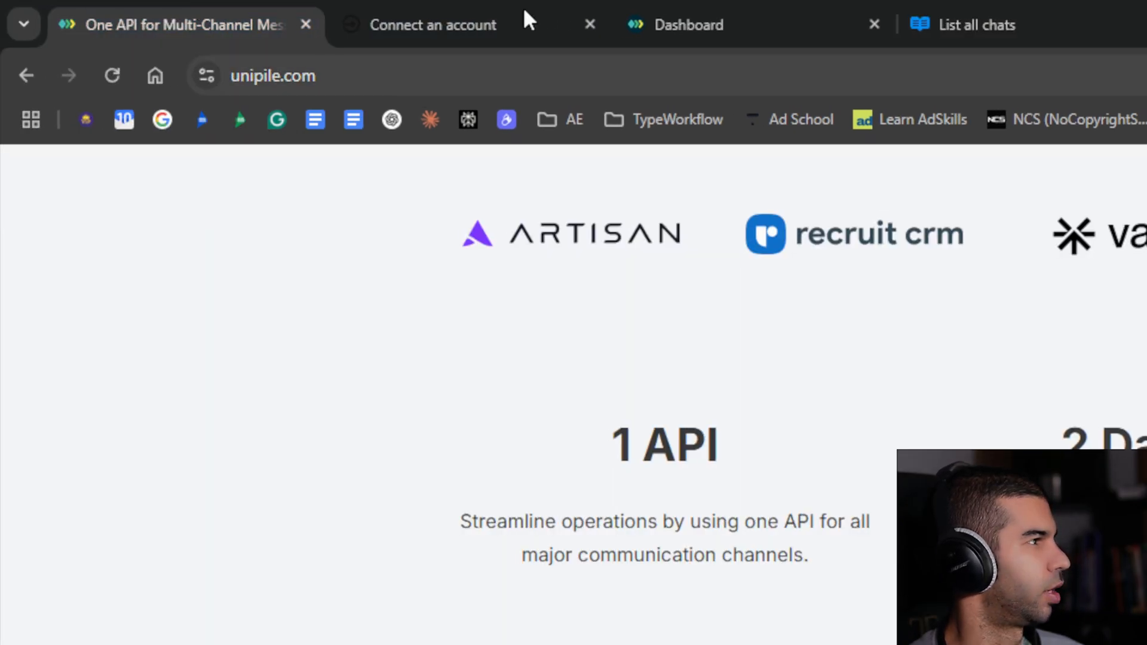
pyautogui.click(682, 24)
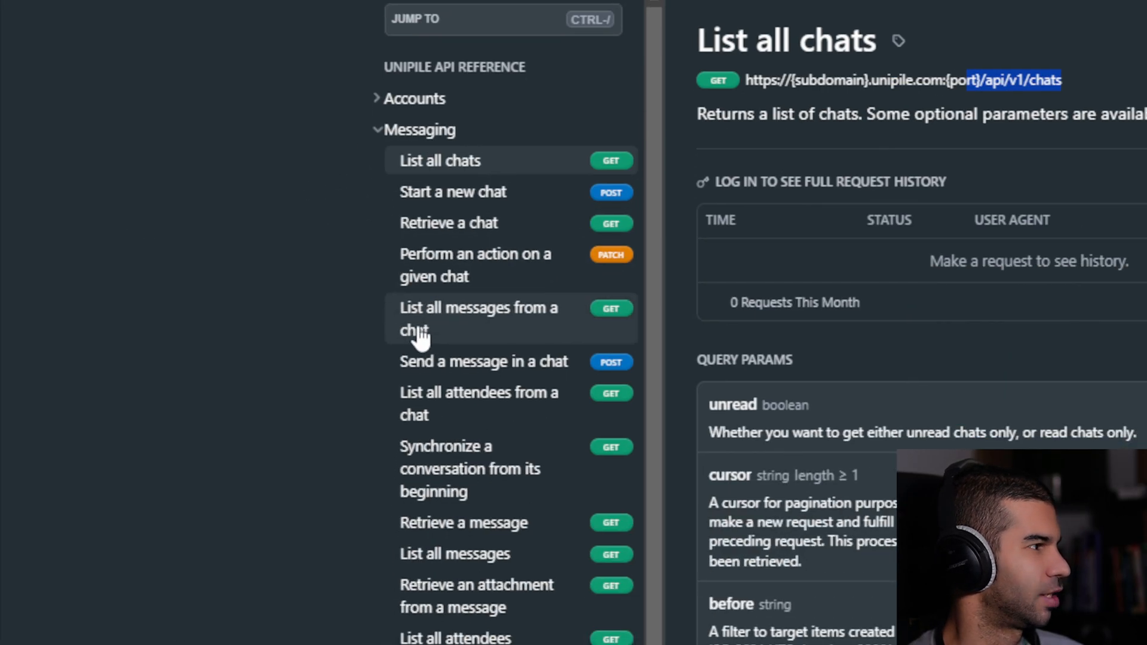
pyautogui.click(478, 318)
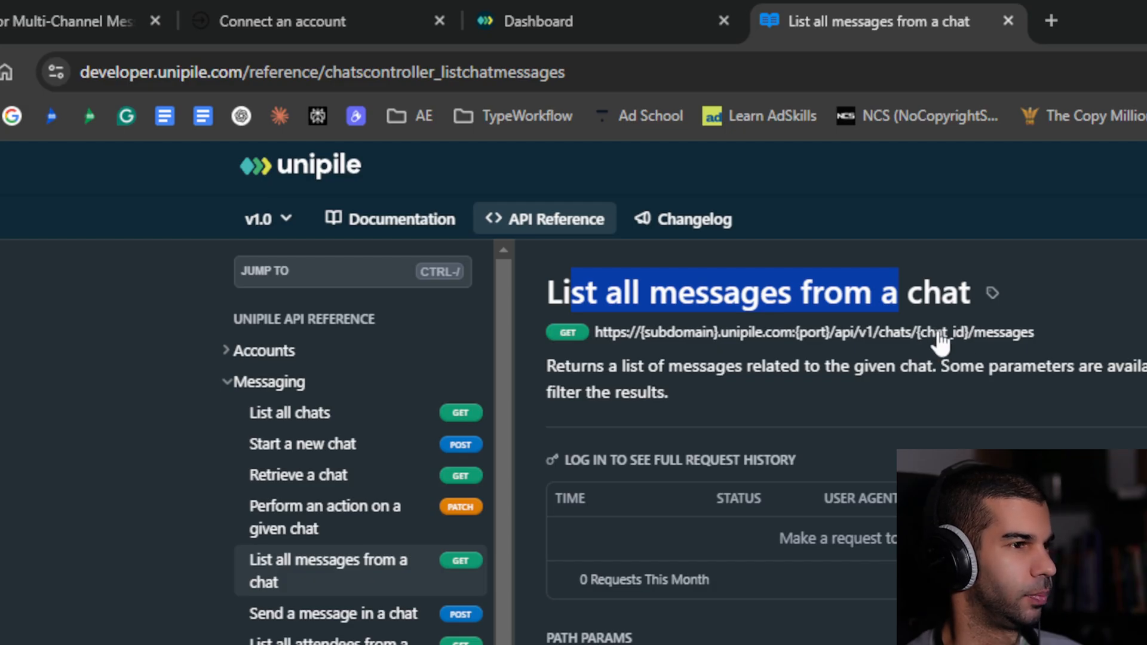
pyautogui.moveTo(942, 340)
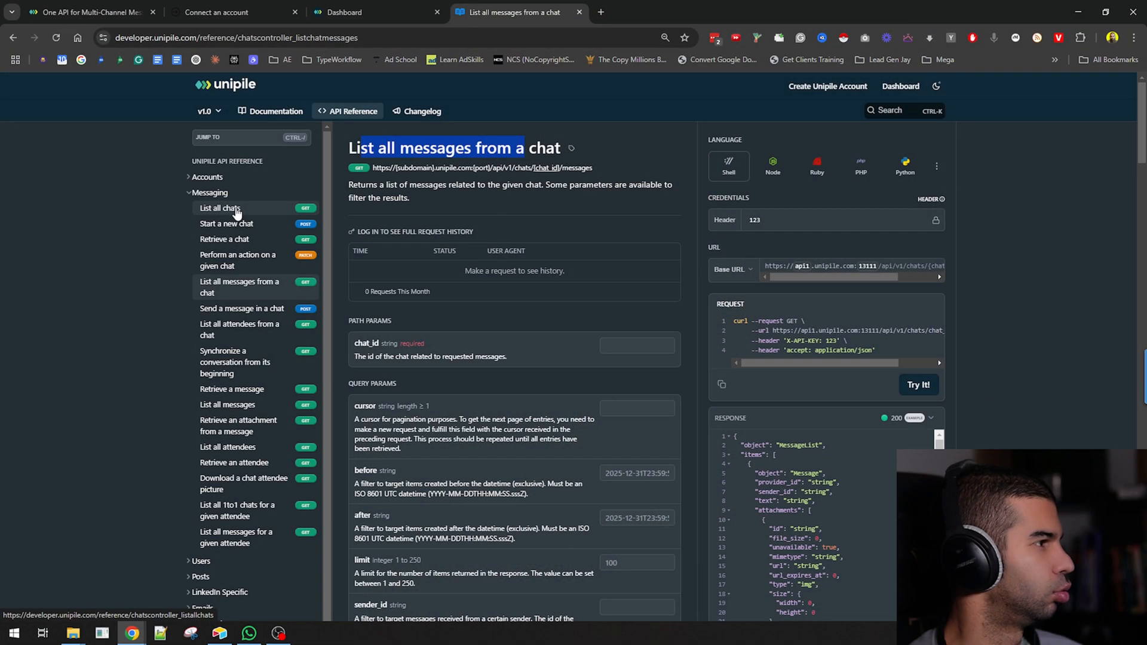
pyautogui.click(220, 208)
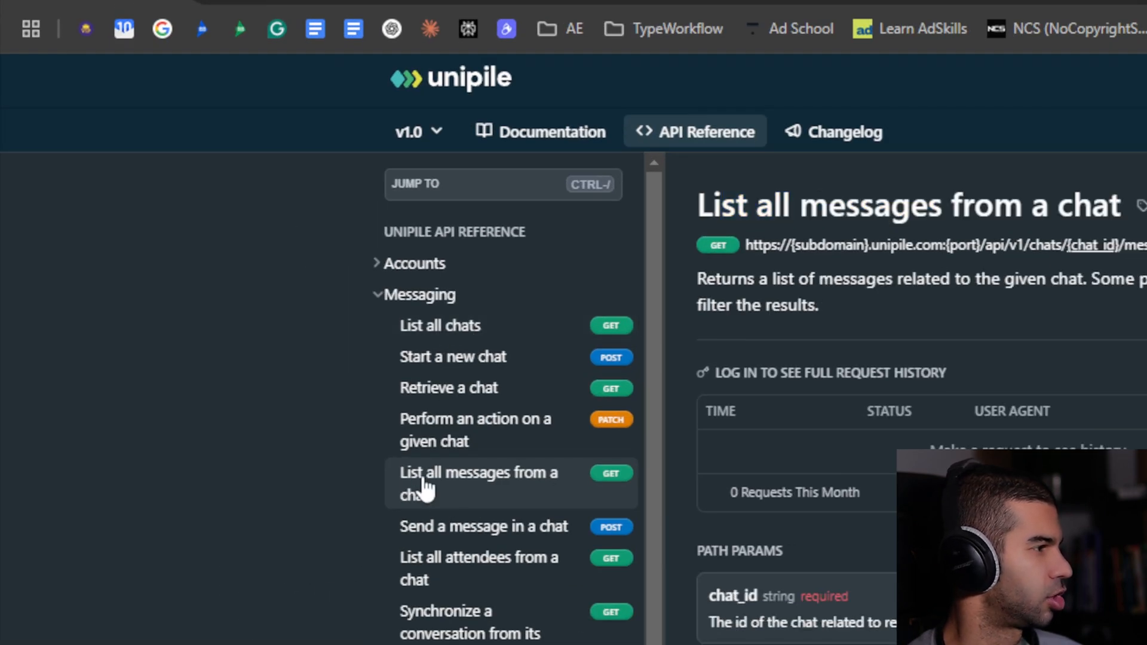
pyautogui.scroll(-3)
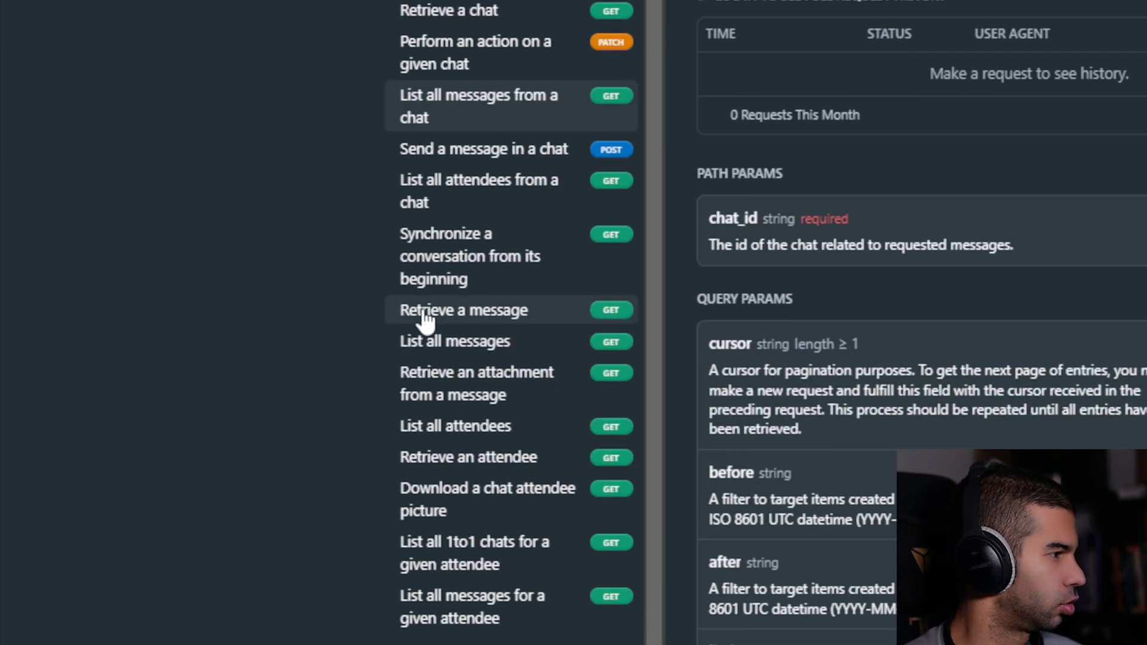
pyautogui.moveTo(437, 398)
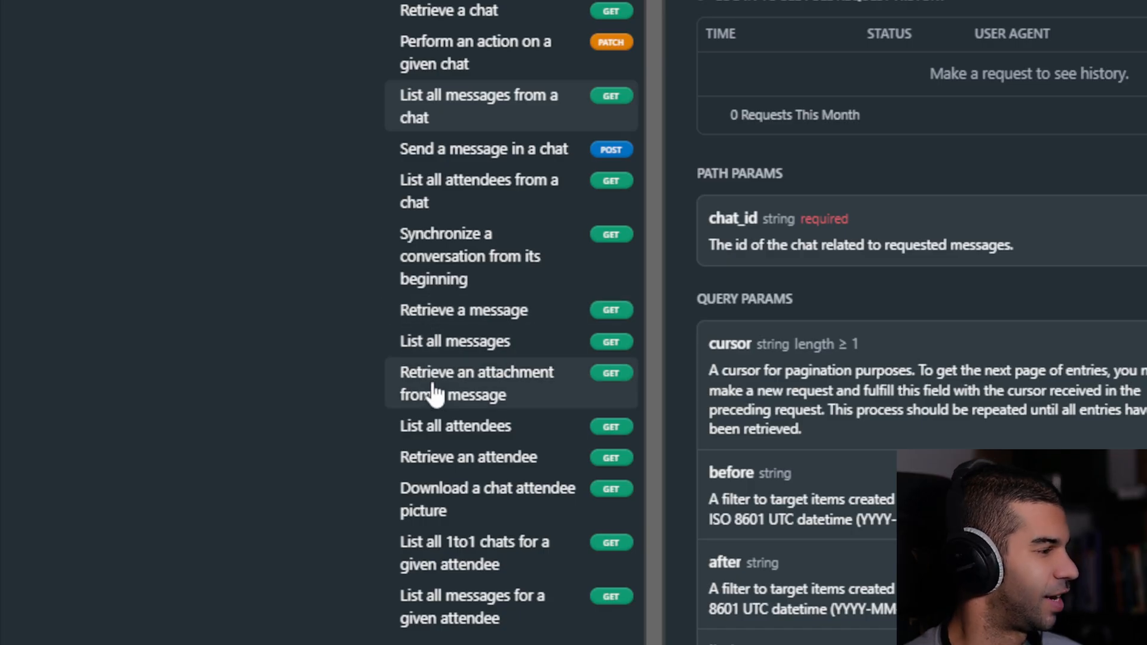
pyautogui.moveTo(483, 396)
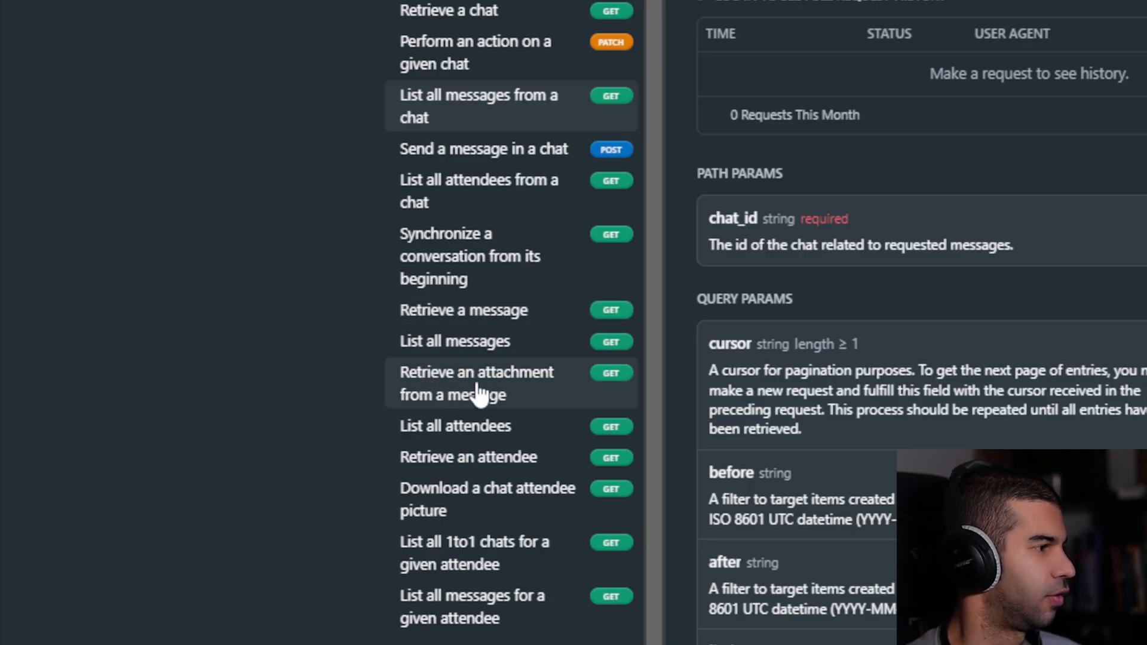
pyautogui.click(476, 383)
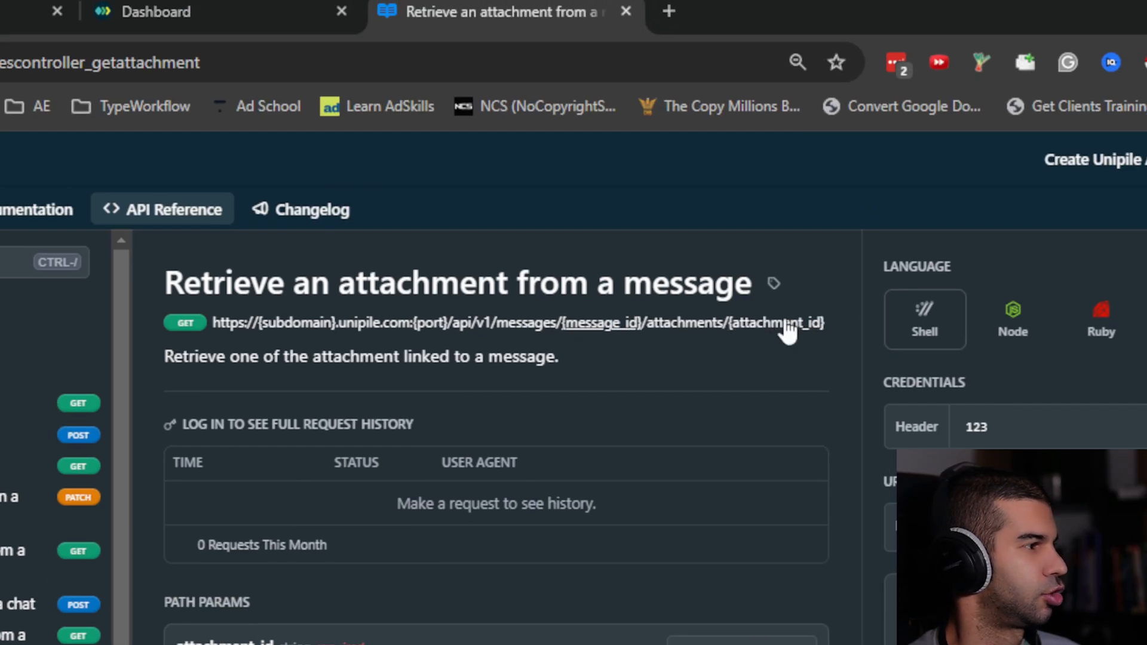
pyautogui.moveTo(782, 334)
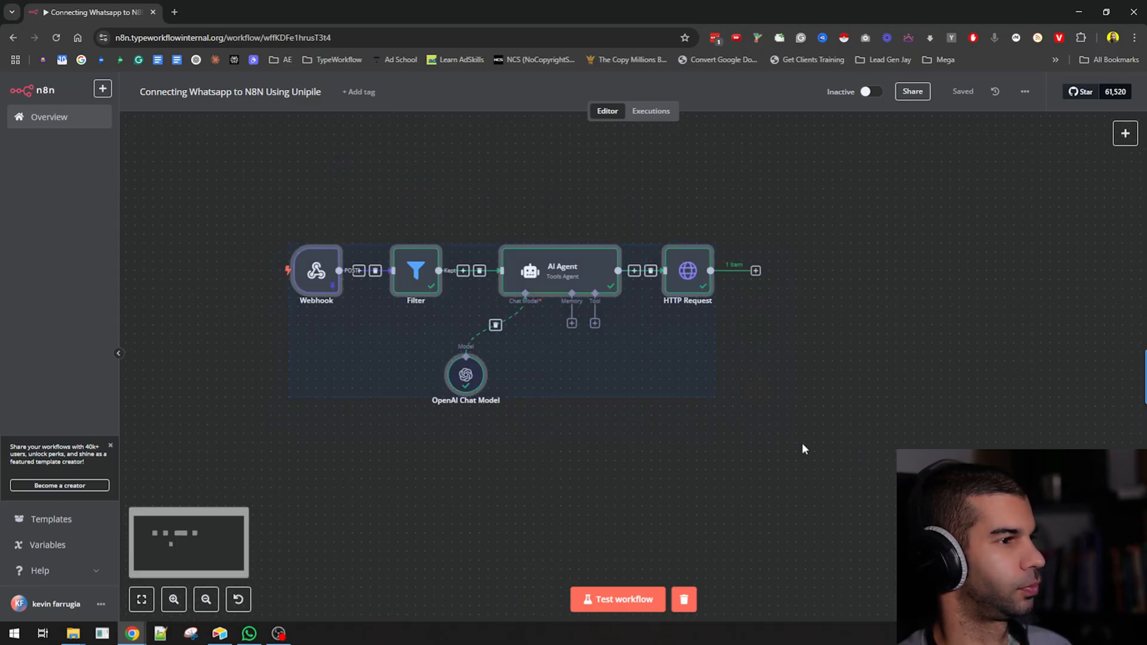
# Create webhook 'youtubetest' on new messages, calling the n8n Webhook test URL
pyautogui.click(513, 12)
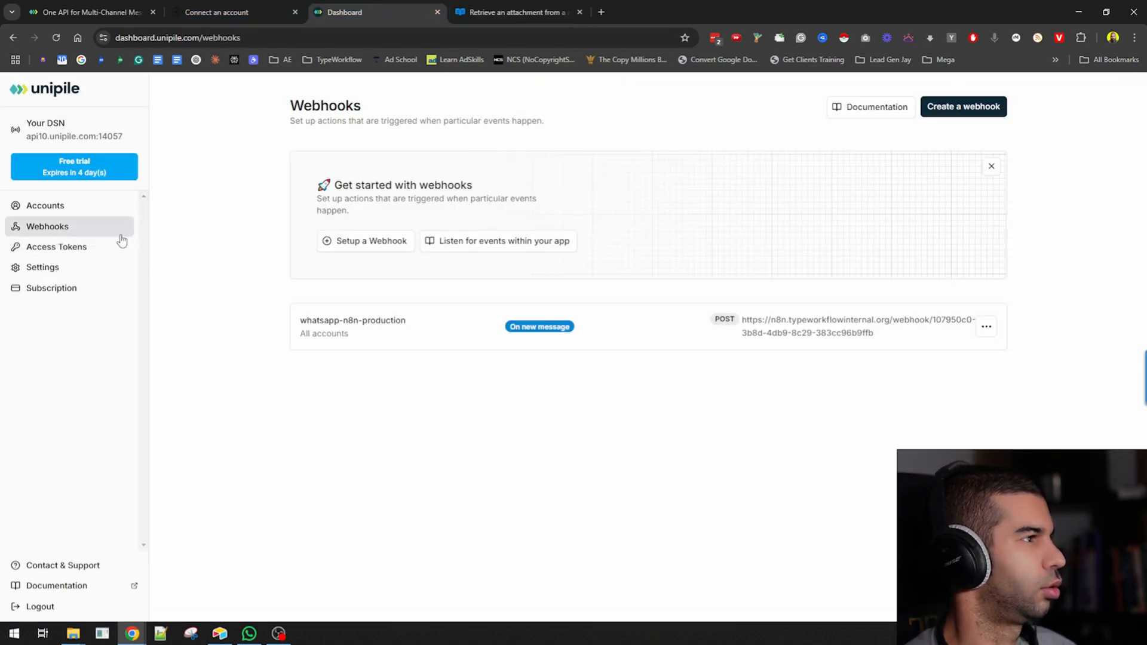
pyautogui.click(963, 107)
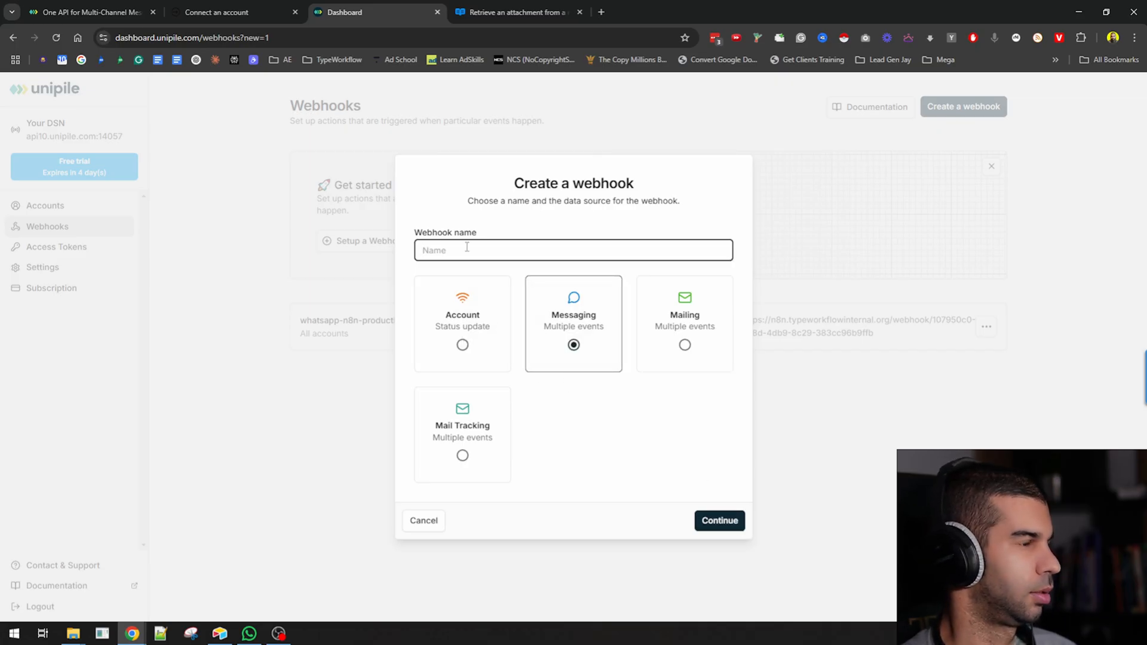
pyautogui.write('youtubetest')
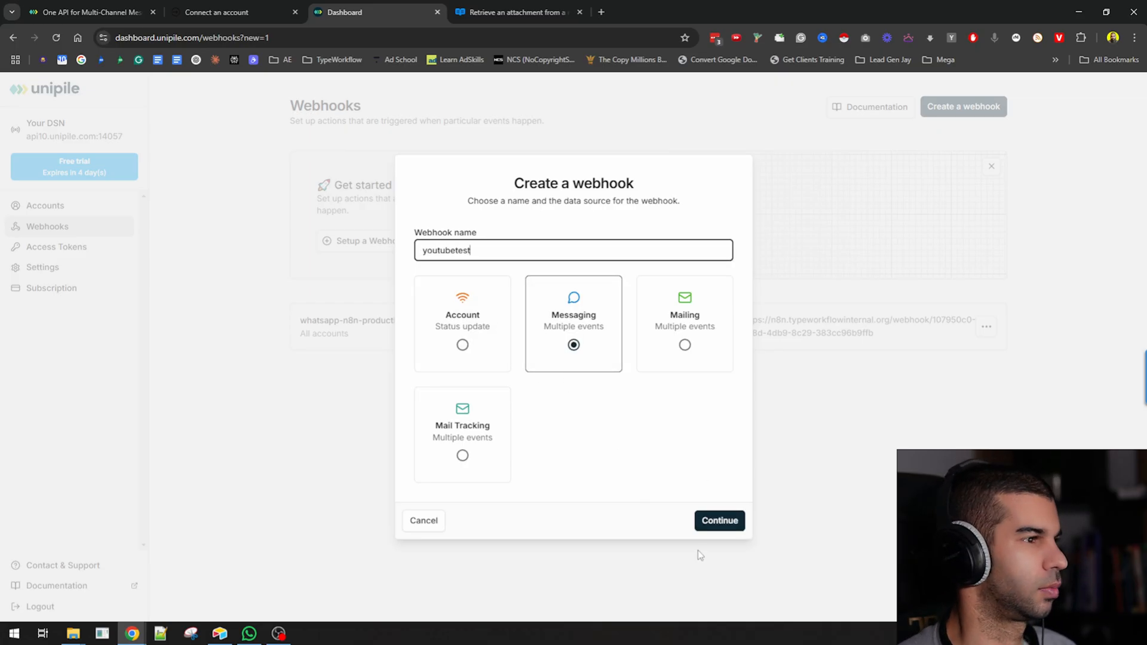
pyautogui.click(719, 521)
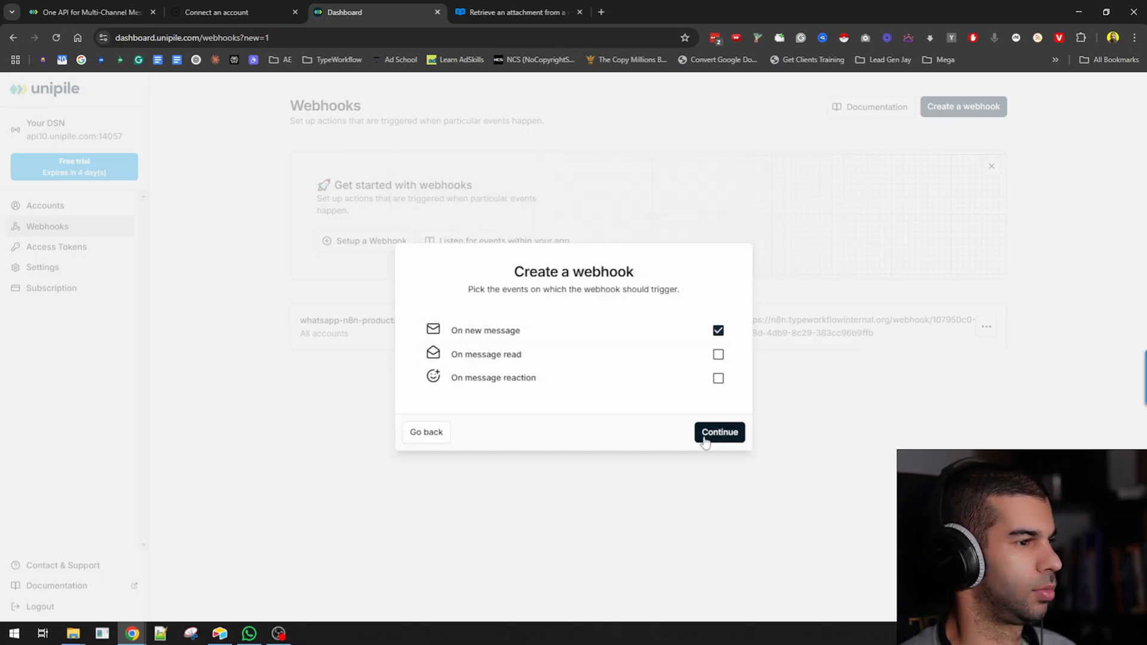
pyautogui.click(719, 432)
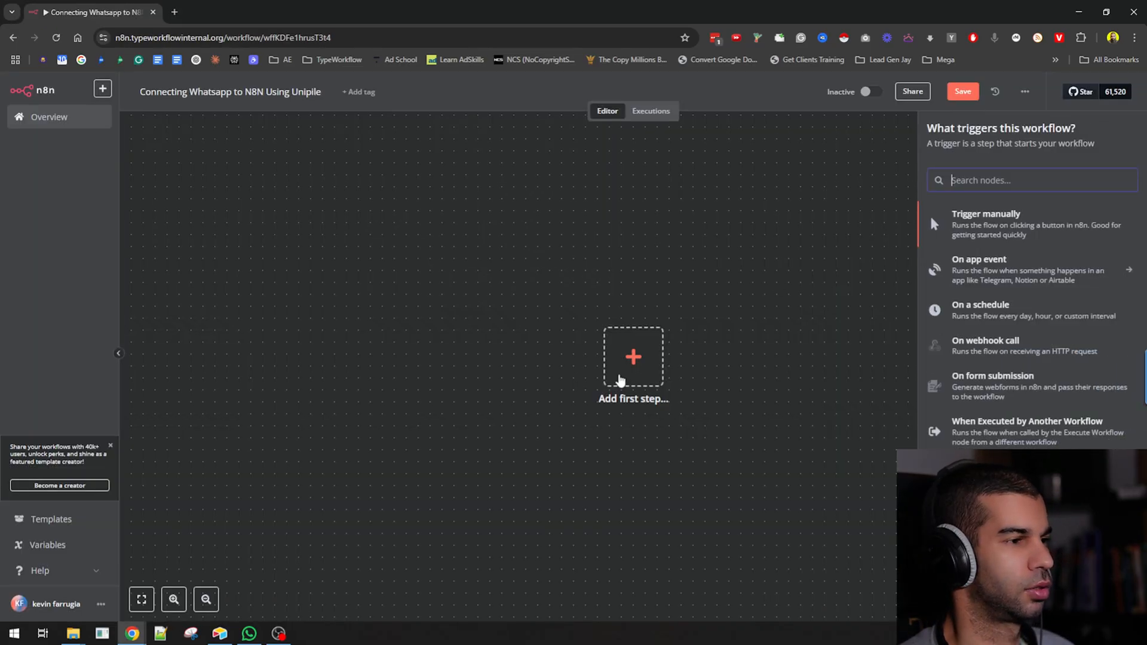
pyautogui.click(986, 346)
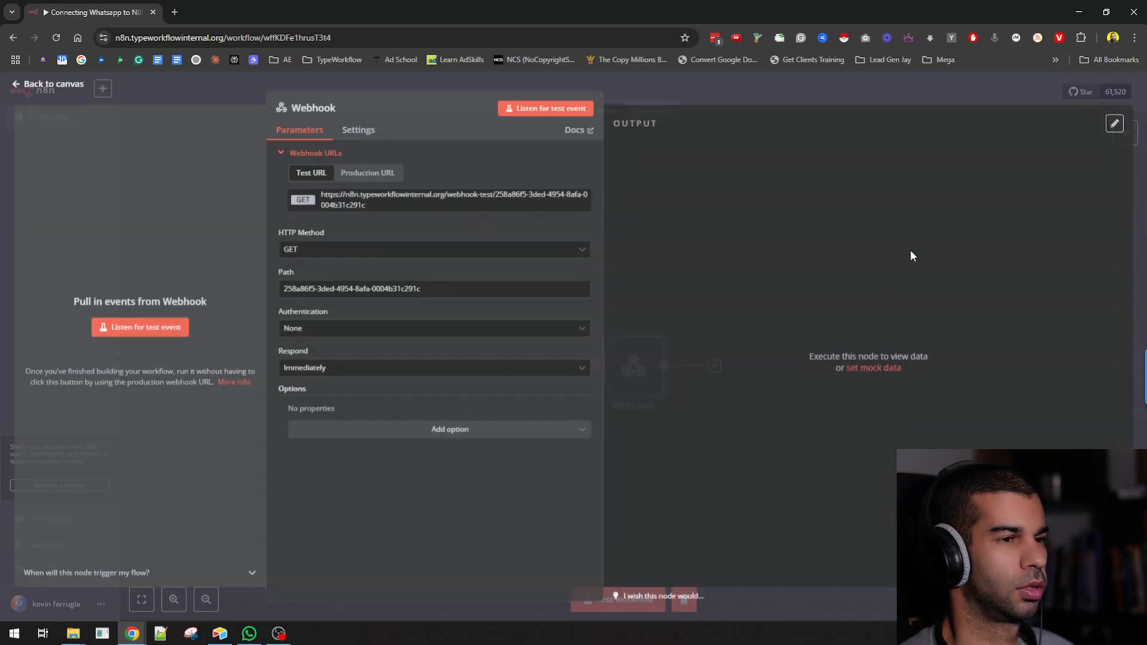
pyautogui.moveTo(332, 215)
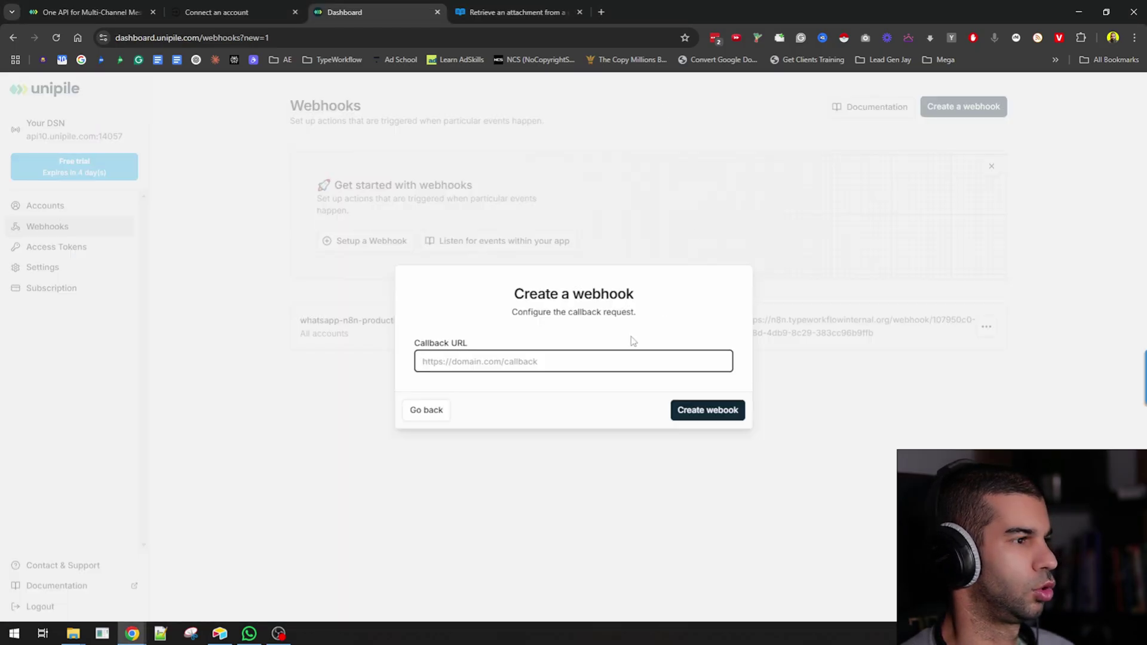
pyautogui.click(426, 409)
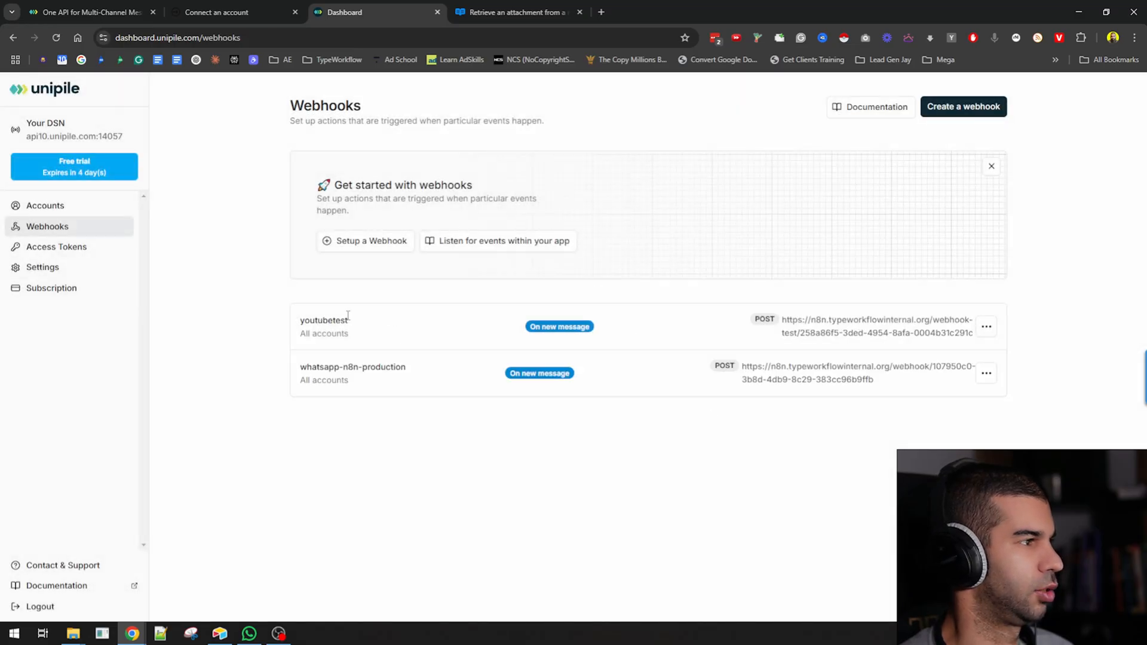
pyautogui.moveTo(40, 251)
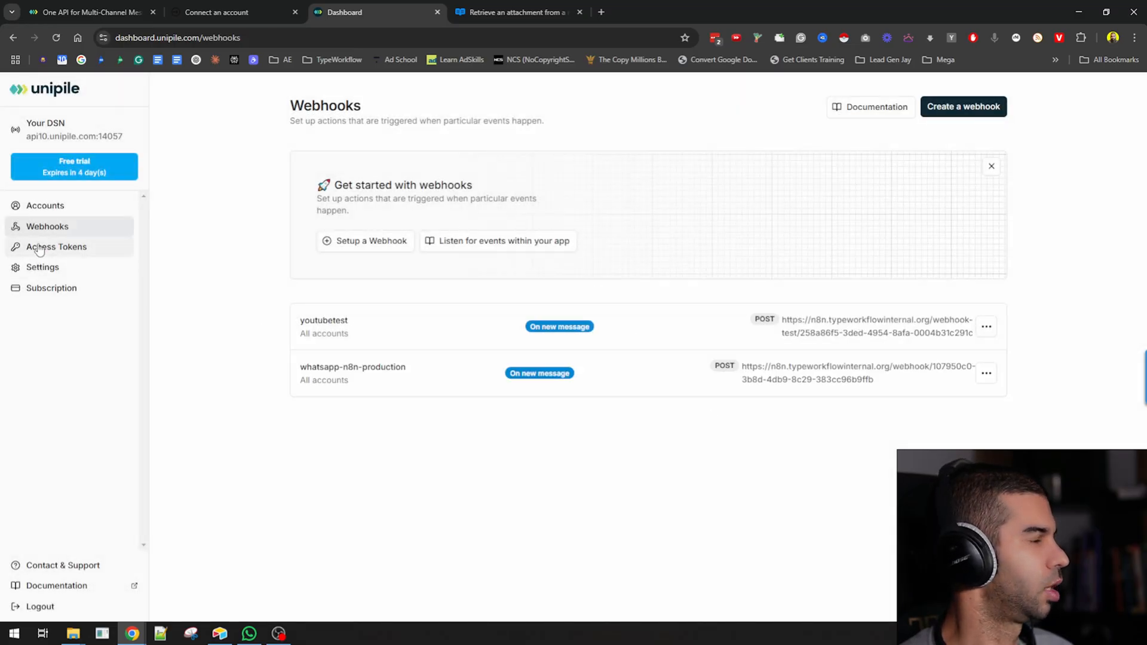
# Generate an access token noted 'youtube-video' and copy it to the clipboard
pyautogui.click(56, 247)
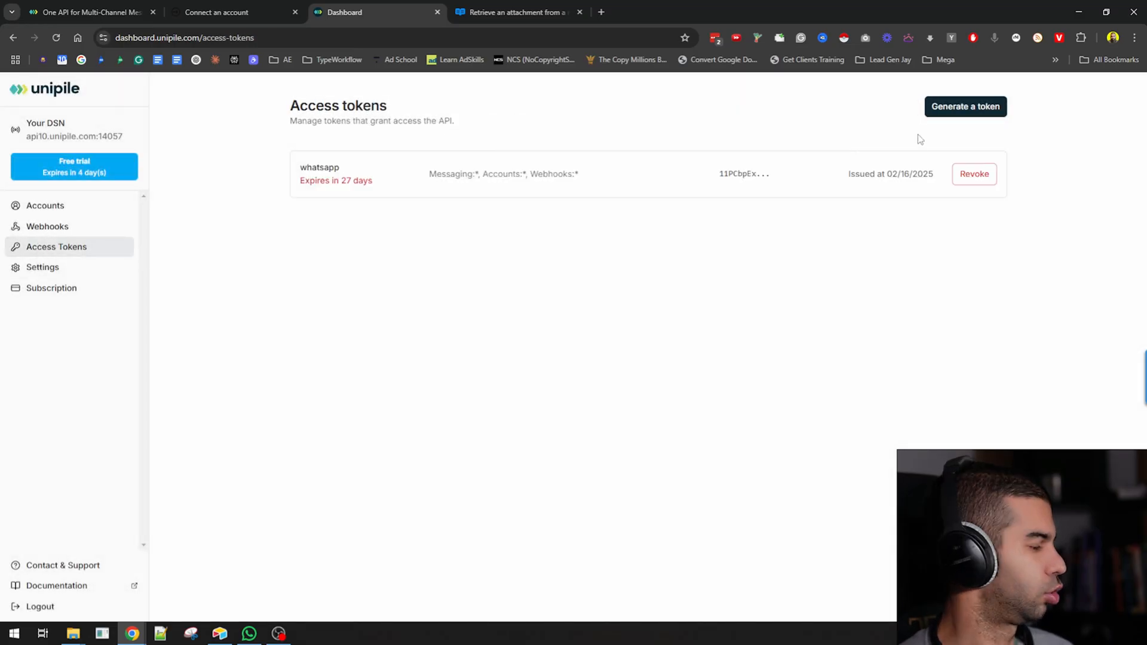
pyautogui.click(964, 107)
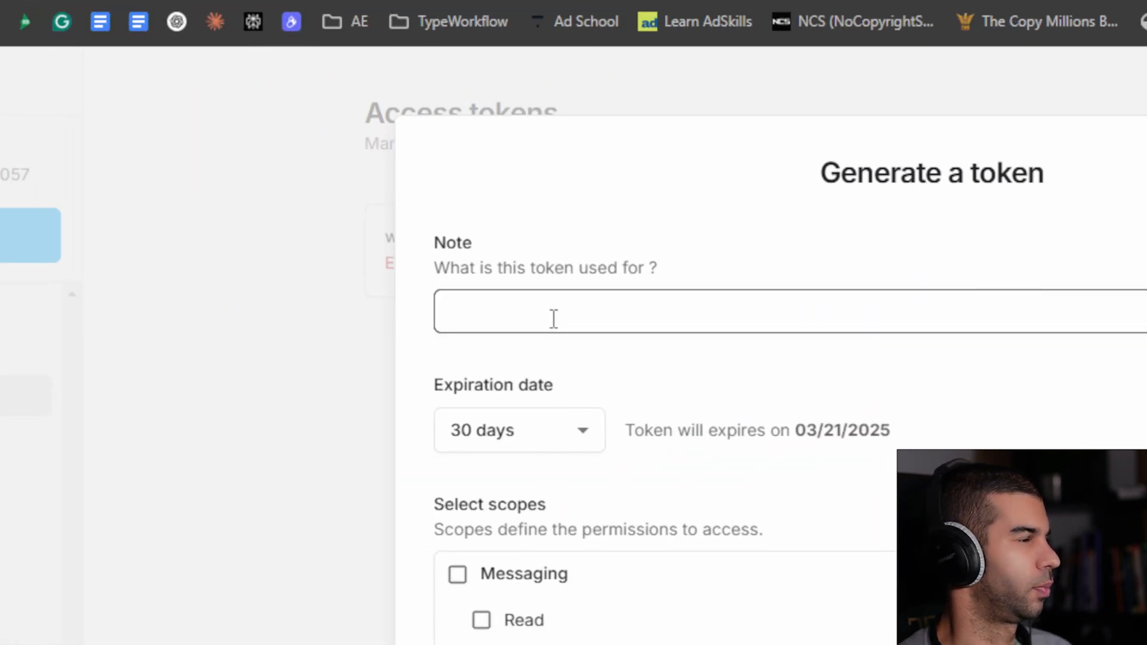
pyautogui.write('youtube-video')
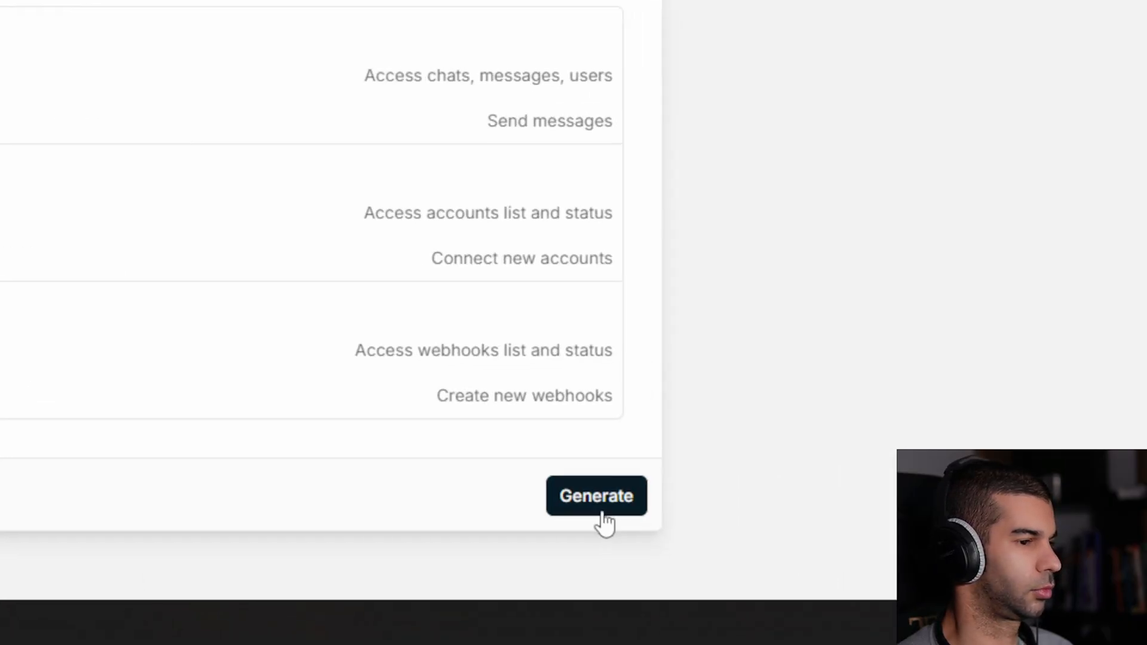
pyautogui.click(596, 496)
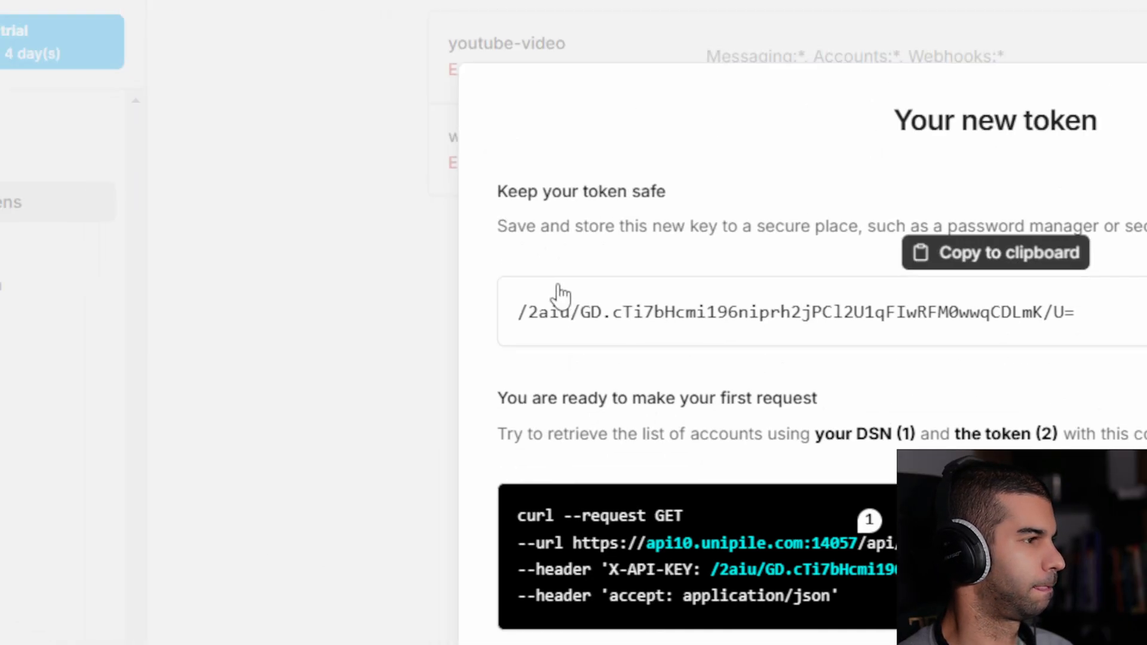
pyautogui.click(994, 253)
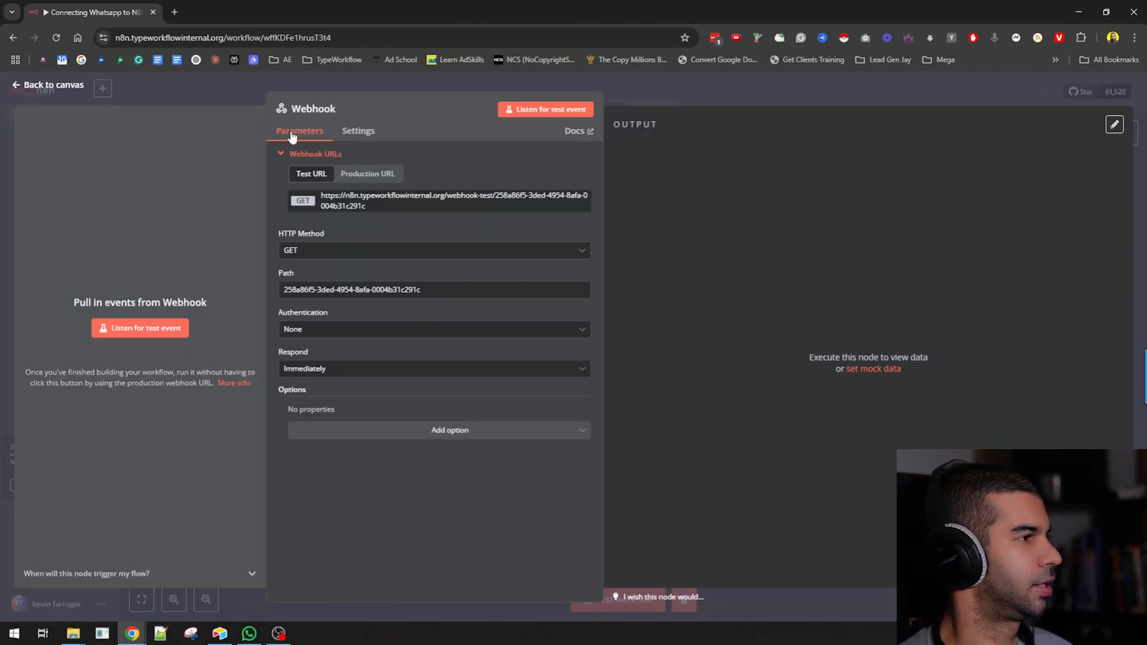
pyautogui.moveTo(385, 187)
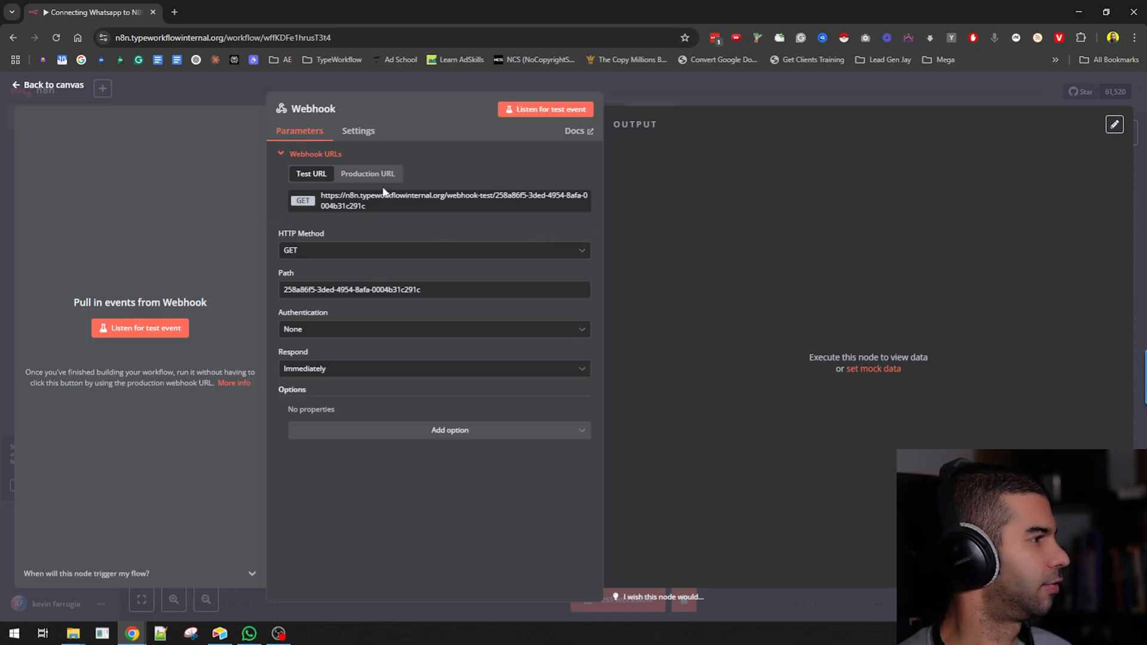
# Listen for a test event, send WhatsApp test messages, then reopen the Webhook node
pyautogui.click(249, 633)
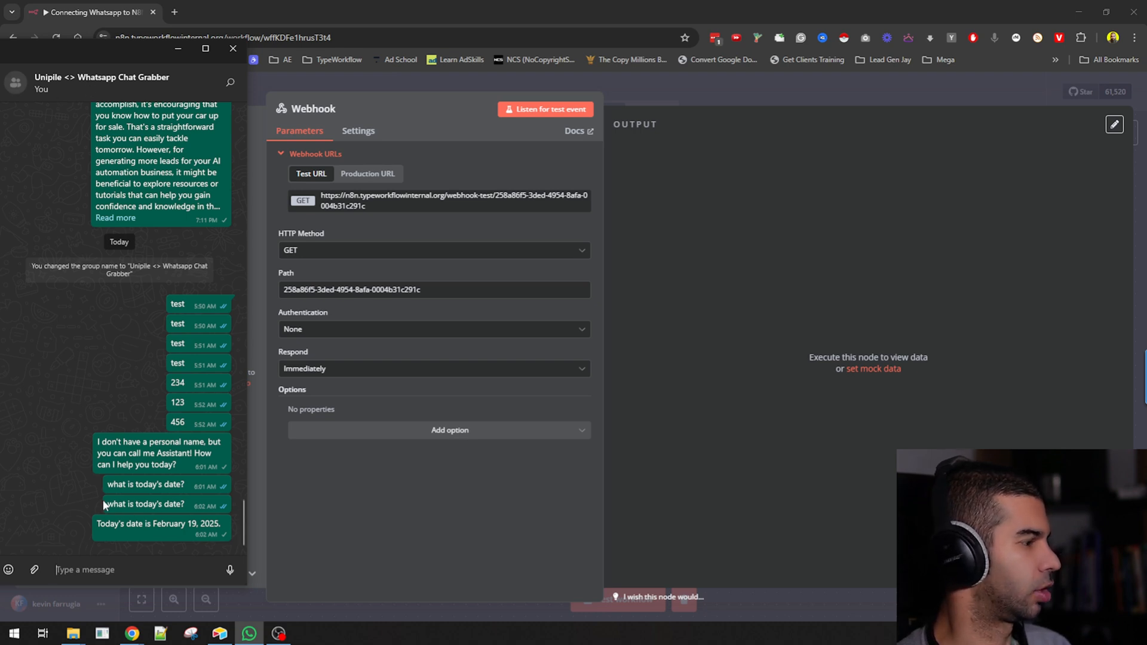
pyautogui.moveTo(734, 353)
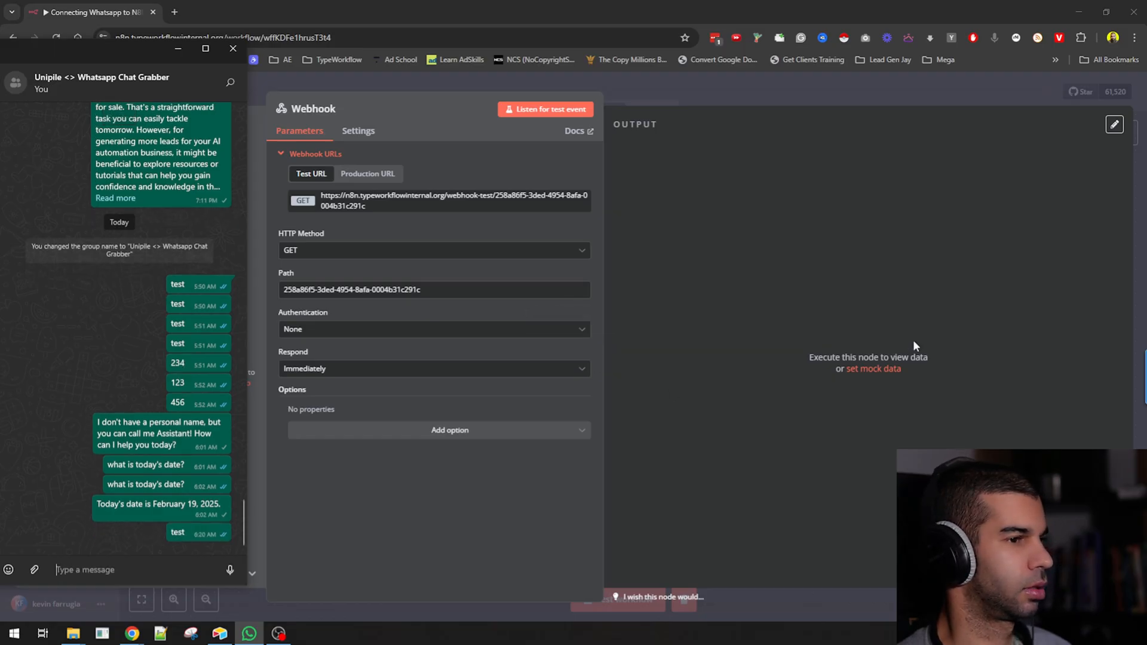
pyautogui.click(552, 109)
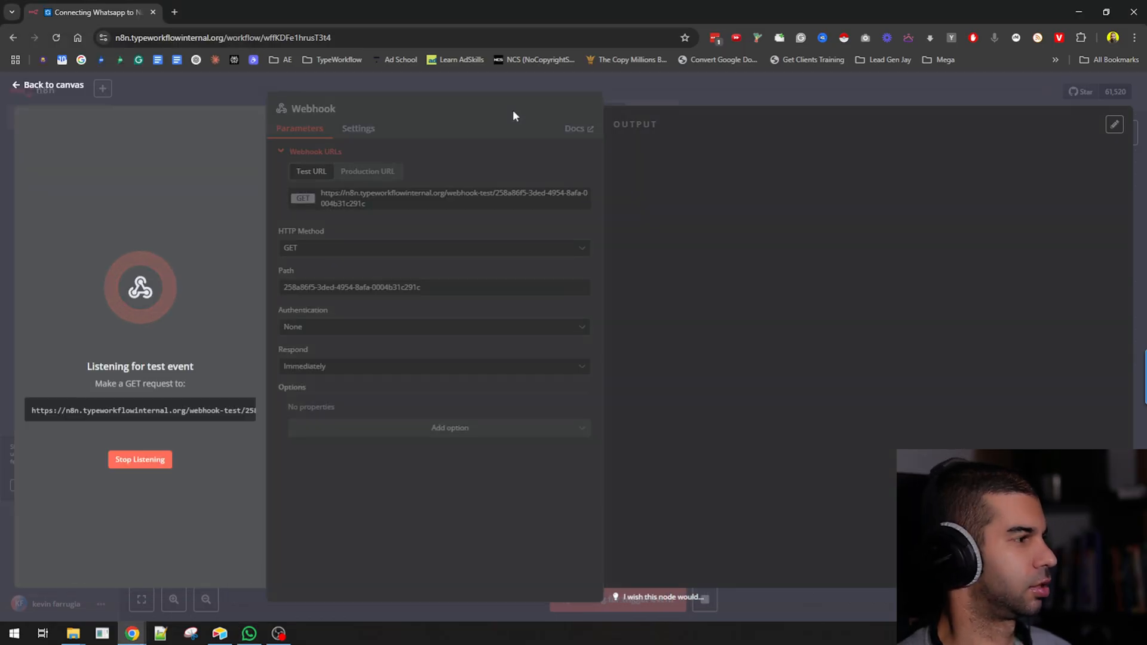
pyautogui.click(248, 634)
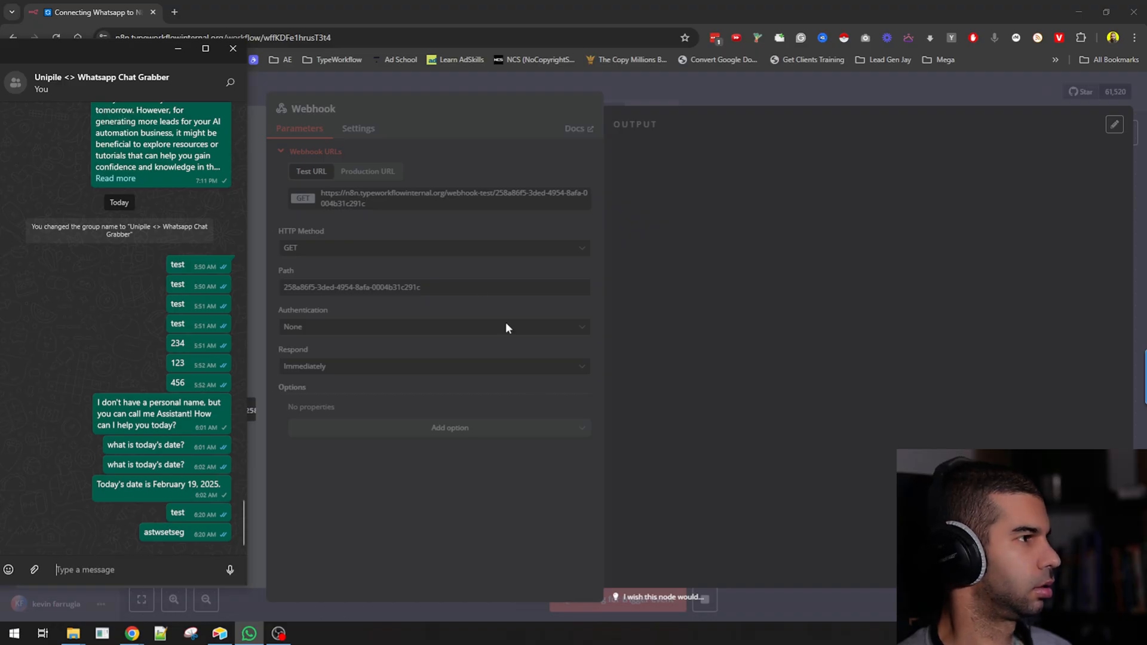
pyautogui.moveTo(367, 336)
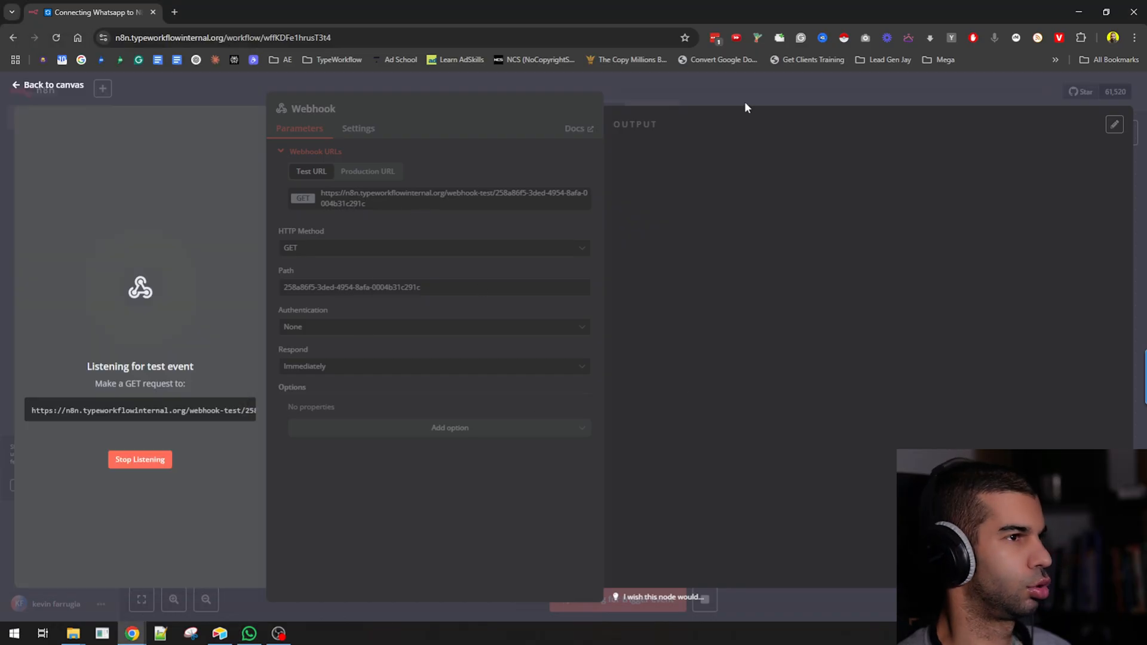
pyautogui.click(45, 85)
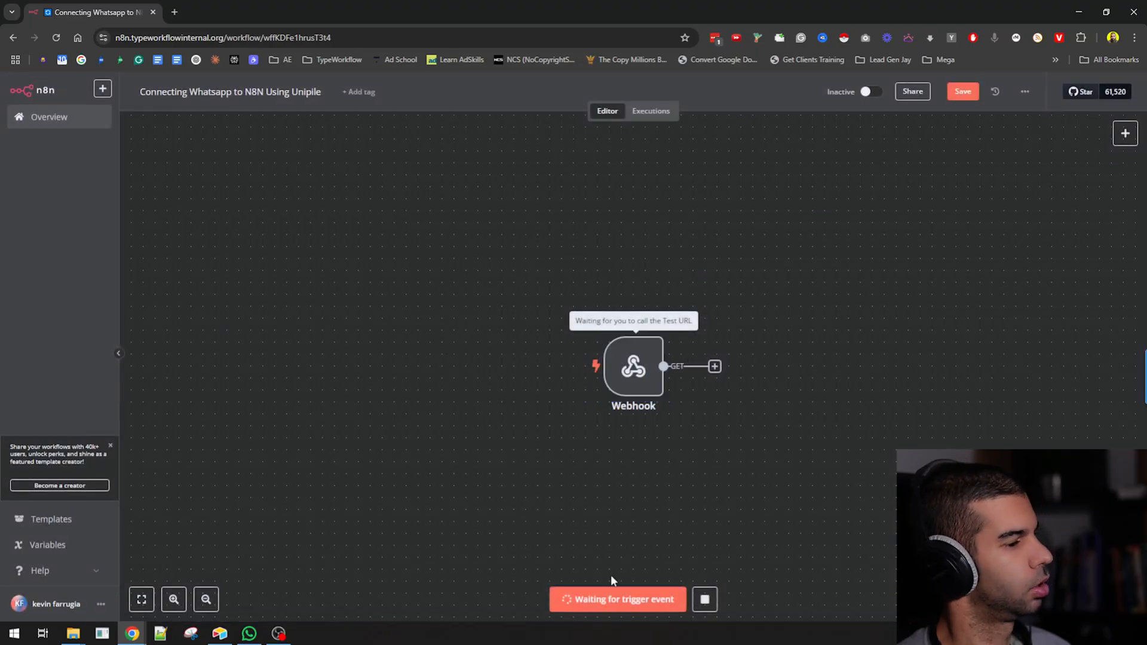
pyautogui.doubleClick(634, 367)
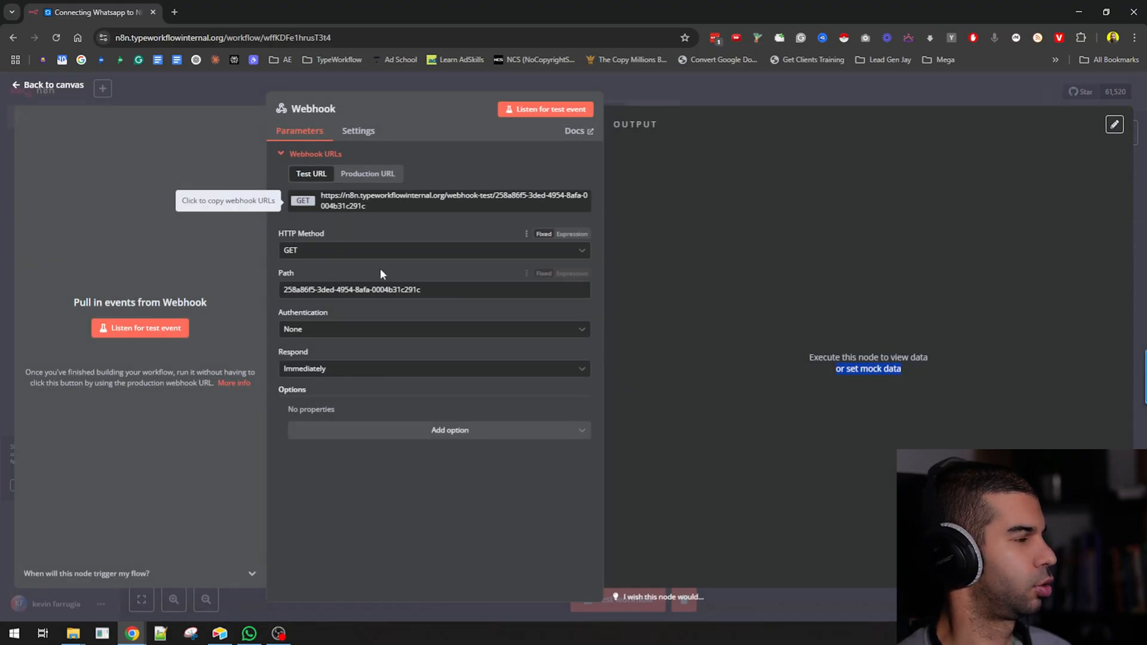
# Set the Webhook method to POST and highlight the payload's subject and message fields
pyautogui.click(433, 250)
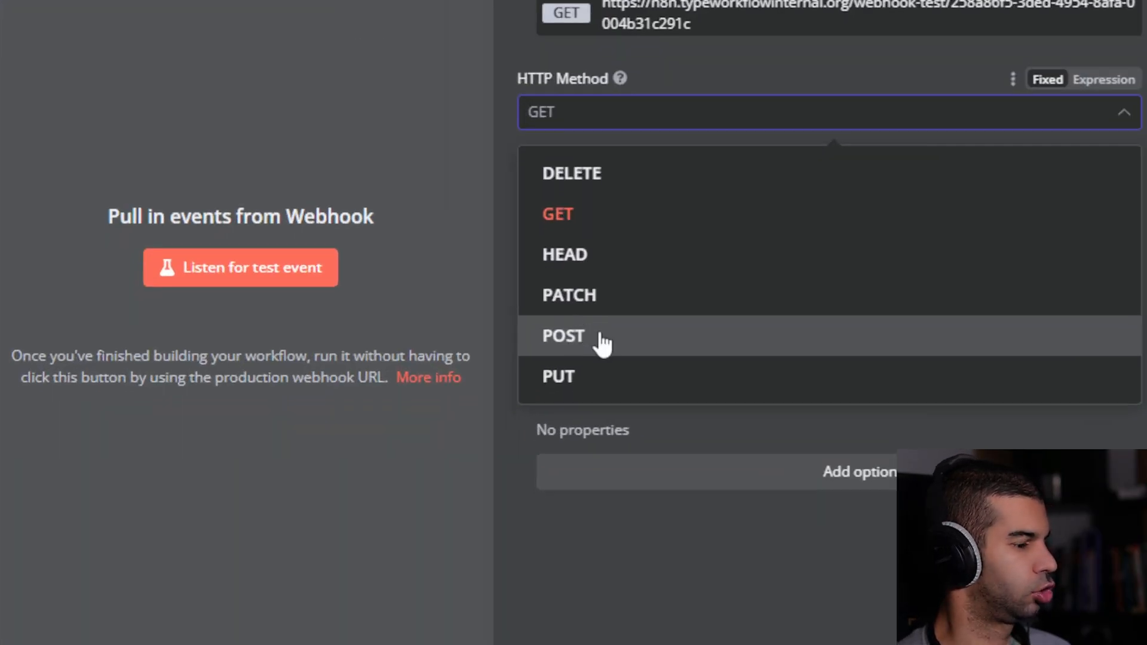
pyautogui.click(563, 335)
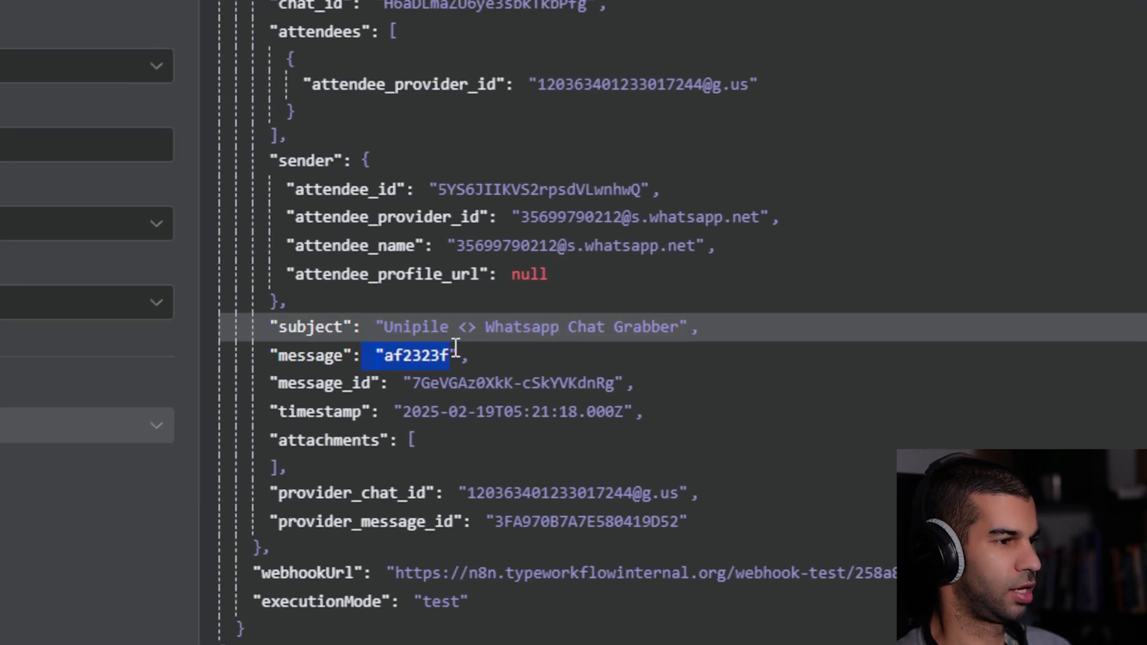
pyautogui.click(477, 360)
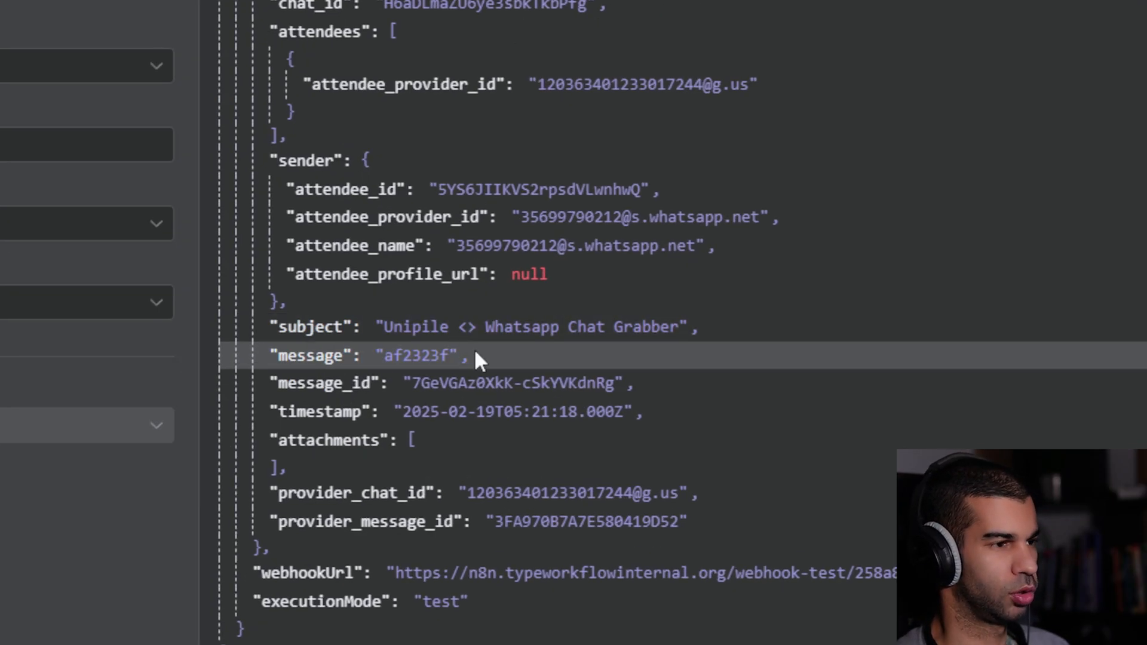
pyautogui.moveTo(278, 327); pyautogui.dragTo(468, 356)
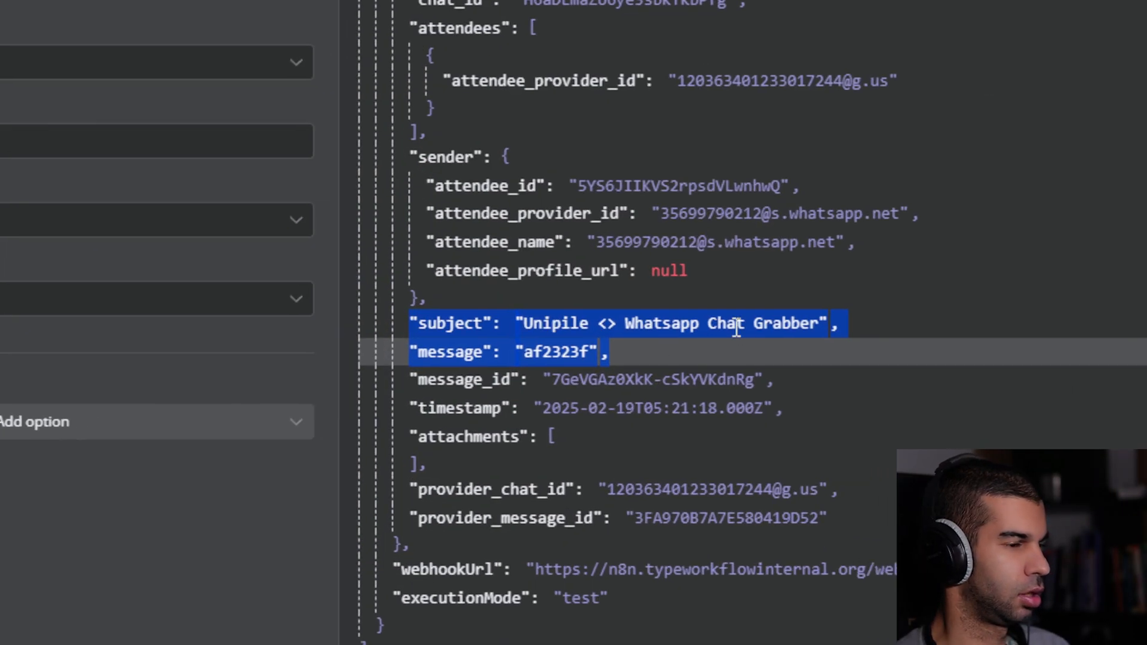
pyautogui.moveTo(671, 313)
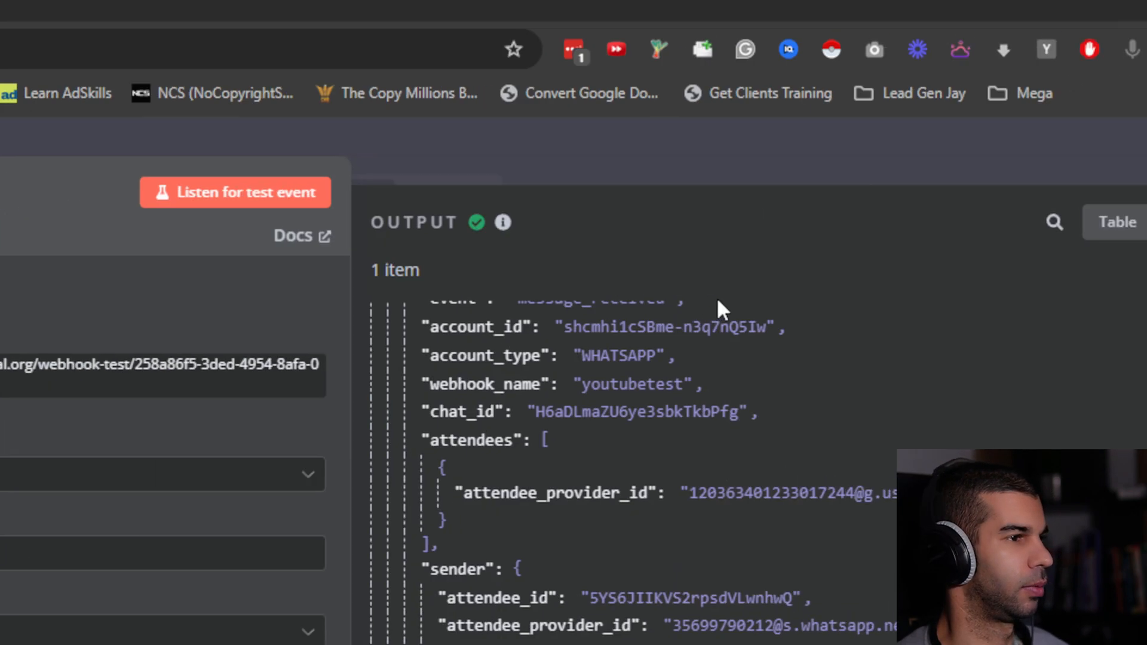
pyautogui.scroll(-3)
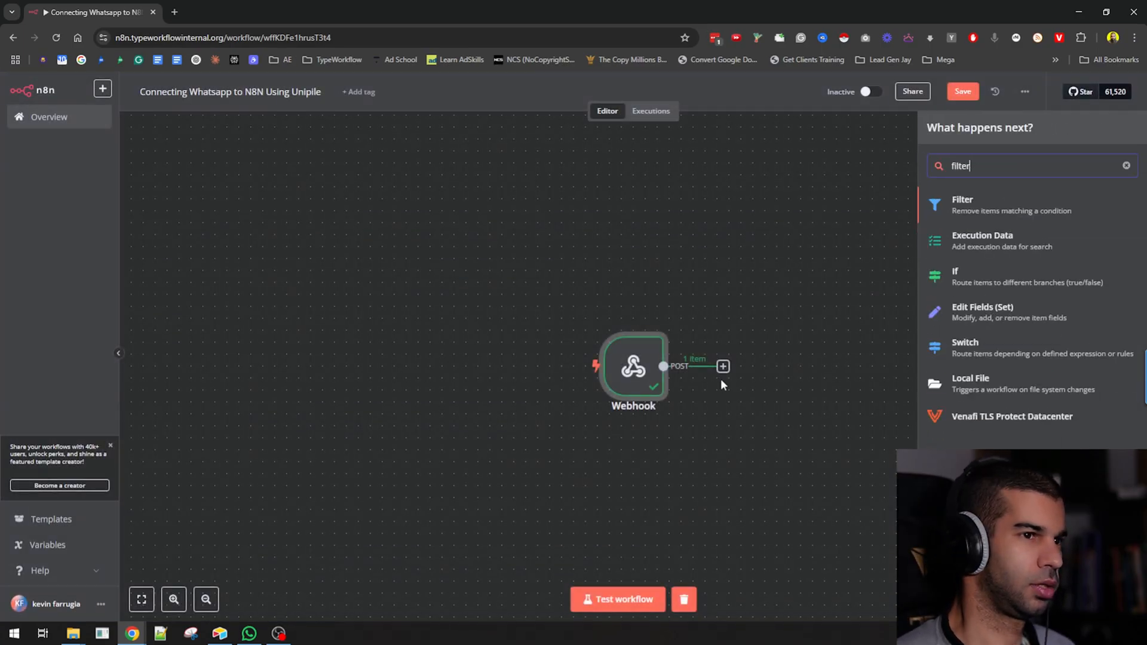
# Add a Filter where body.subject equals 'Unipile <> Whatsapp Chat Grabber' and test it
pyautogui.click(962, 204)
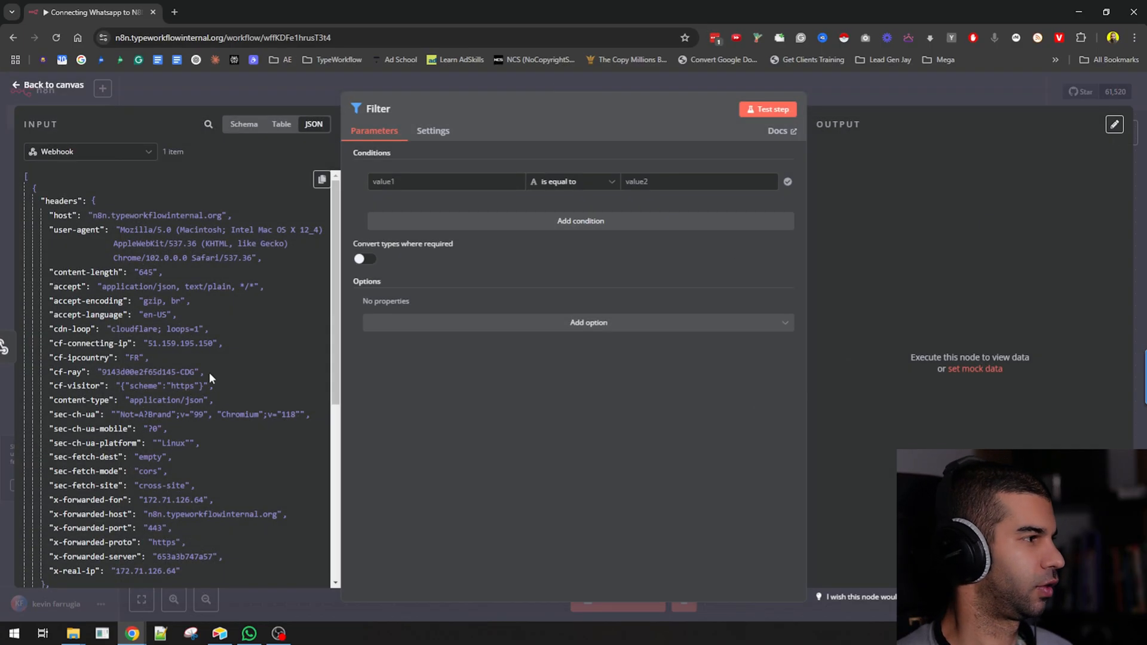
pyautogui.scroll(-3)
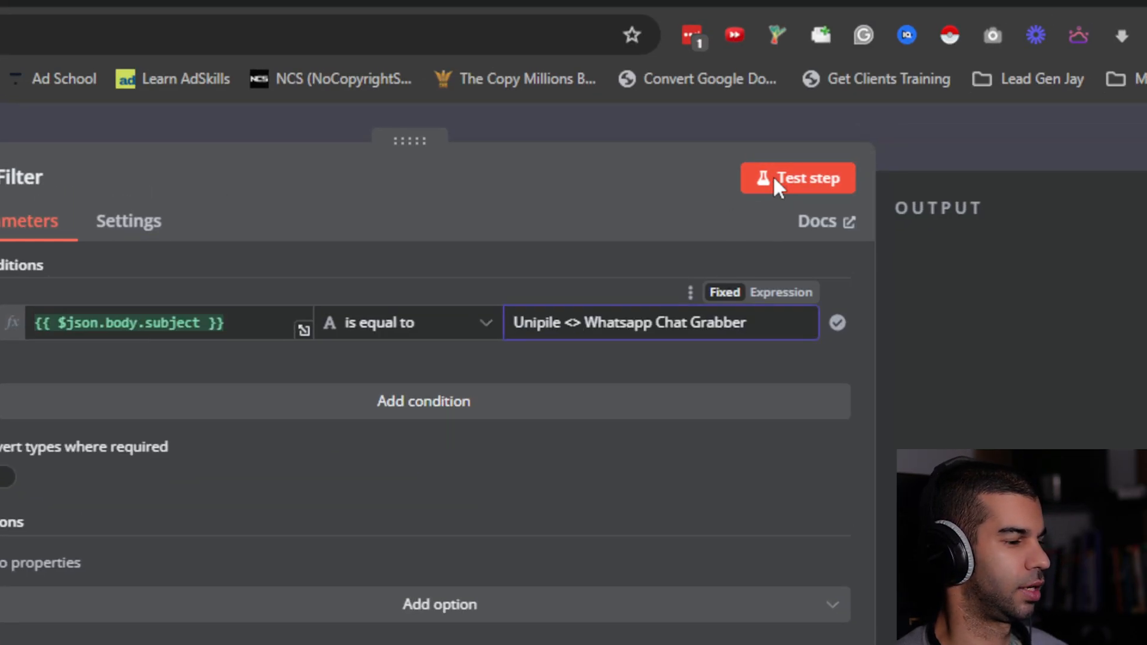
pyautogui.click(798, 178)
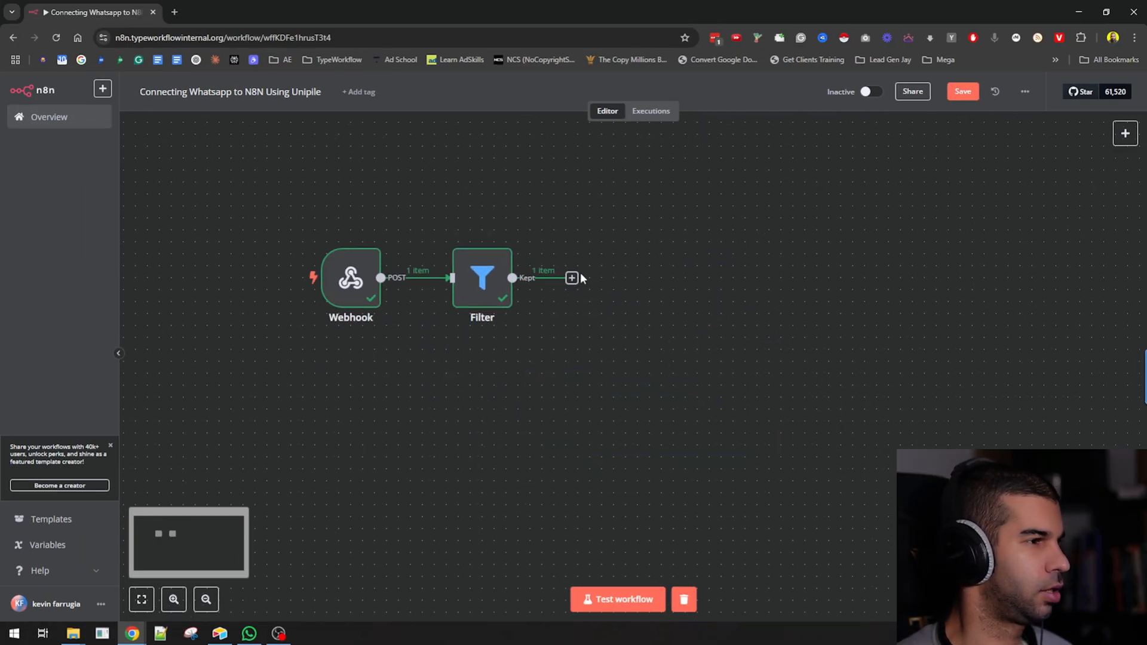
# Add an AI Agent after the Filter with prompt source set to Define below
pyautogui.click(572, 278)
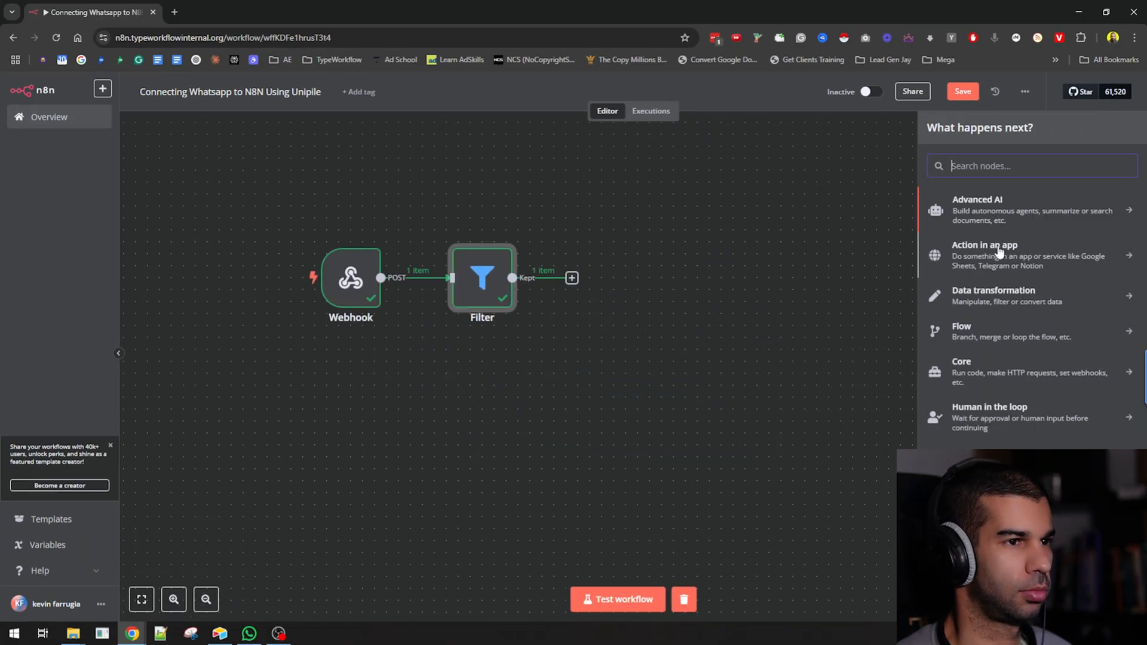
pyautogui.click(977, 210)
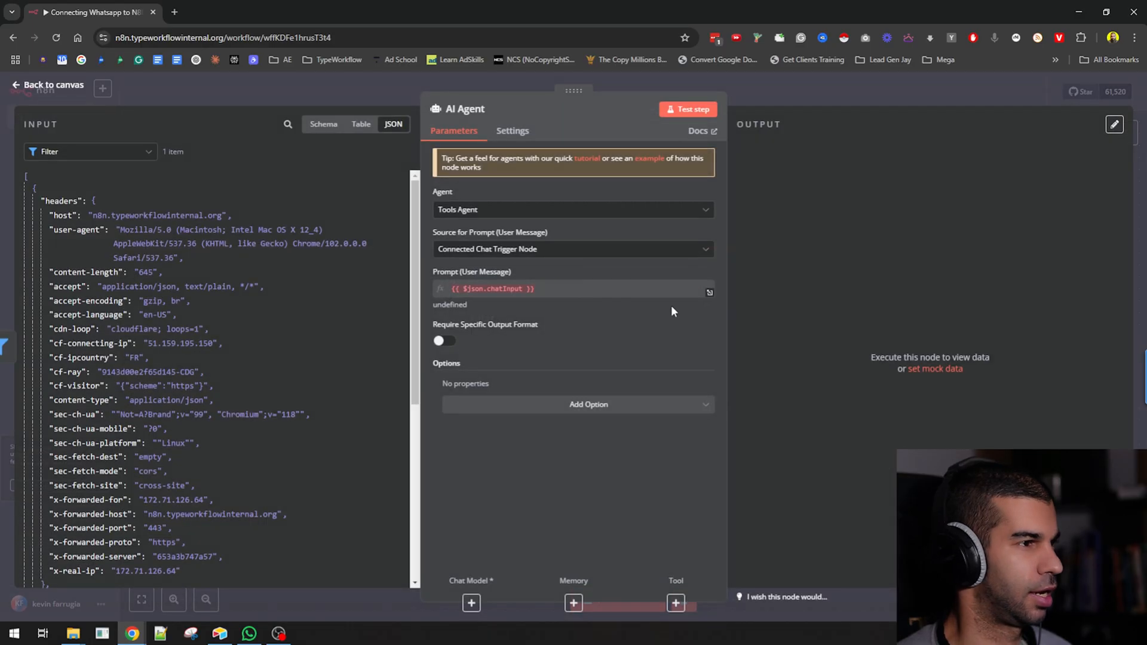
pyautogui.click(573, 249)
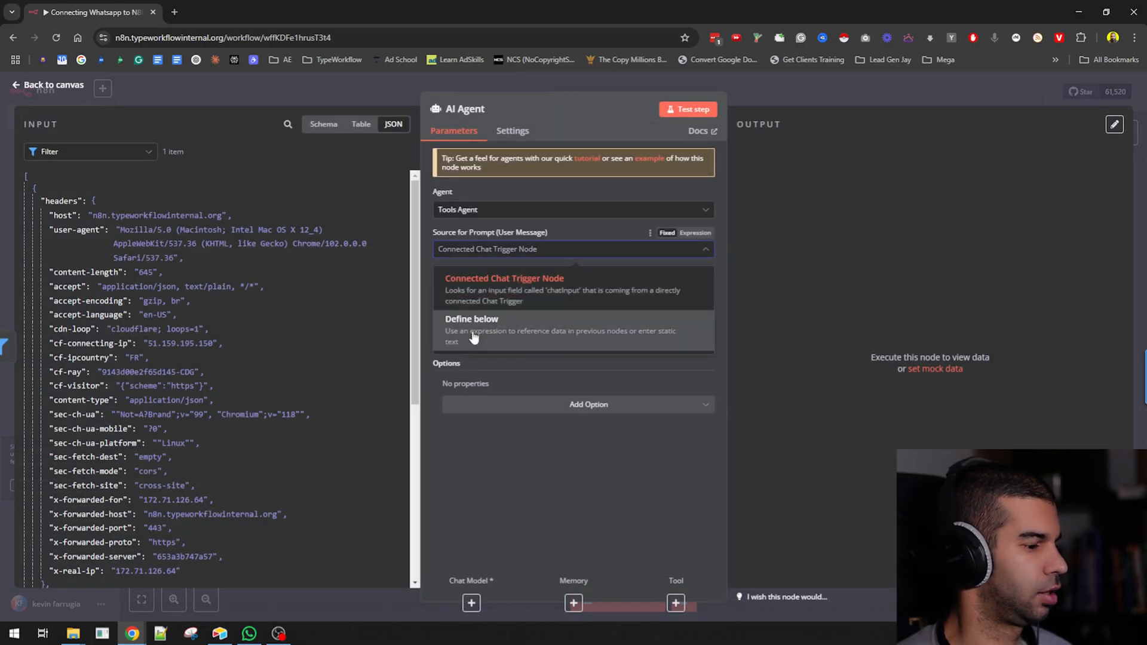
pyautogui.click(471, 326)
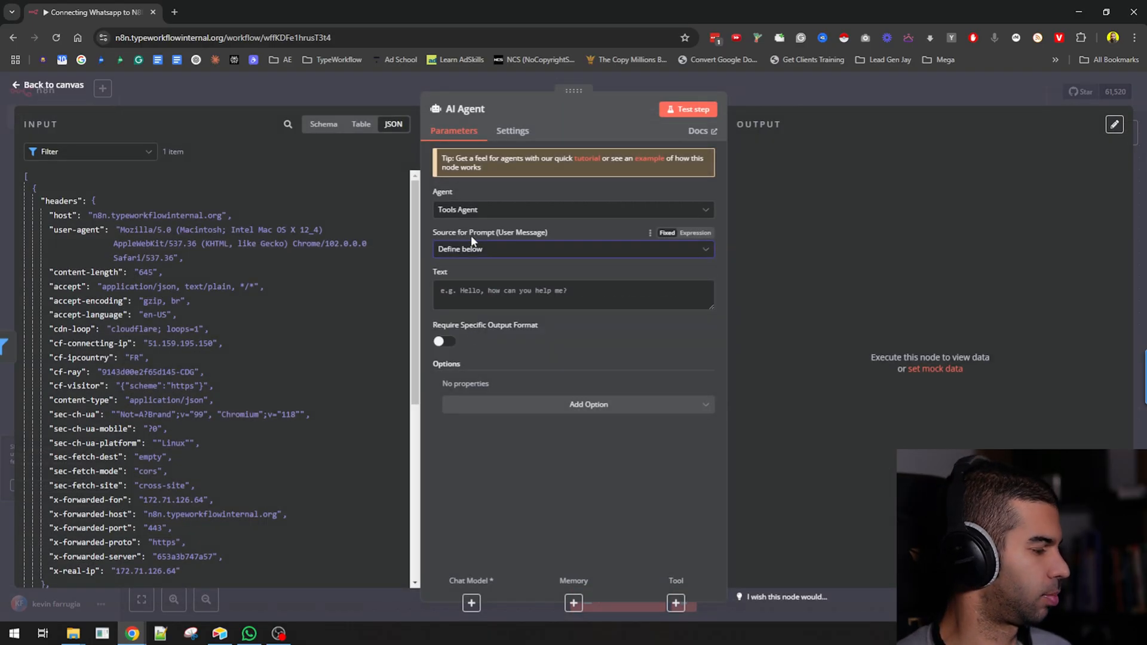
pyautogui.click(573, 294)
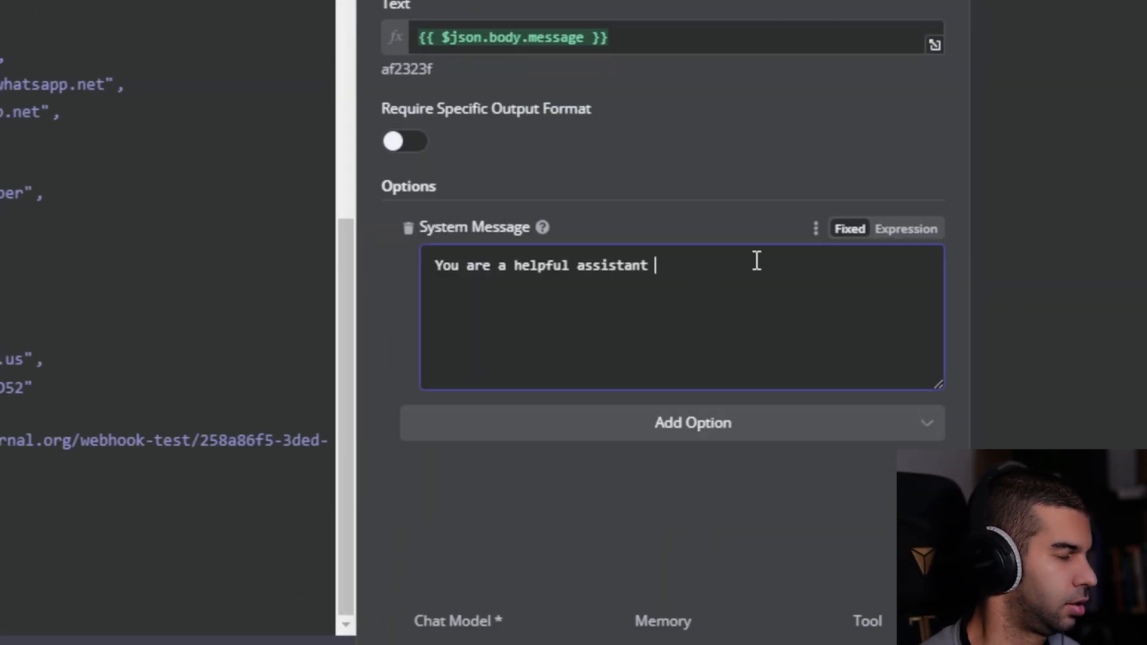
# Write the system message ending "today's date is {{ $now }}" as an expression
pyautogui.write('that answers user queries.')
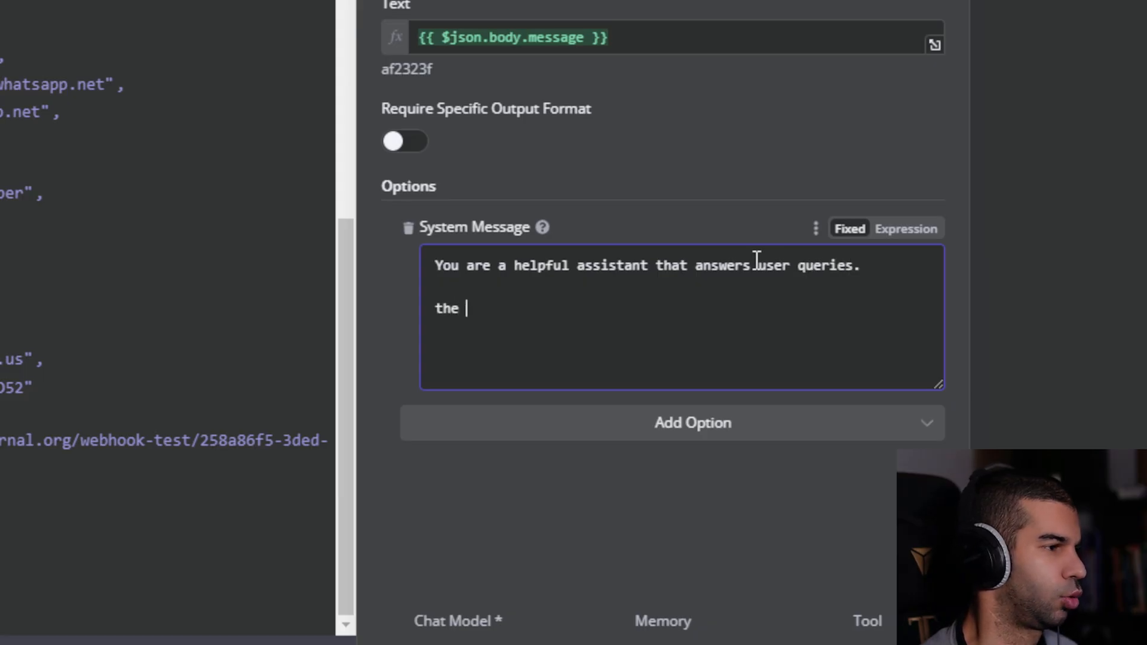
pyautogui.write("oday's date is")
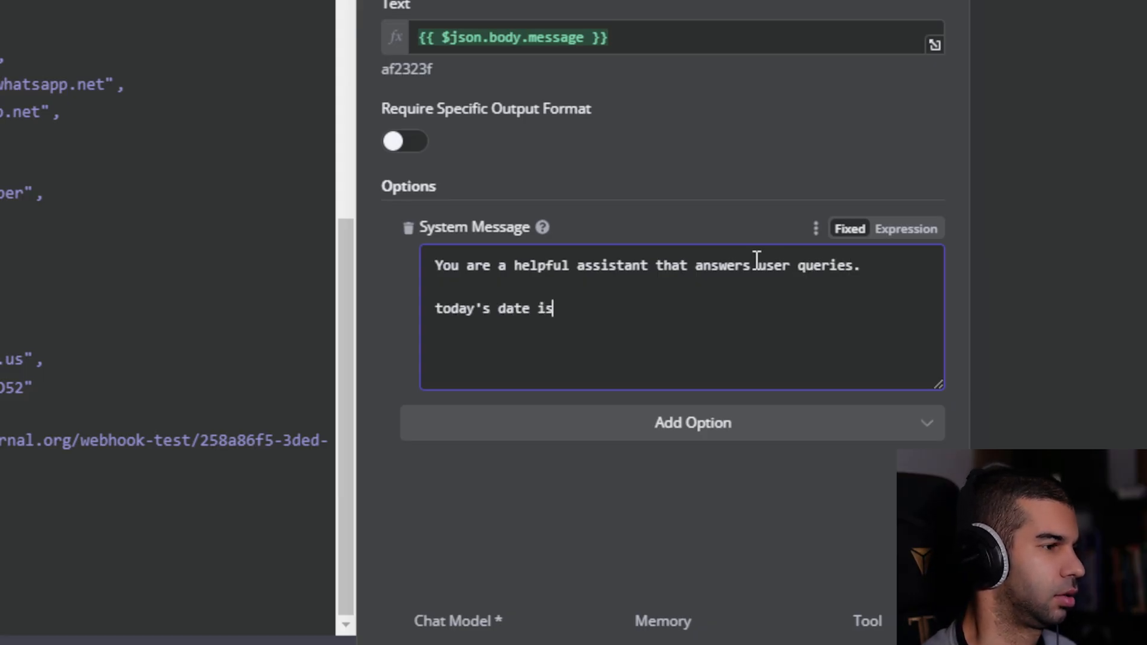
pyautogui.click(906, 228)
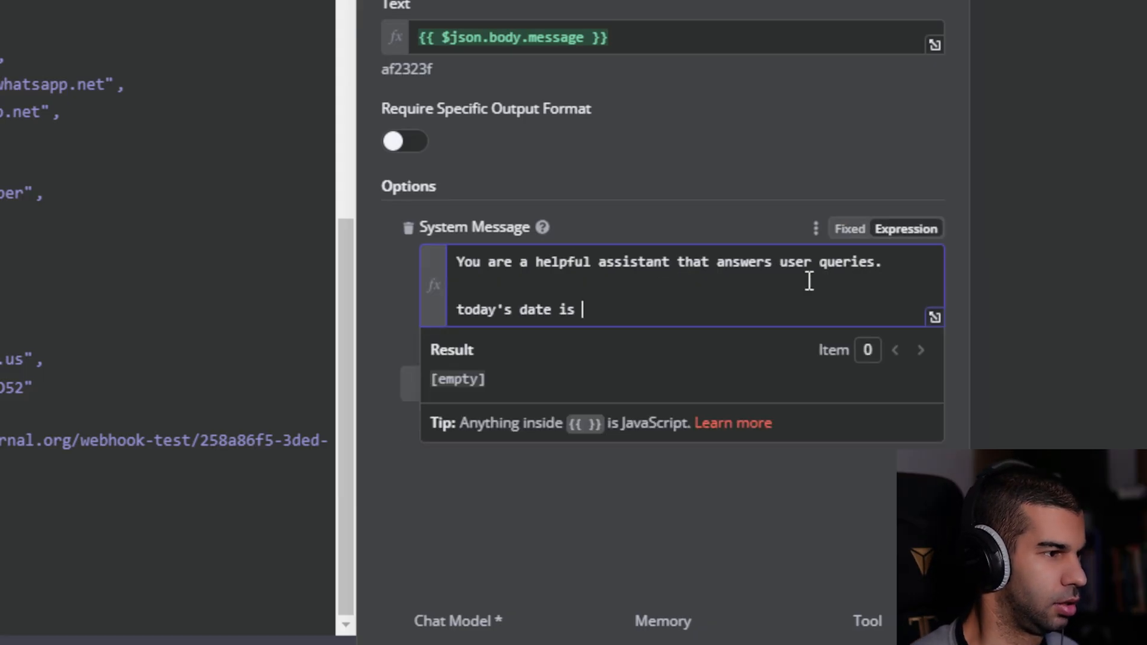
pyautogui.write('{{ $')
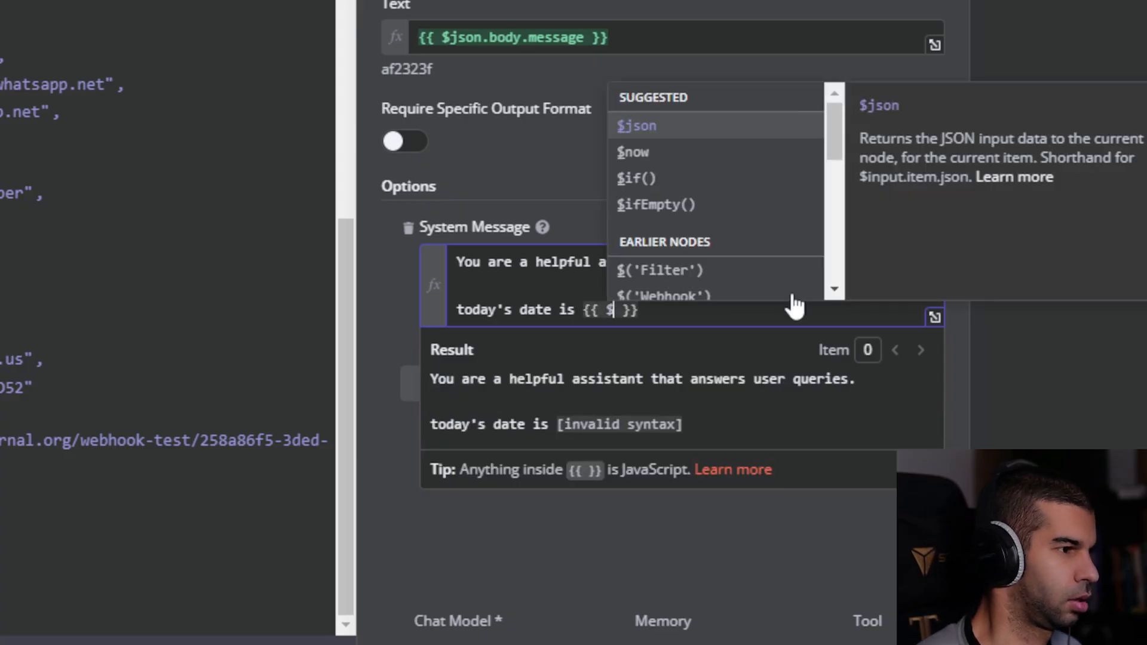
pyautogui.click(634, 152)
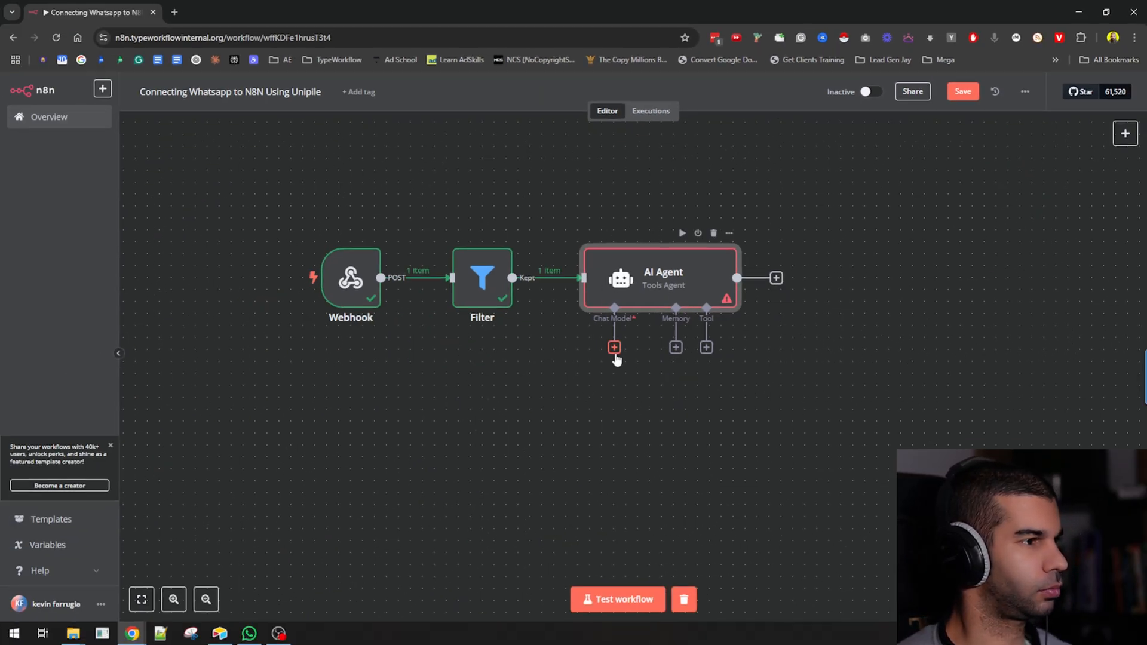
# Attach an OpenAI Chat Model (gpt-4o-mini) to the AI Agent, run it, and view its reply
pyautogui.click(614, 347)
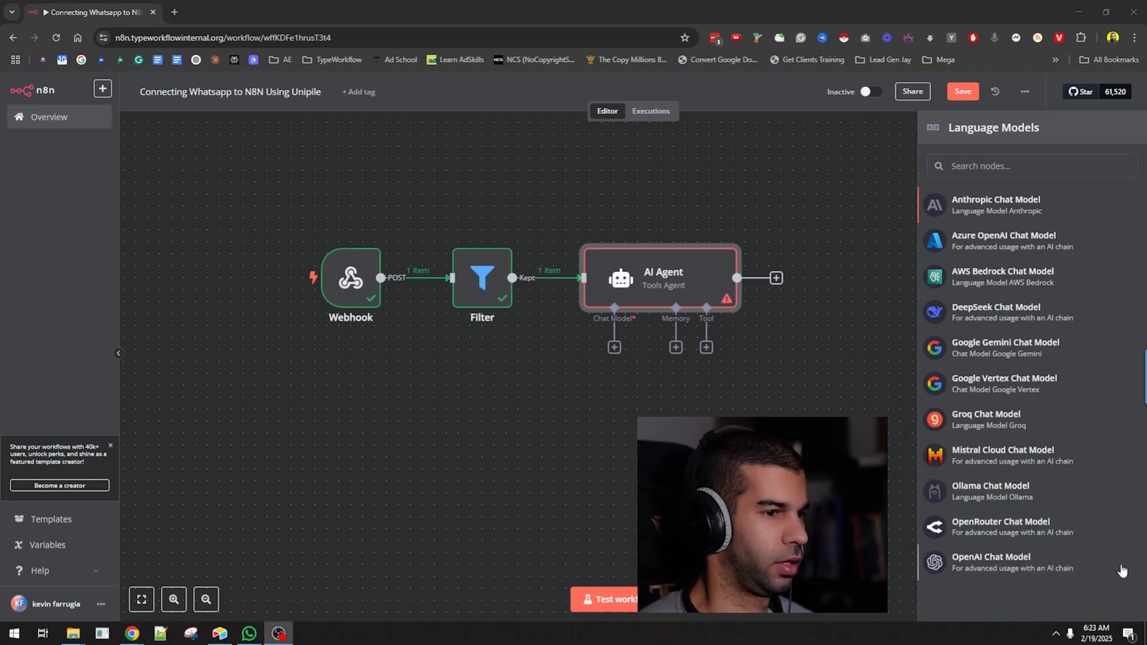
pyautogui.click(1000, 562)
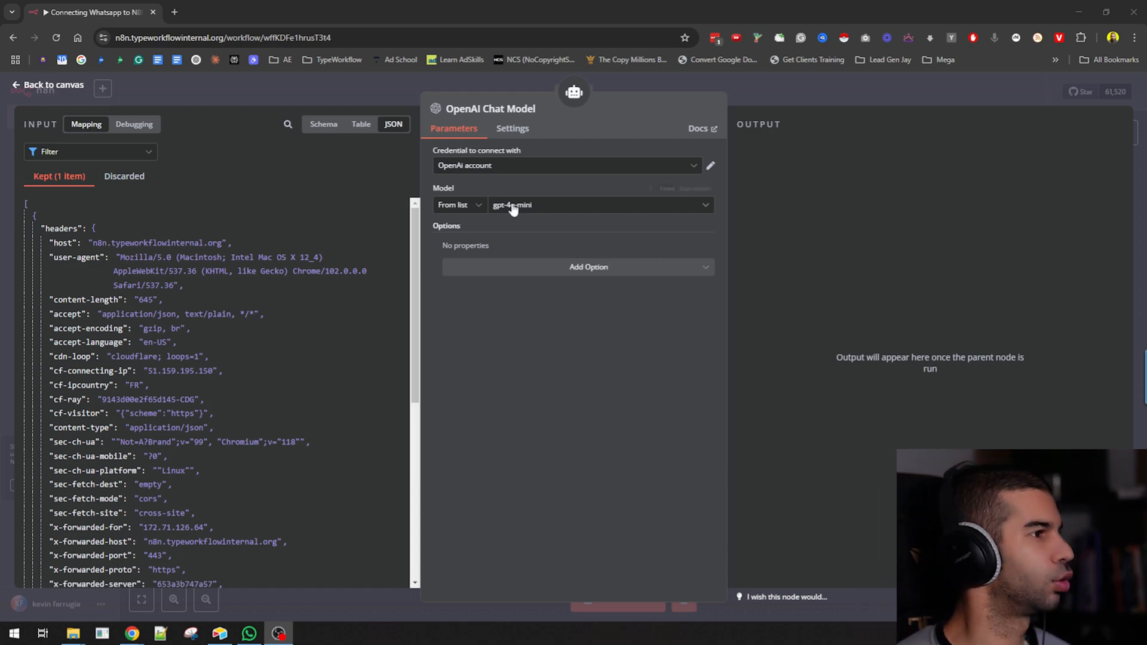
pyautogui.click(53, 85)
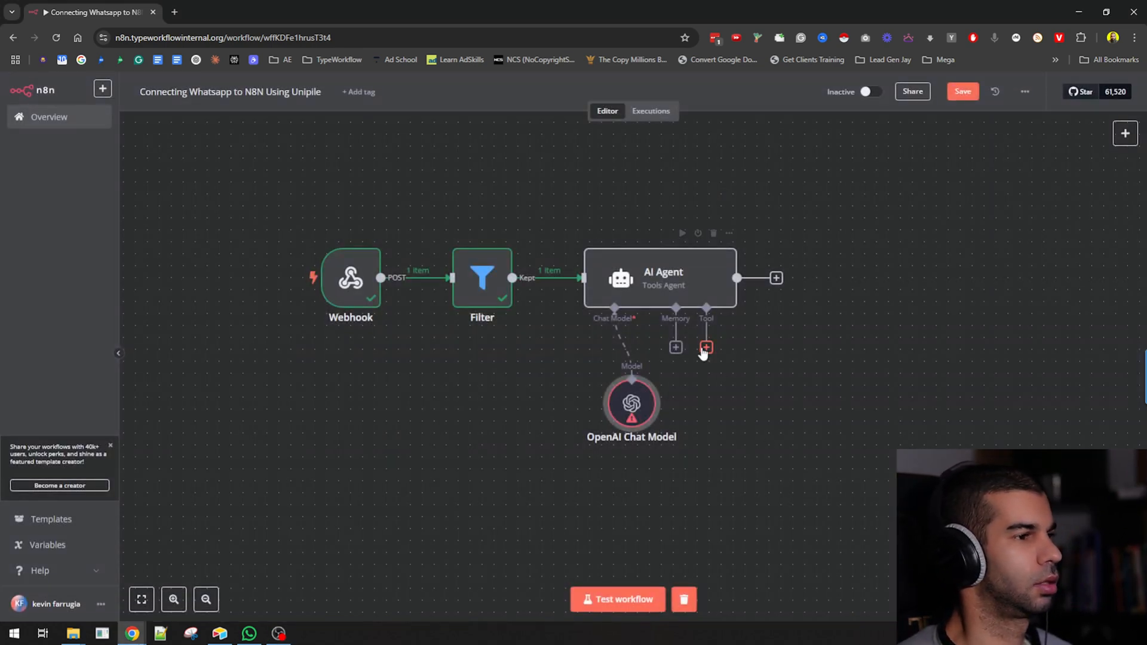
pyautogui.click(676, 347)
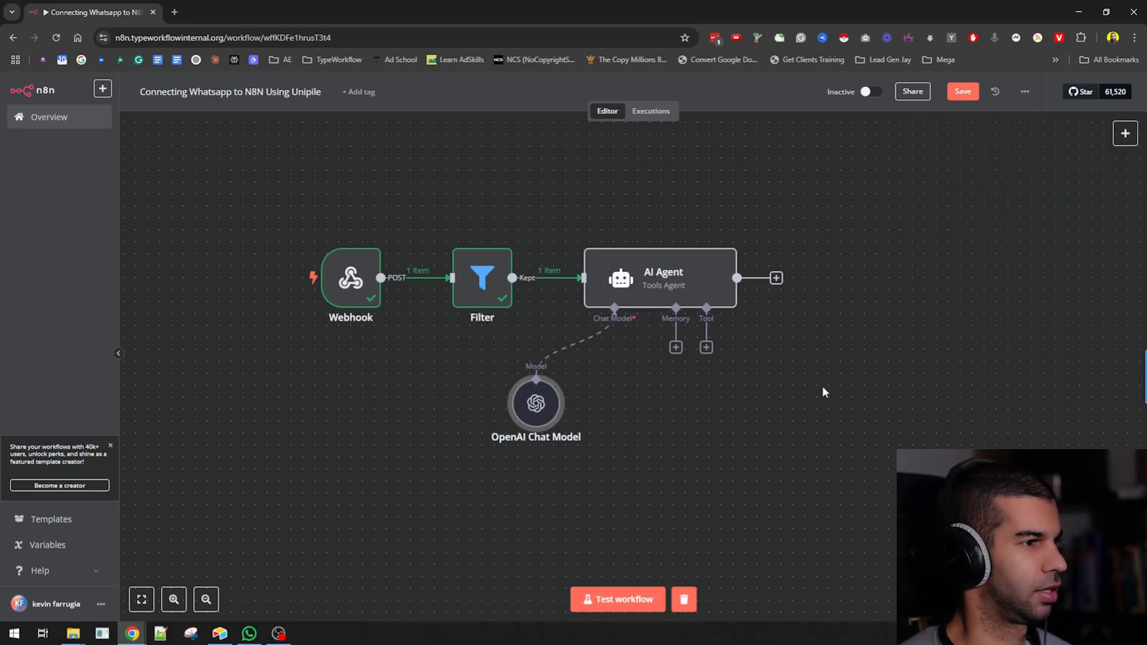
pyautogui.moveTo(682, 240)
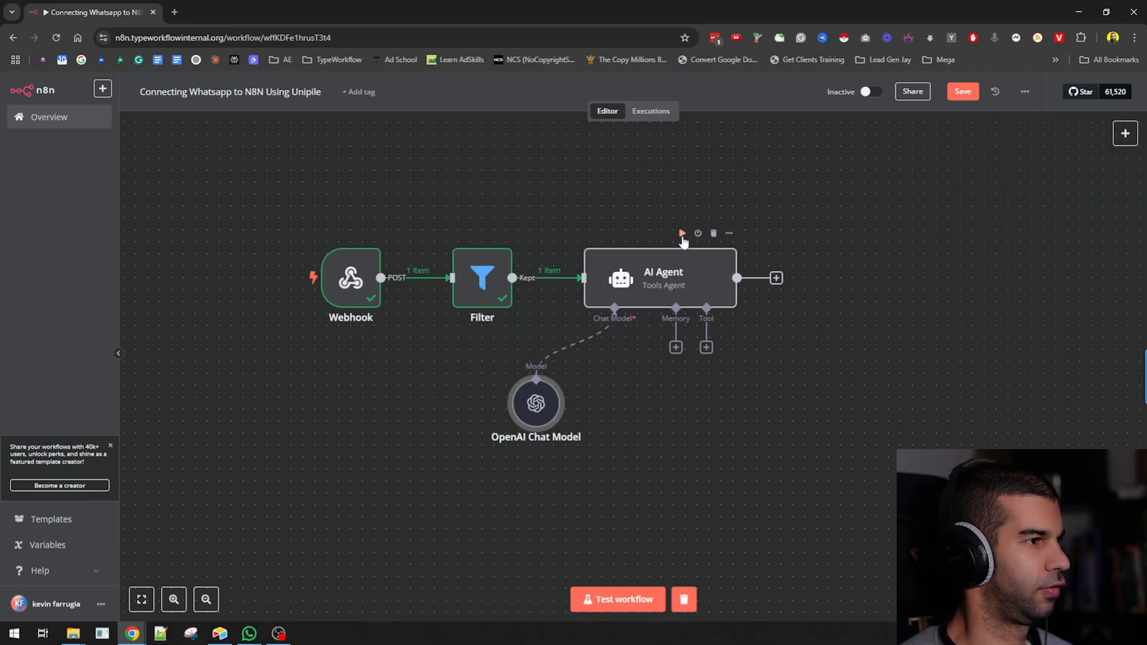
pyautogui.moveTo(607, 632)
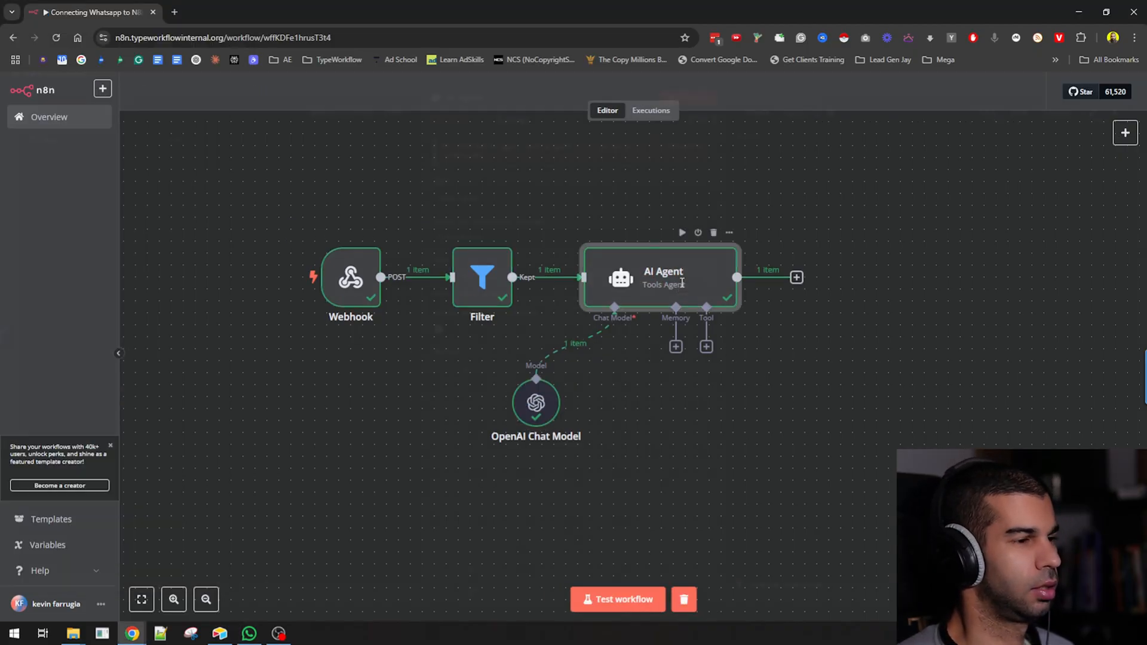
pyautogui.doubleClick(663, 278)
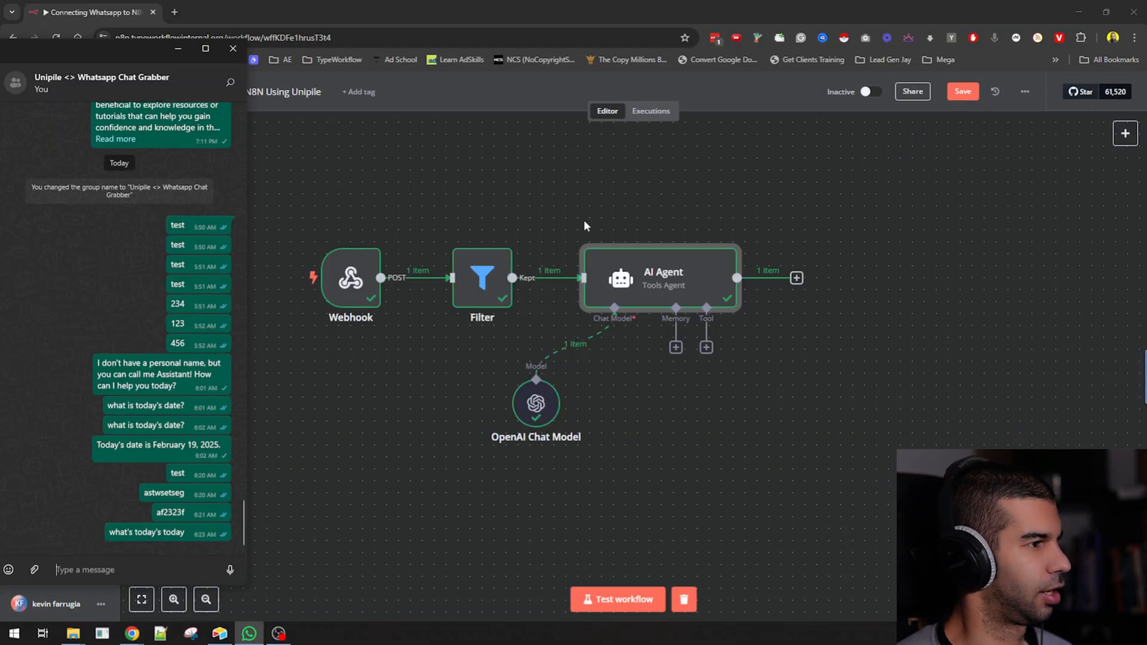
pyautogui.moveTo(657, 294)
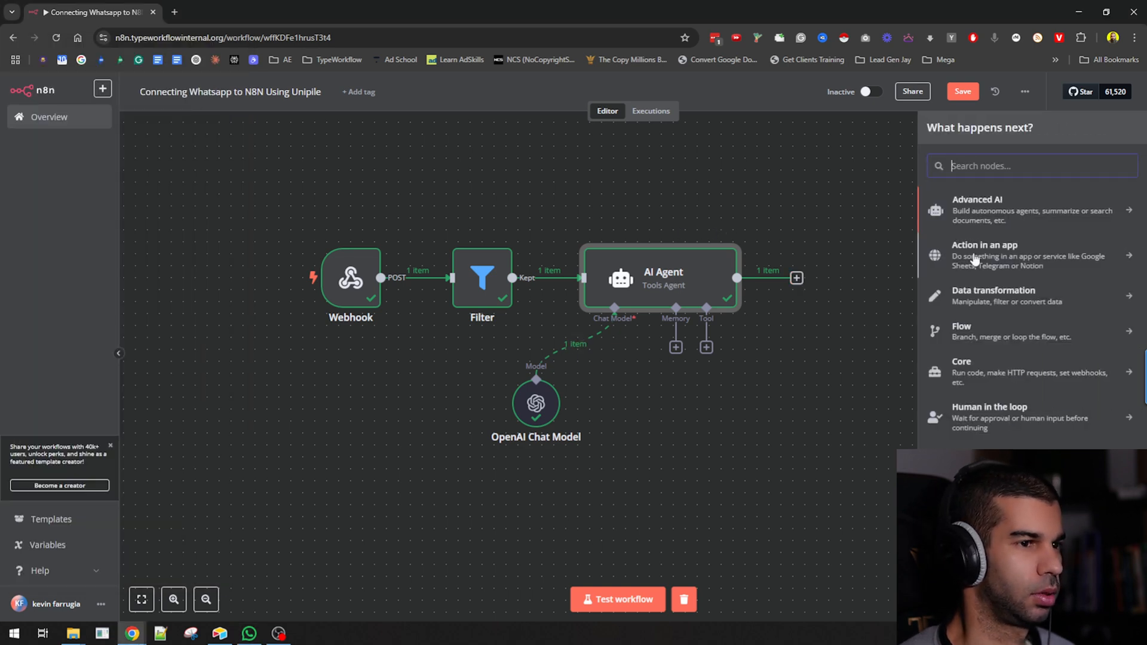
# Search the n8n node panel for 'http'
pyautogui.write('http')
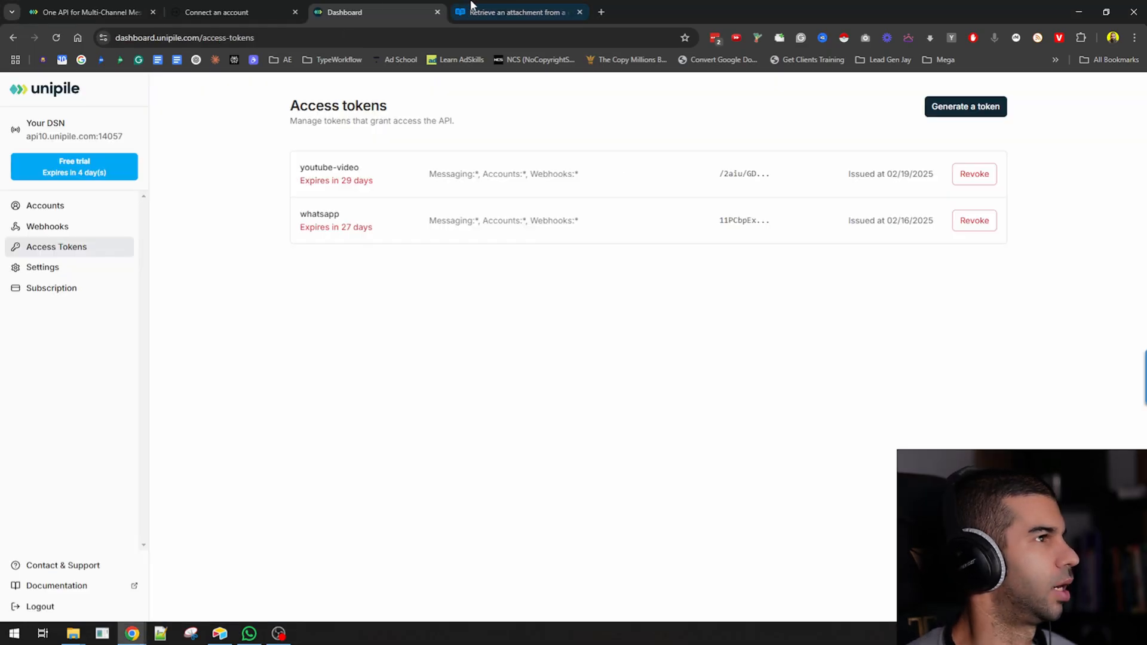
# Open Unipile's 'Send a message in a chat' reference and set chat_id to 123
pyautogui.click(518, 12)
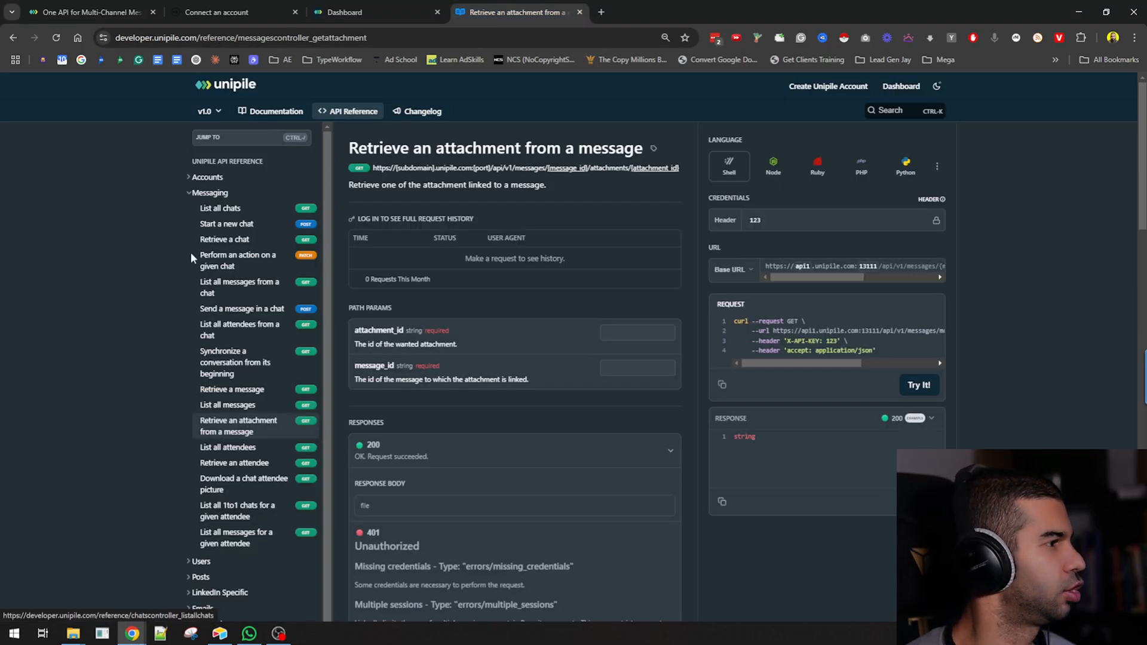
pyautogui.moveTo(210, 234)
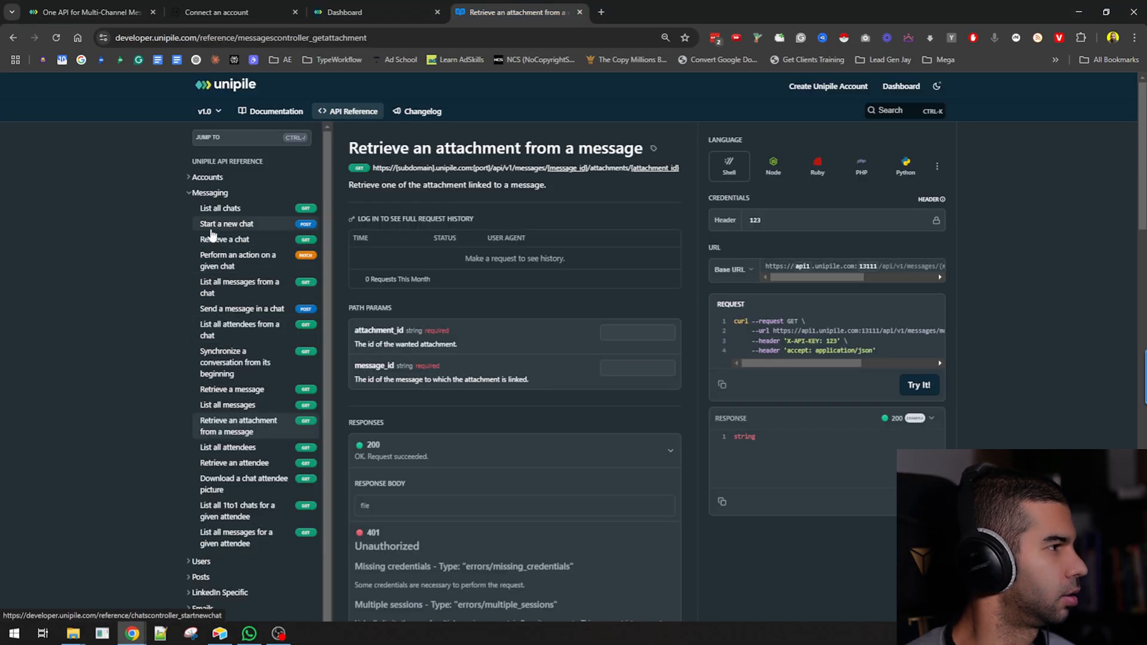
pyautogui.click(241, 308)
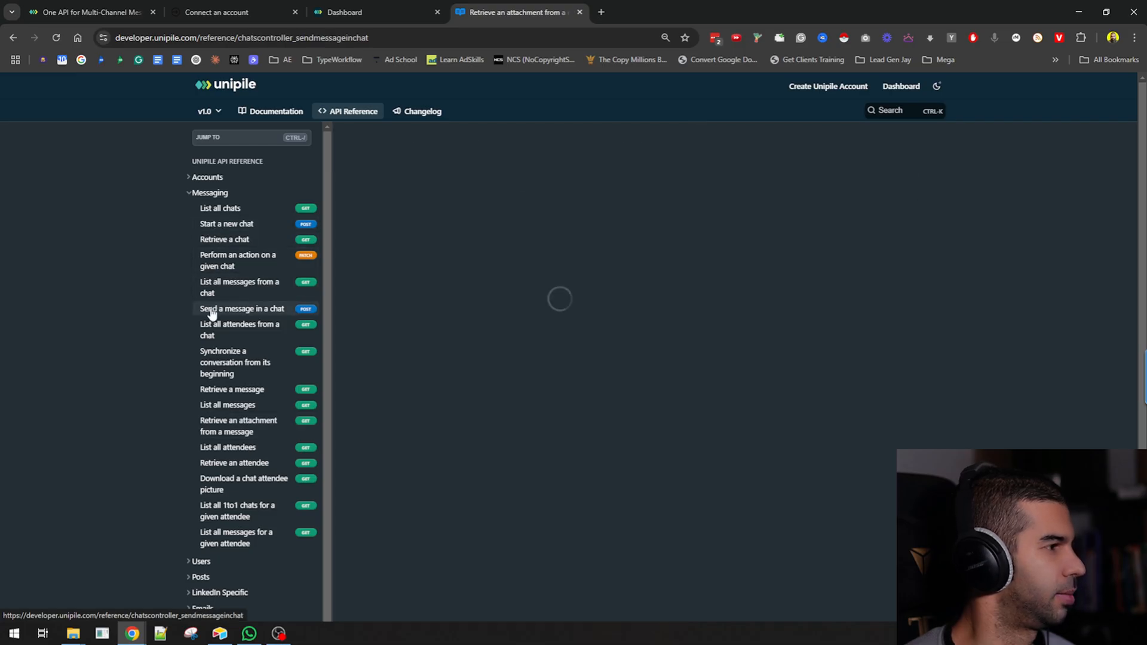
pyautogui.click(242, 308)
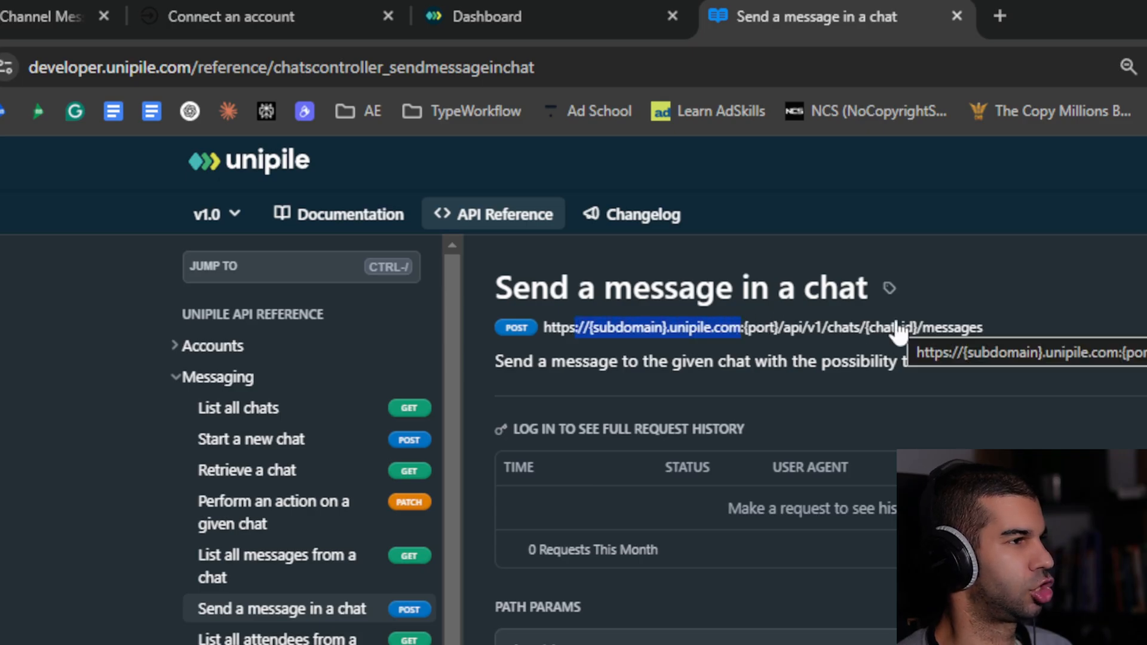
pyautogui.scroll(-3)
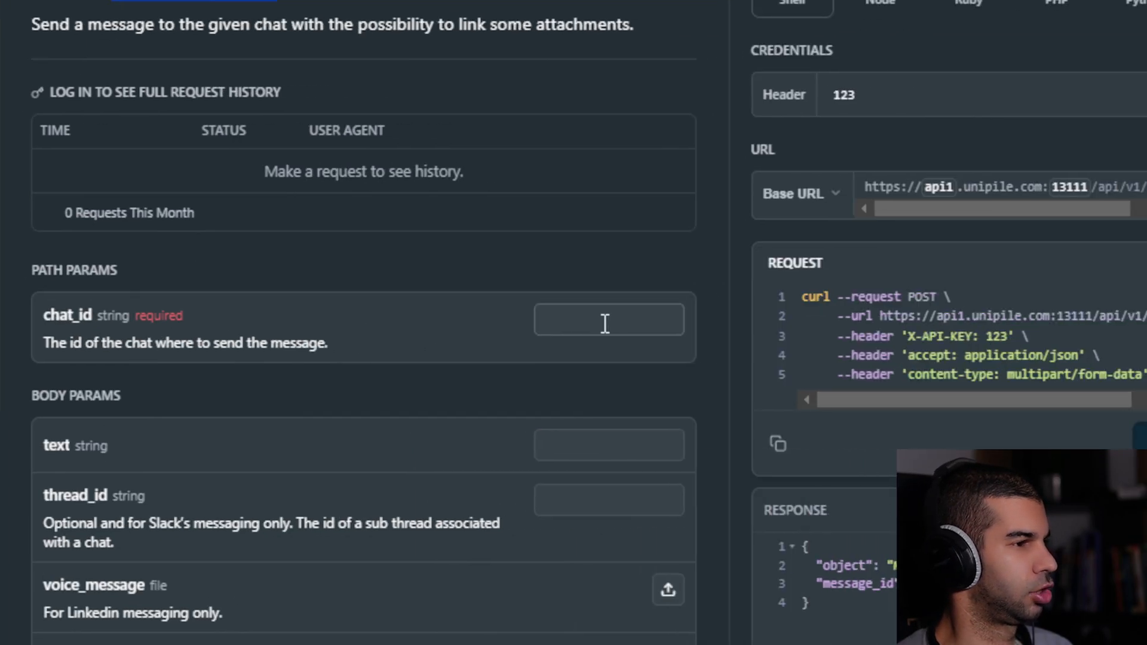
pyautogui.click(607, 321)
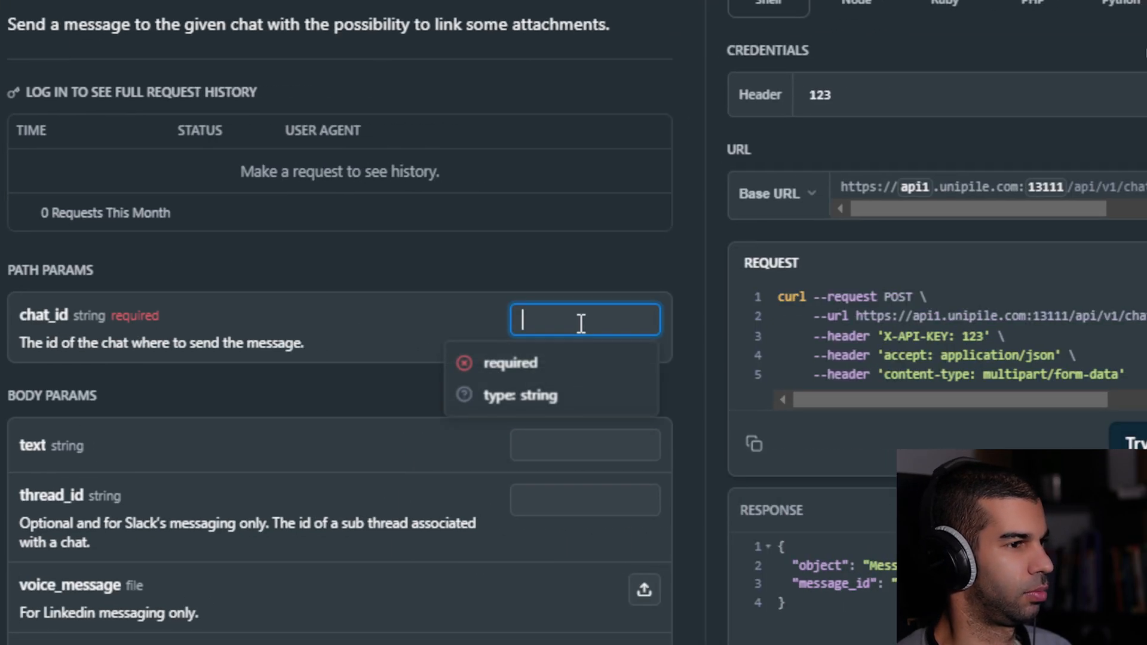
pyautogui.write('123')
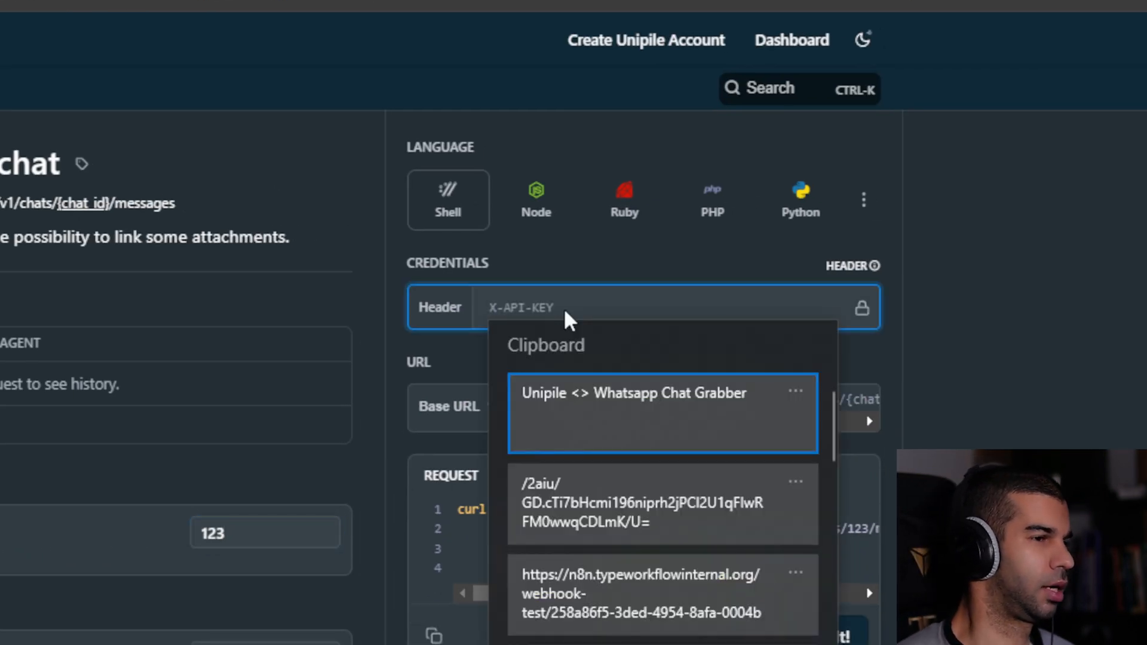
# Add the API key and text 'reply', then import the cURL into n8n's HTTP Request node
pyautogui.click(662, 502)
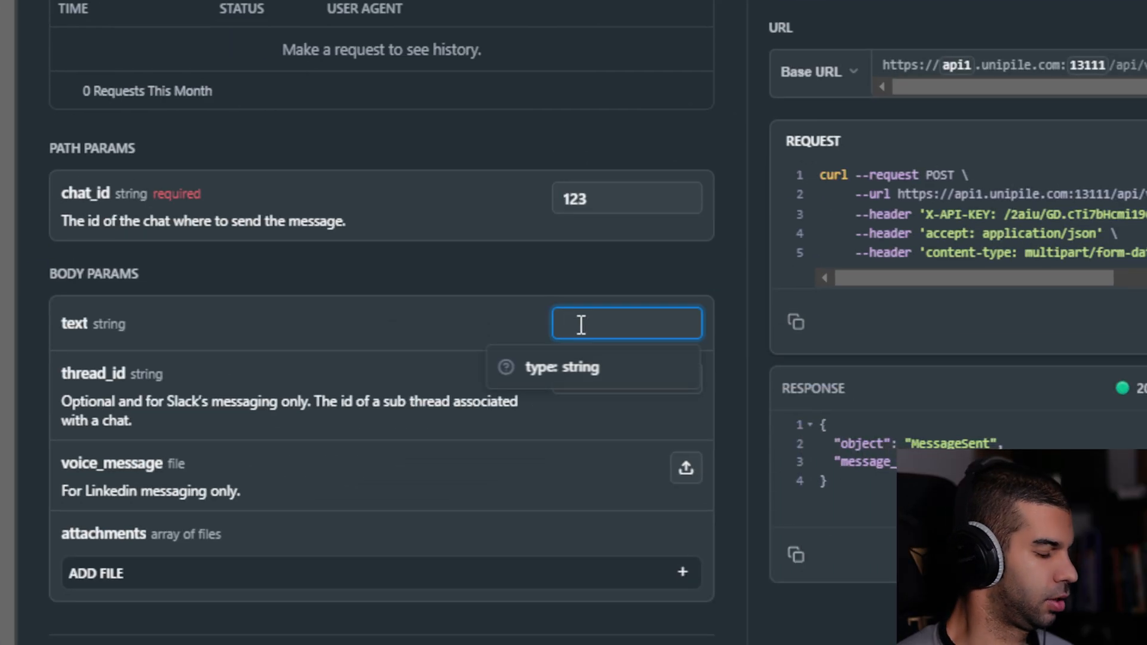
pyautogui.write('reply')
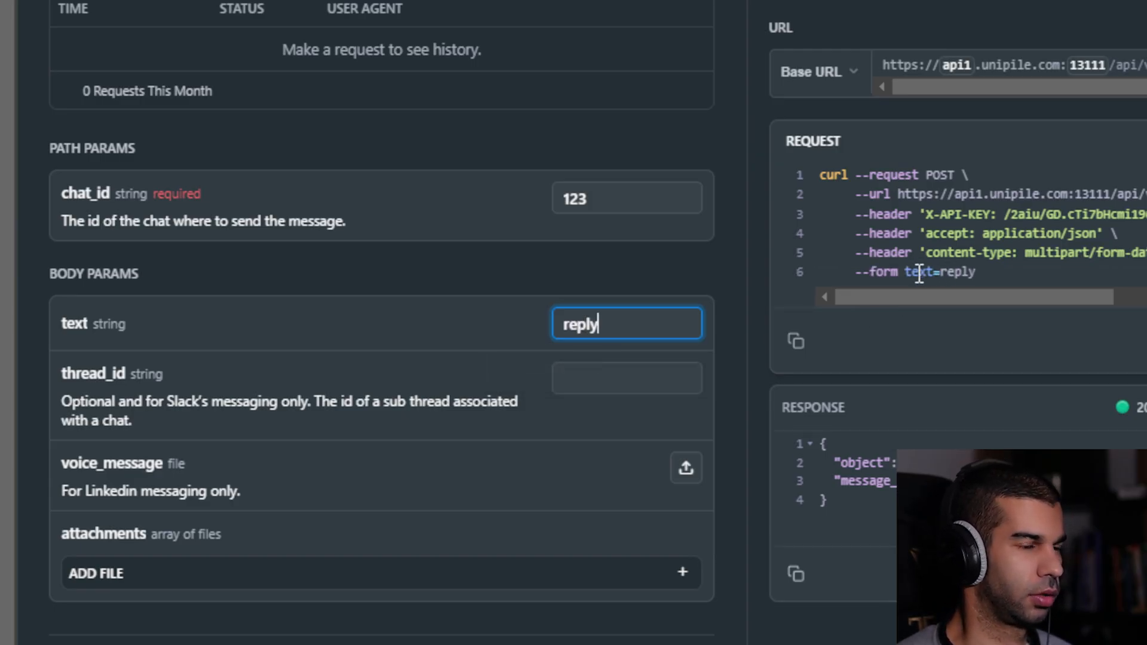
pyautogui.press('alt+tab')
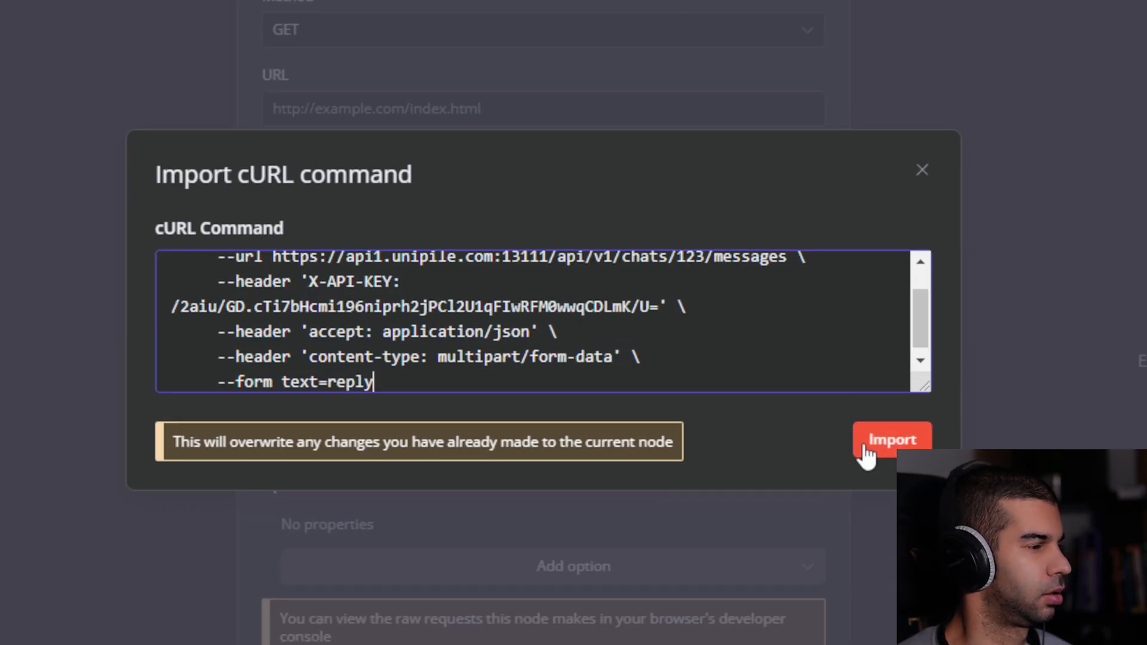
pyautogui.click(891, 439)
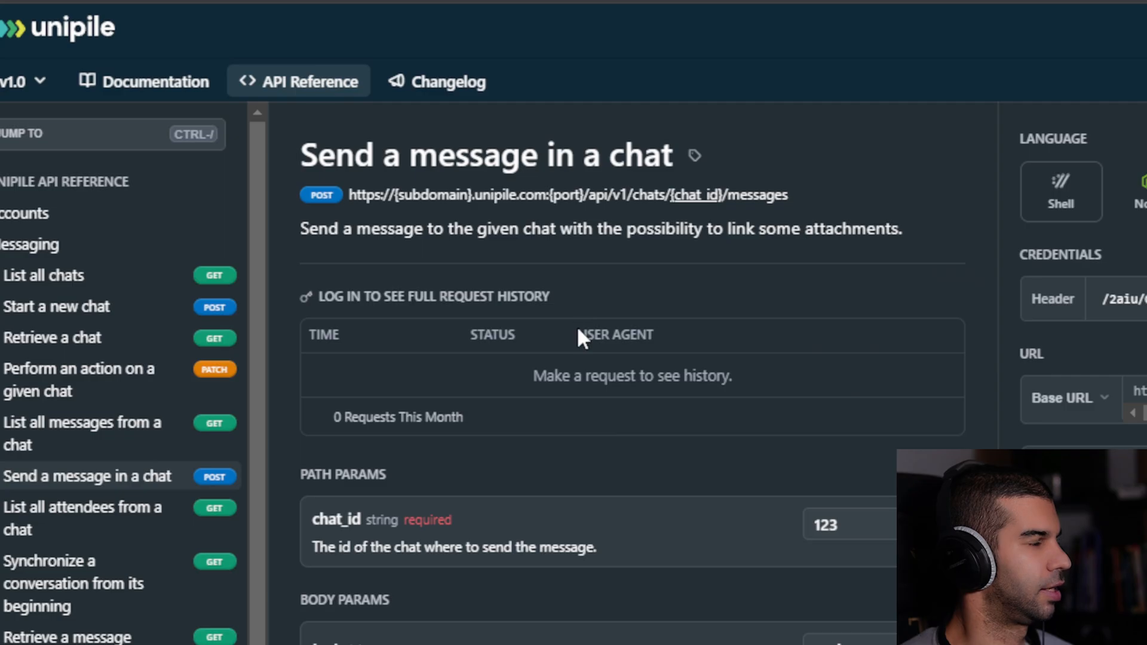
# Copy the DSN api10.unipile.com:14057 from the Unipile Dashboard sidebar
pyautogui.click(579, 25)
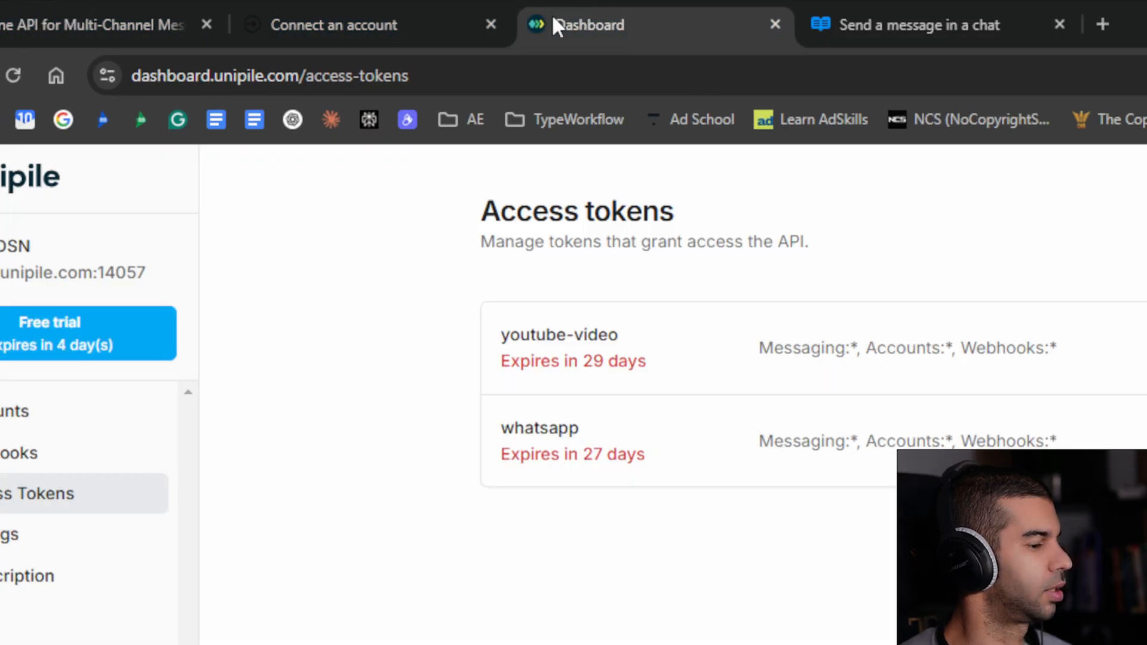
pyautogui.click(95, 273)
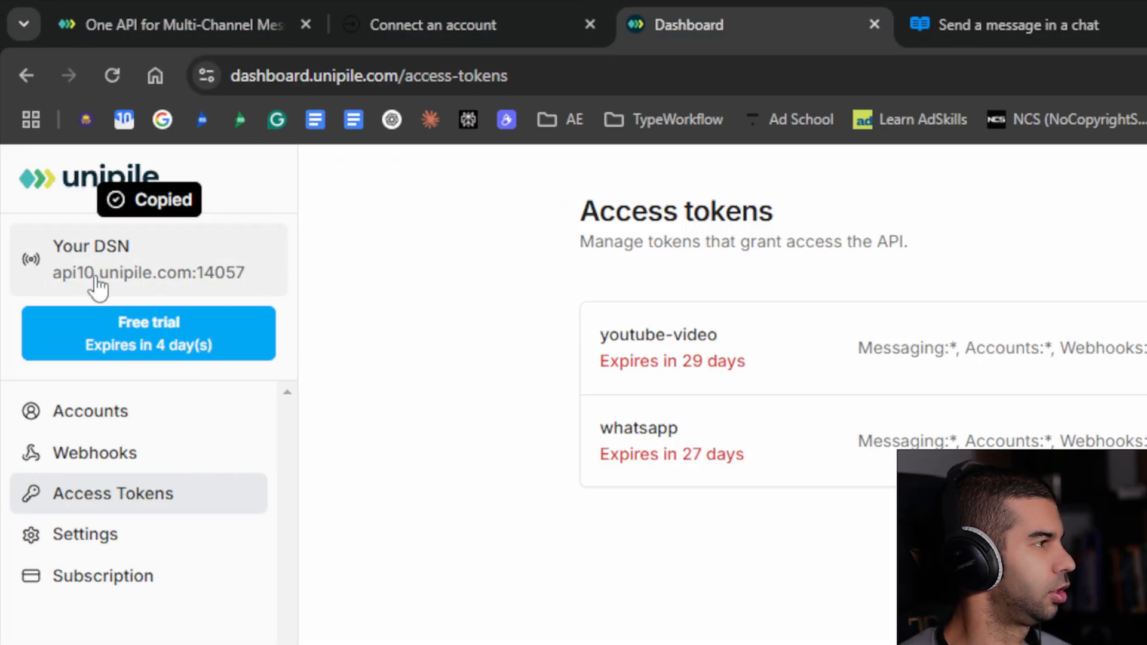
pyautogui.moveTo(87, 284)
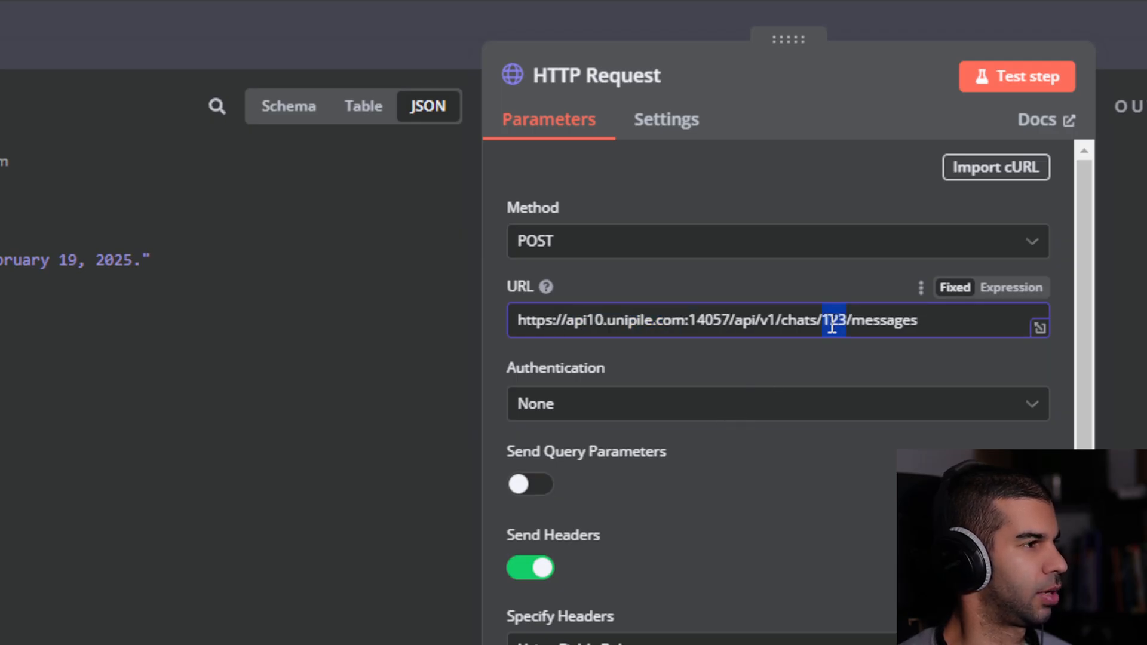
# Use the DSN host and {{ $('Webhook').item.json.body.chat_id }} in the URL; name the body field 'text'
pyautogui.scroll(-3)
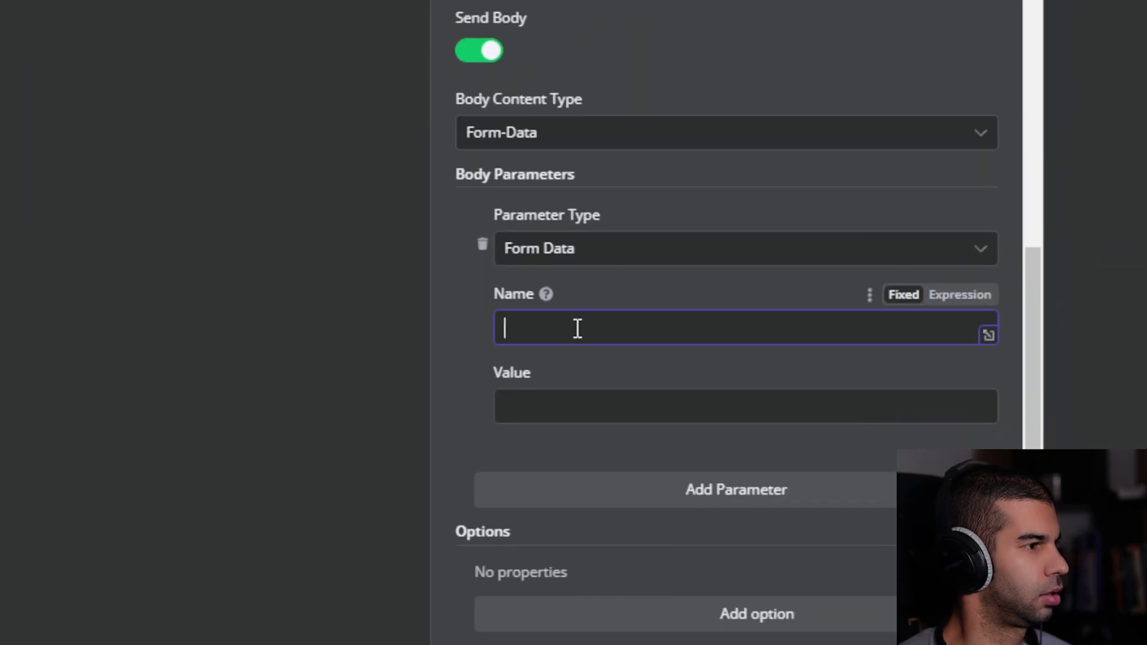
pyautogui.write('te')
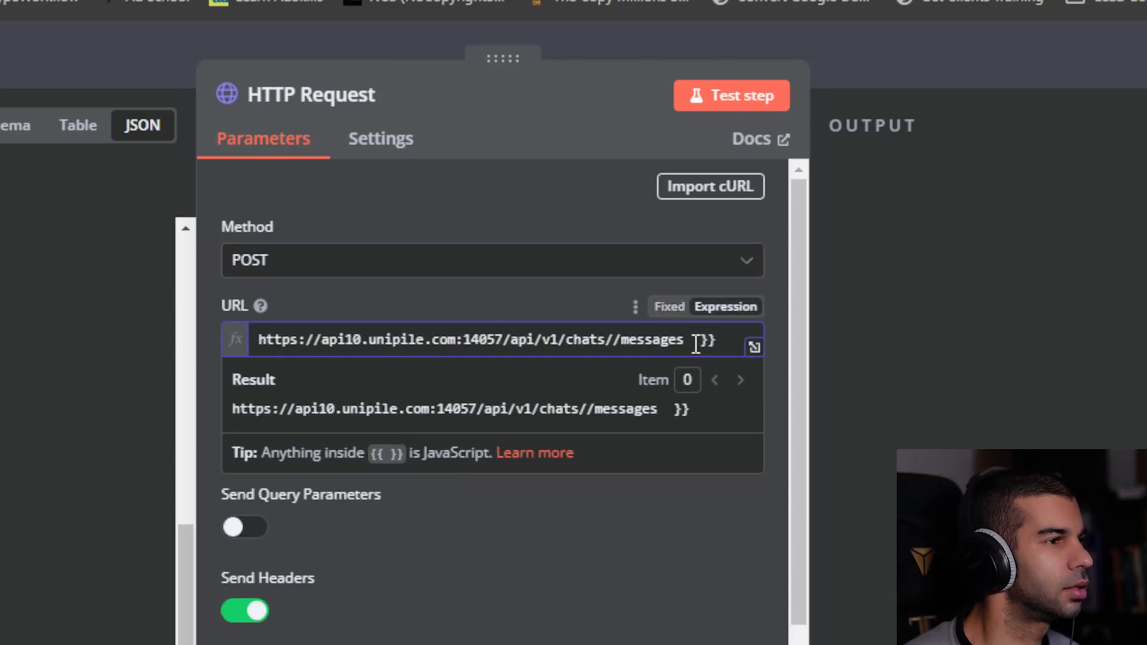
pyautogui.press('Backspace')
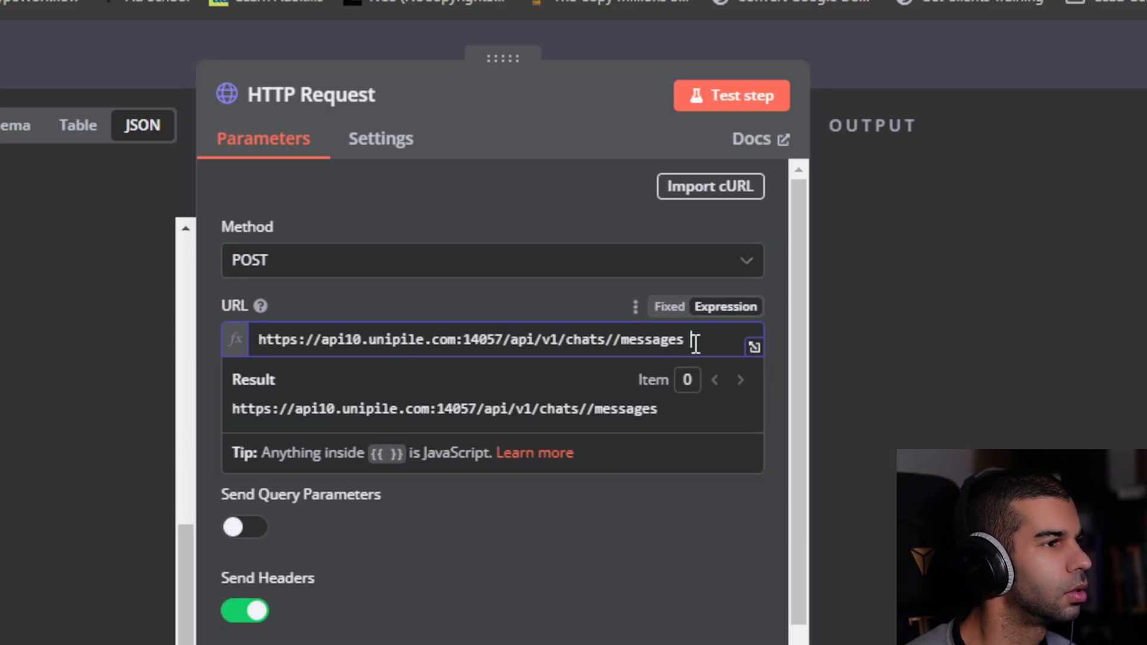
pyautogui.write("{{ $('Webhook').item.json.body.chat_id }}")
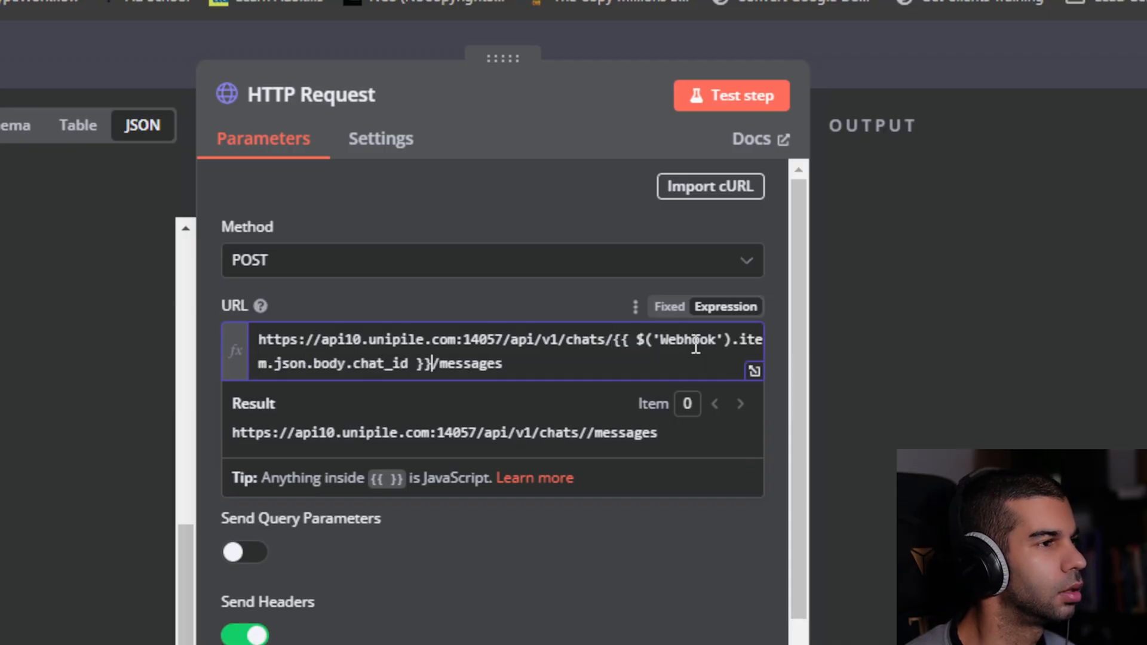
pyautogui.scroll(-3)
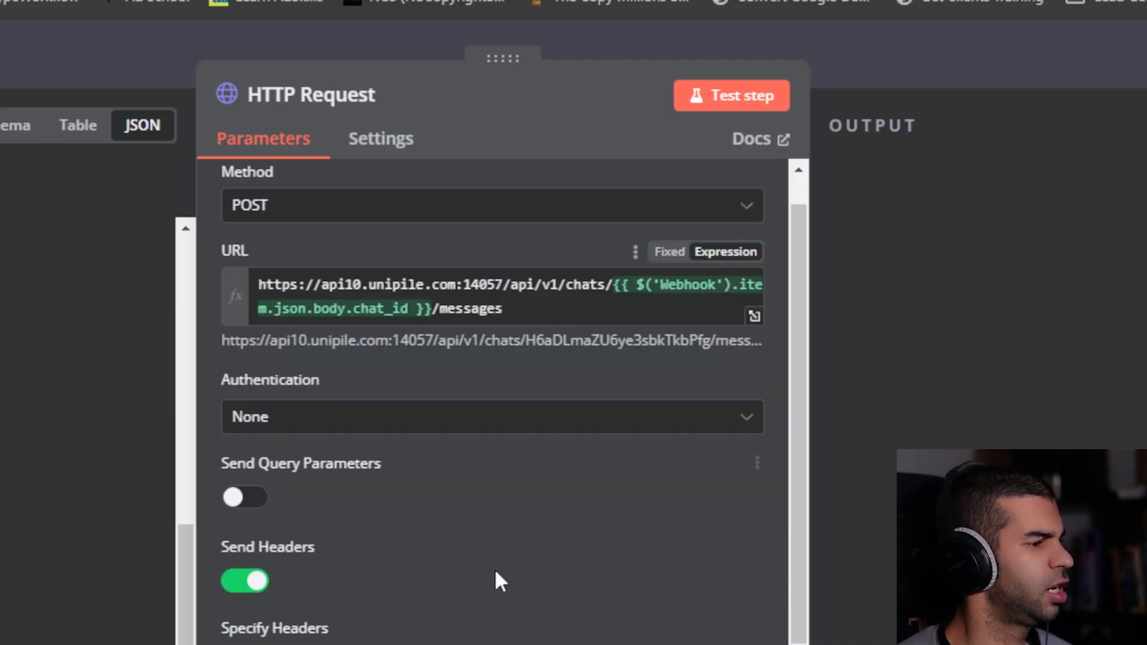
pyautogui.scroll(-3)
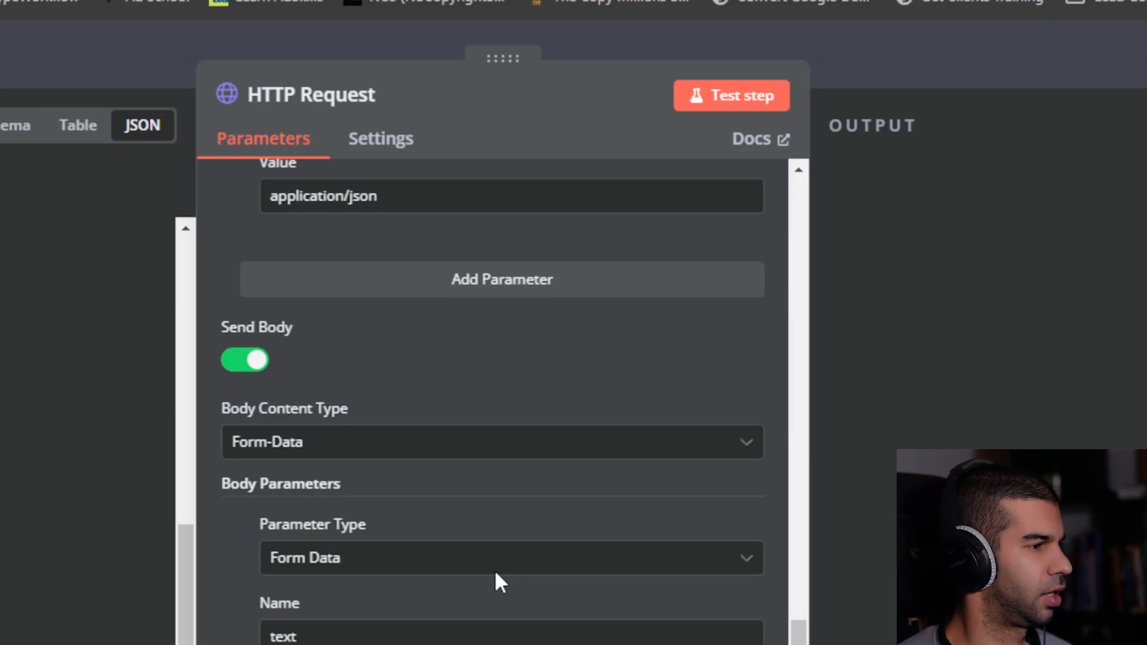
pyautogui.click(732, 96)
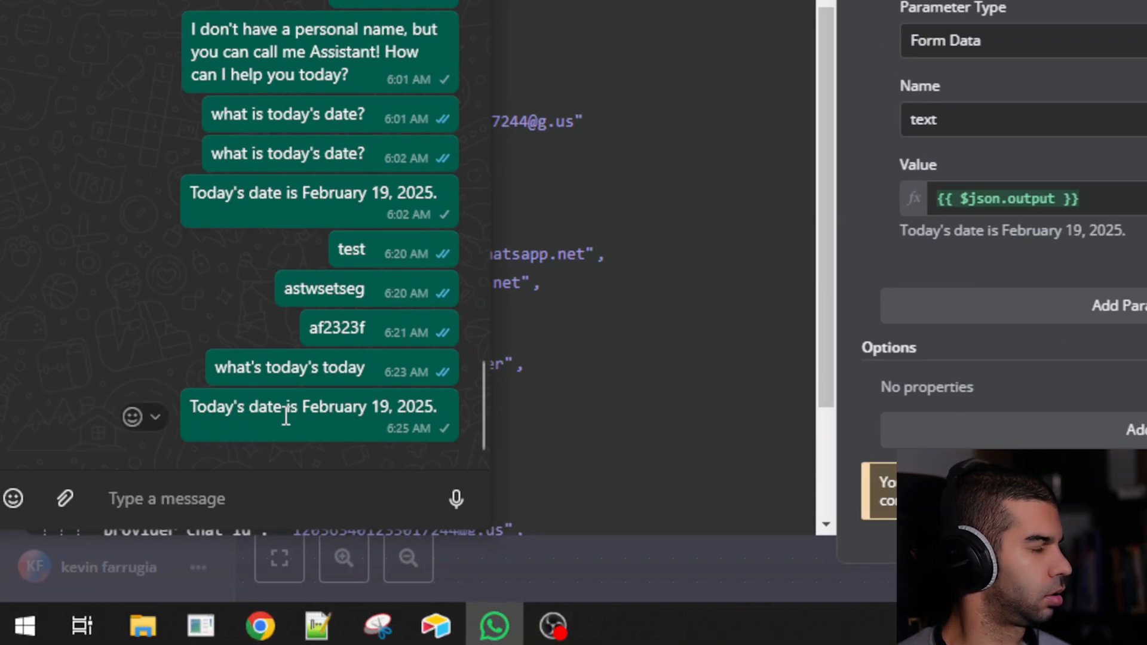
pyautogui.moveTo(339, 418)
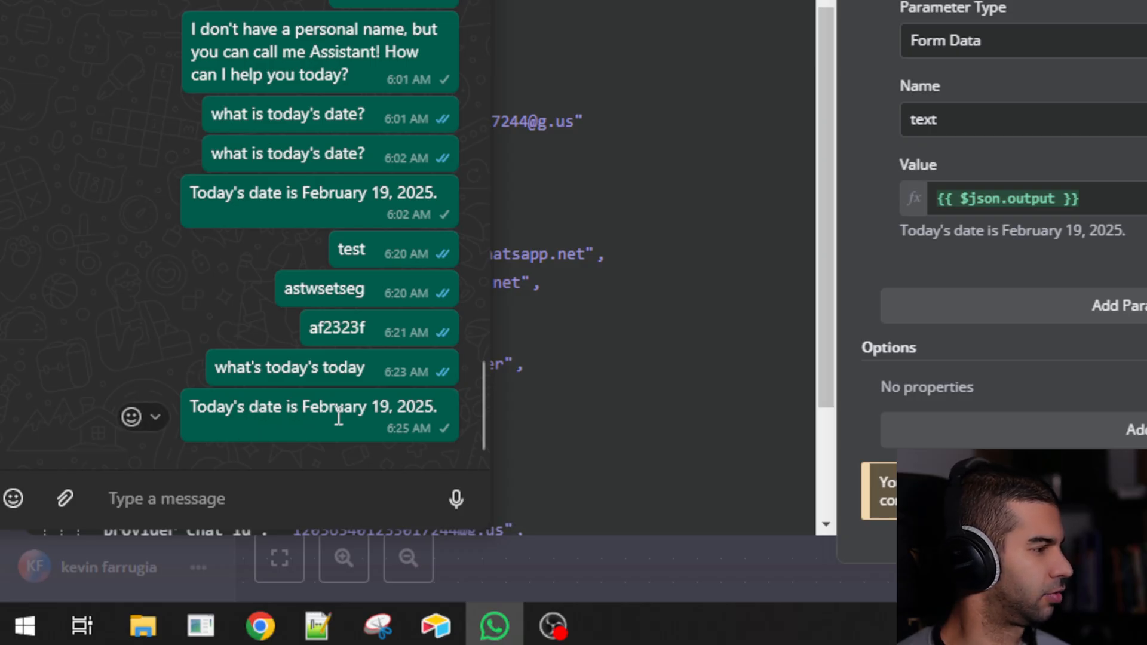
# Check WhatsApp for the reply 'Today's date is February 19, 2025.'
pyautogui.click(1006, 199)
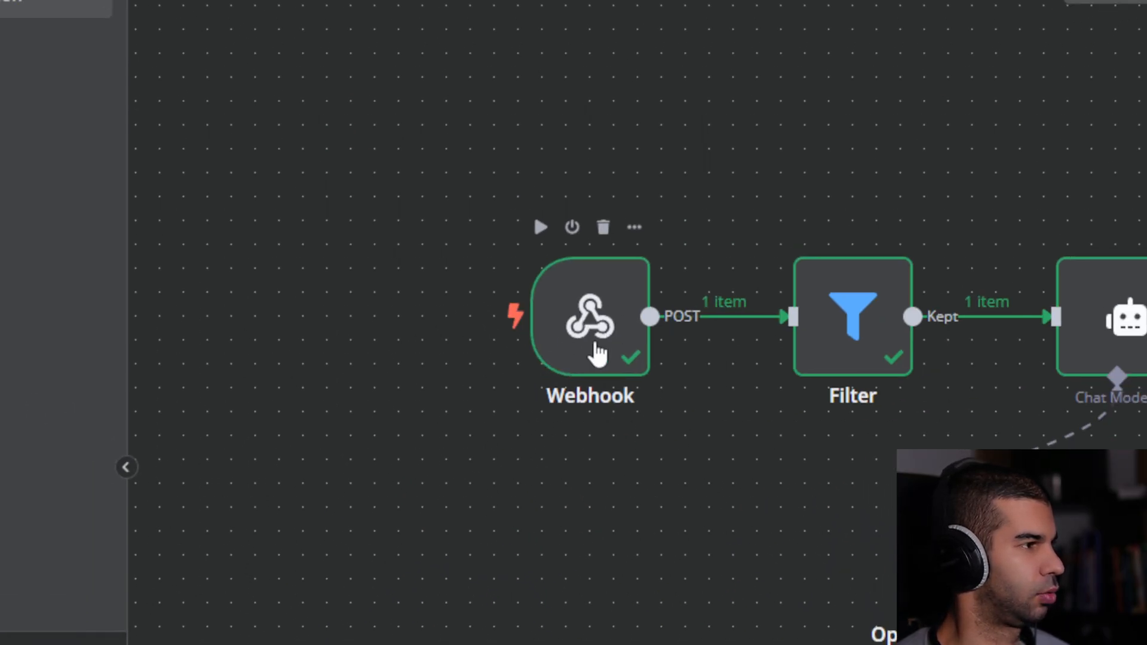
pyautogui.moveTo(581, 352)
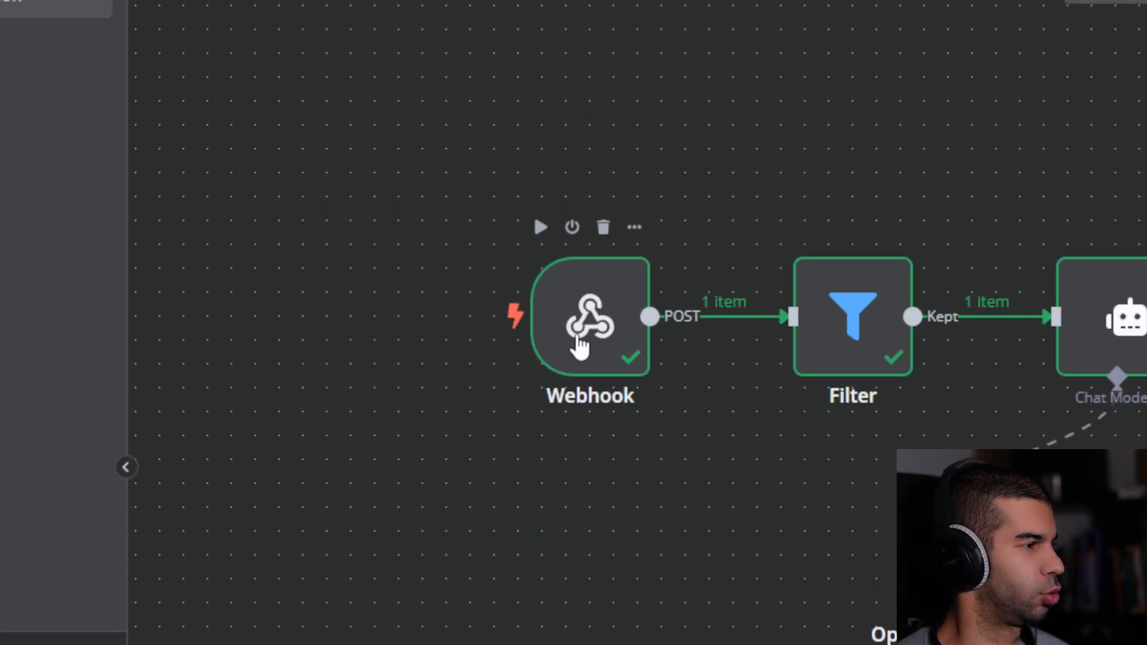
pyautogui.moveTo(851, 335)
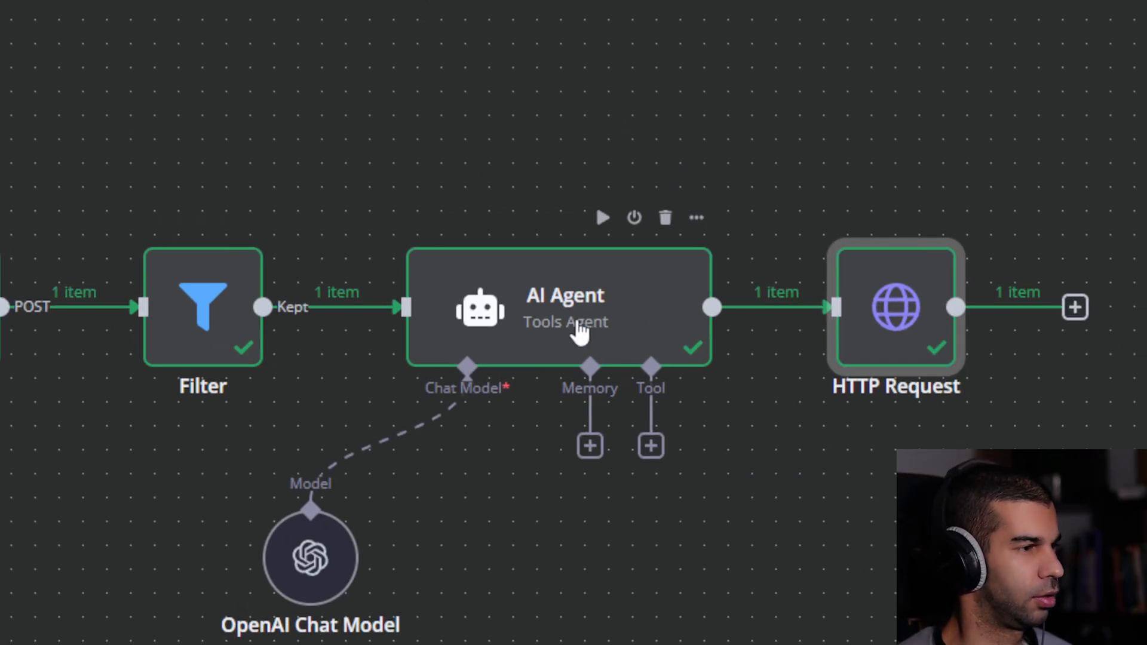
pyautogui.moveTo(158, 339)
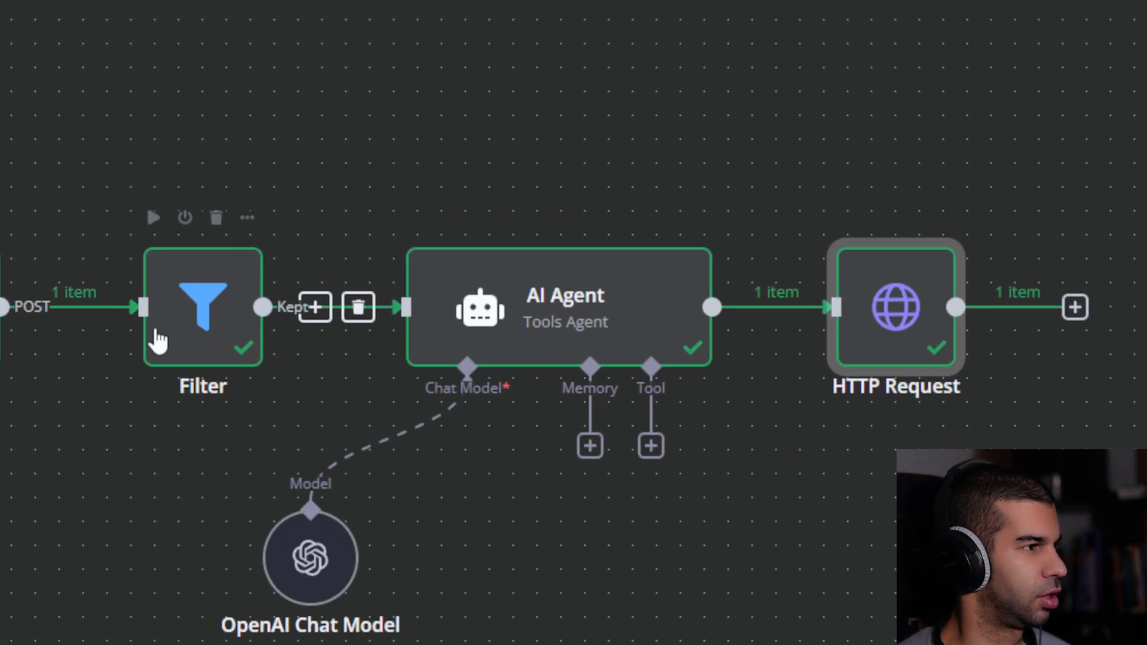